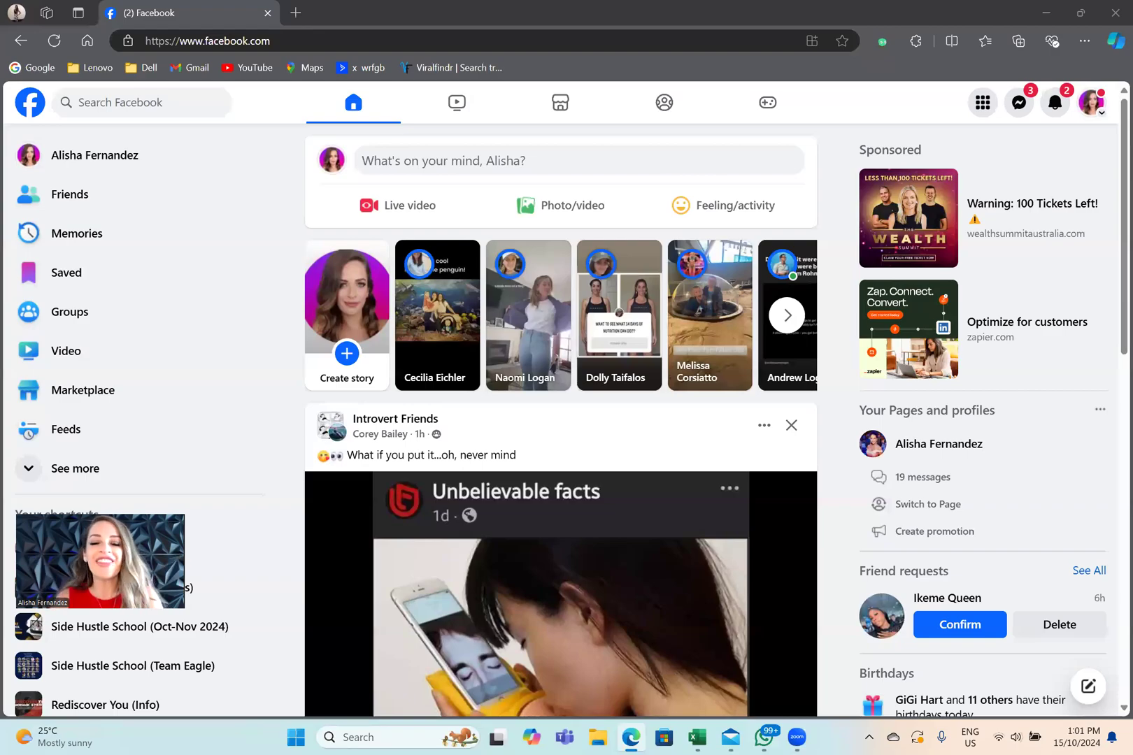
{"action": "mouse_move", "coordinate": [1018, 102]}
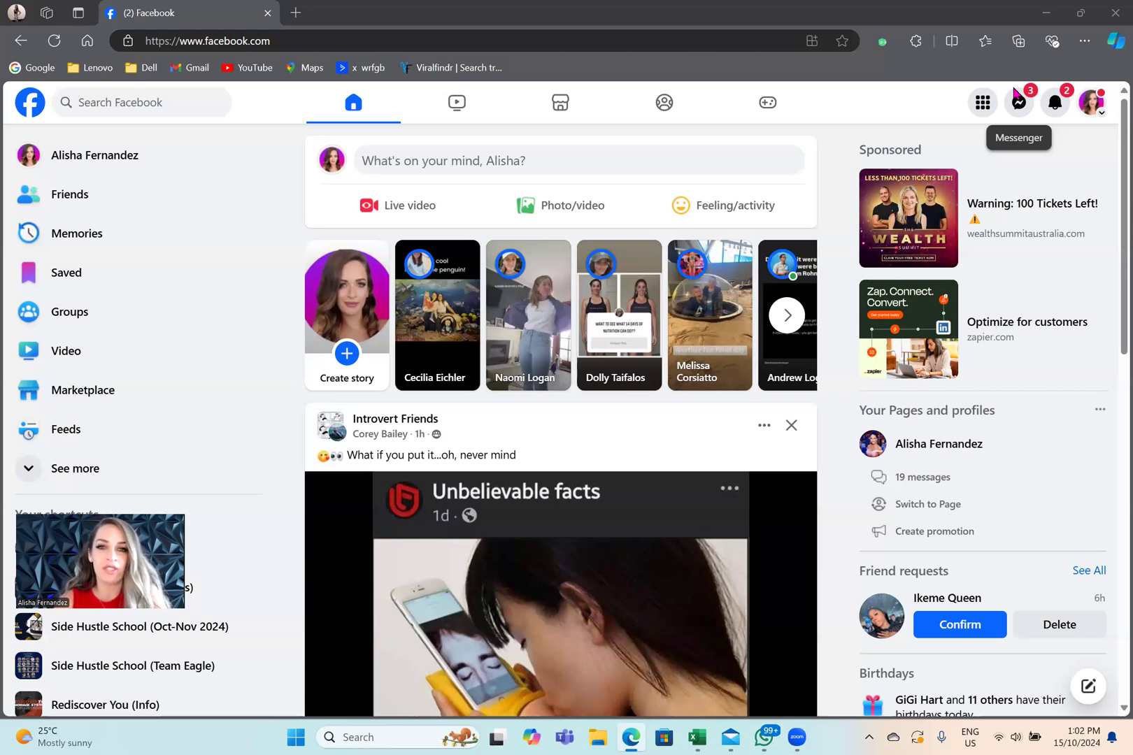
{"action": "mouse_move", "coordinate": [1099, 101]}
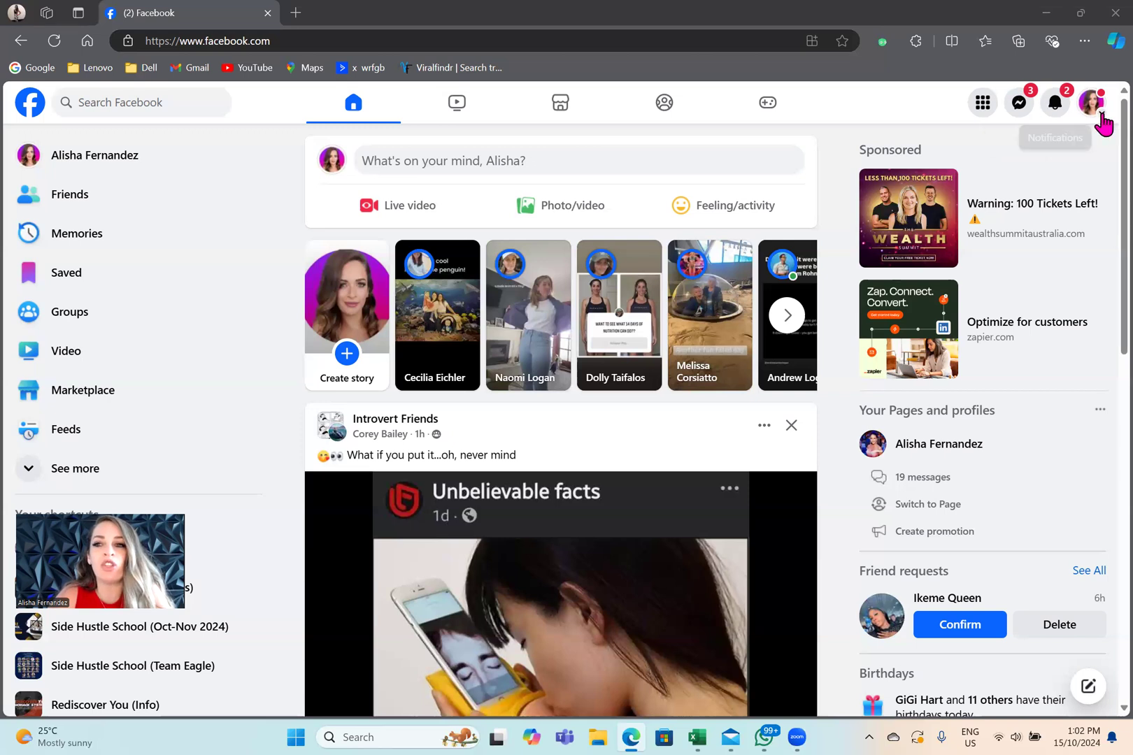
{"action": "mouse_move", "coordinate": [1097, 102]}
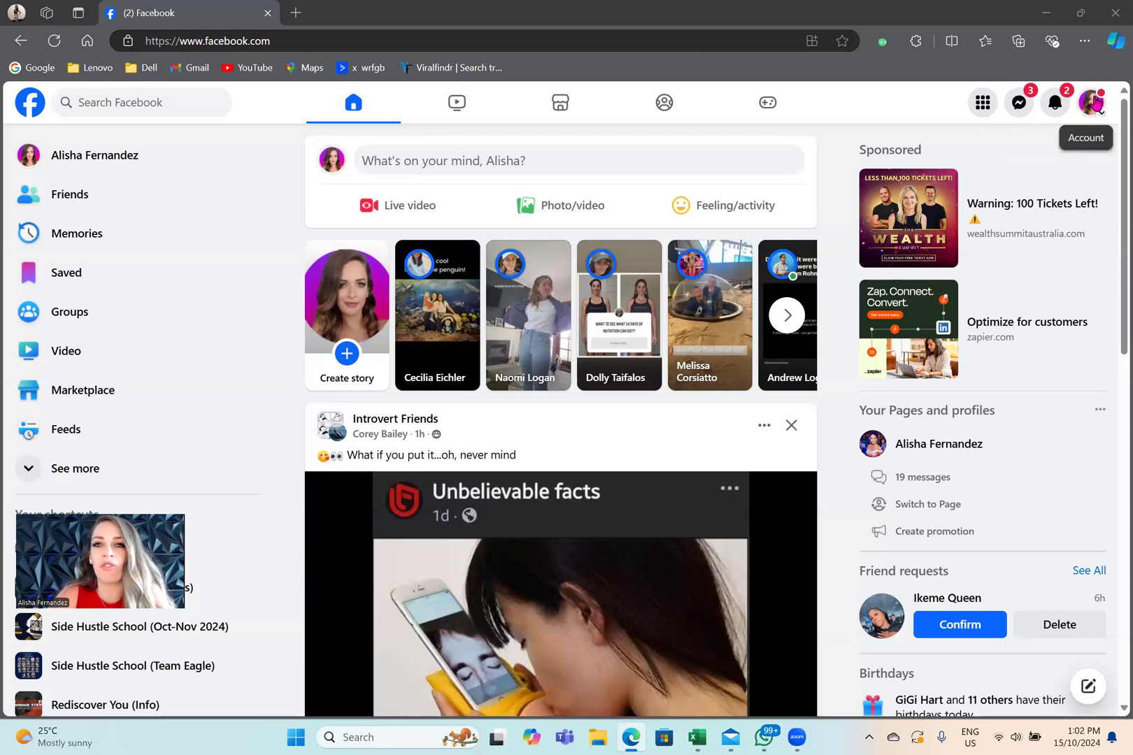
- Go from the account menu into Settings and select Download your information
{"action": "left_click", "coordinate": [1096, 102]}
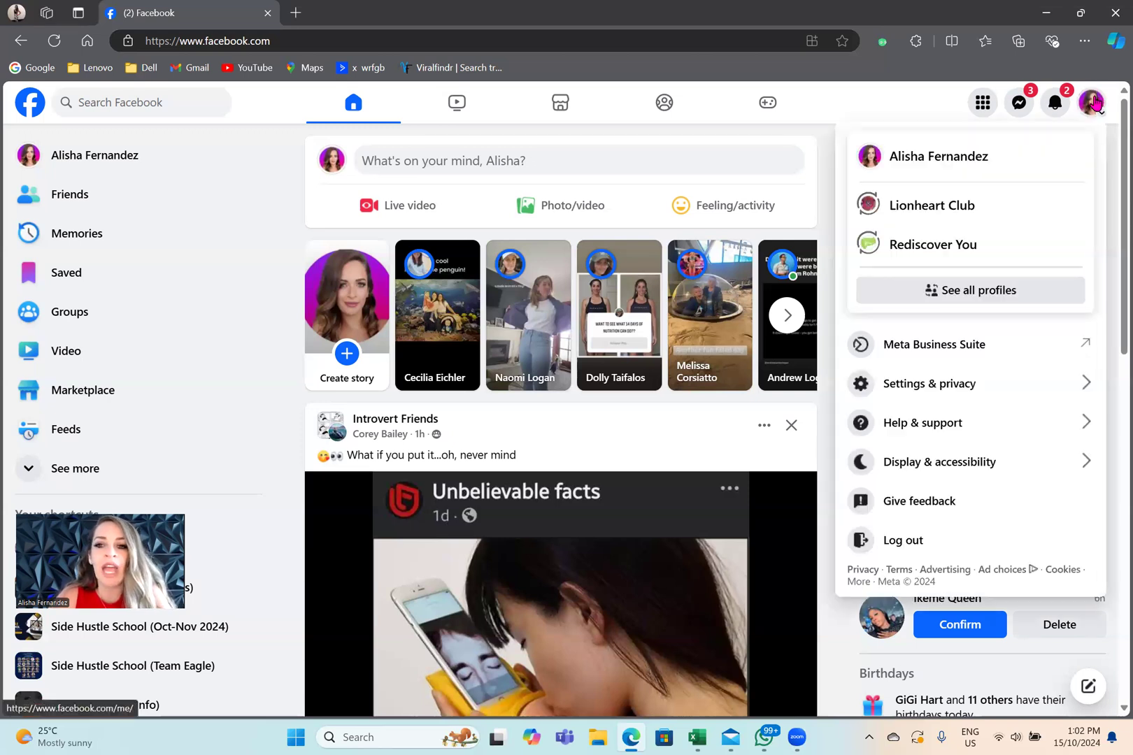
{"action": "left_click", "coordinate": [931, 384]}
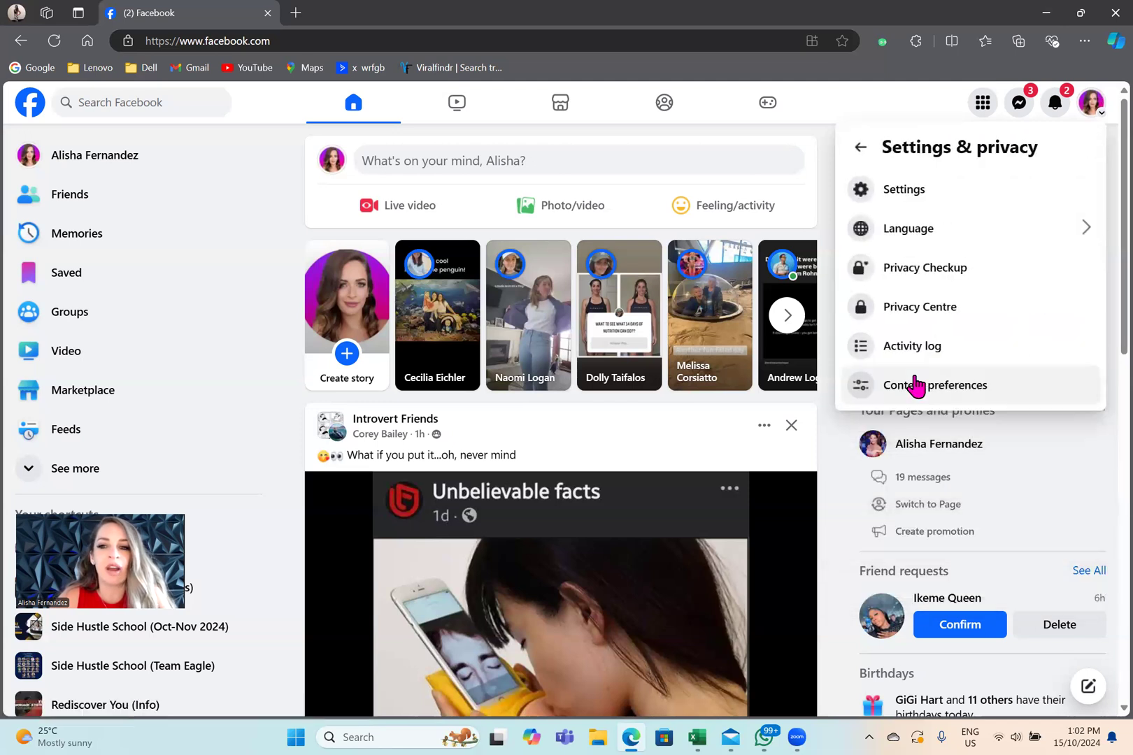
{"action": "left_click", "coordinate": [939, 385]}
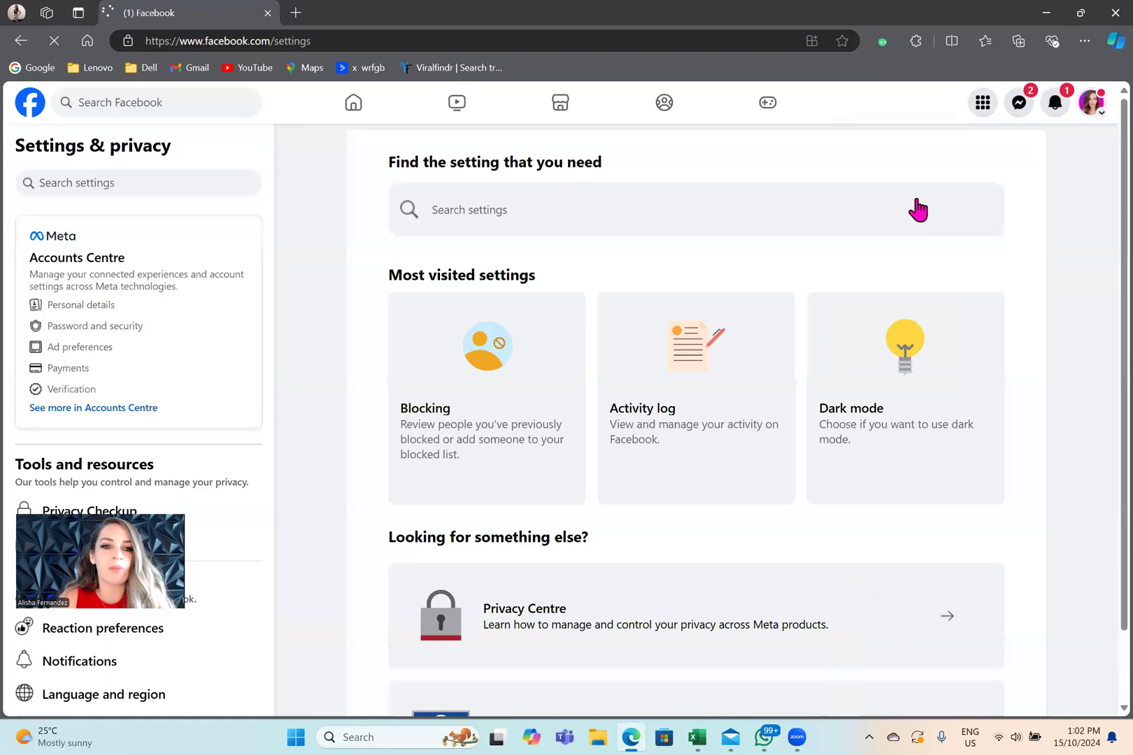
{"action": "scroll", "scroll_direction": "down", "scroll_amount": 3}
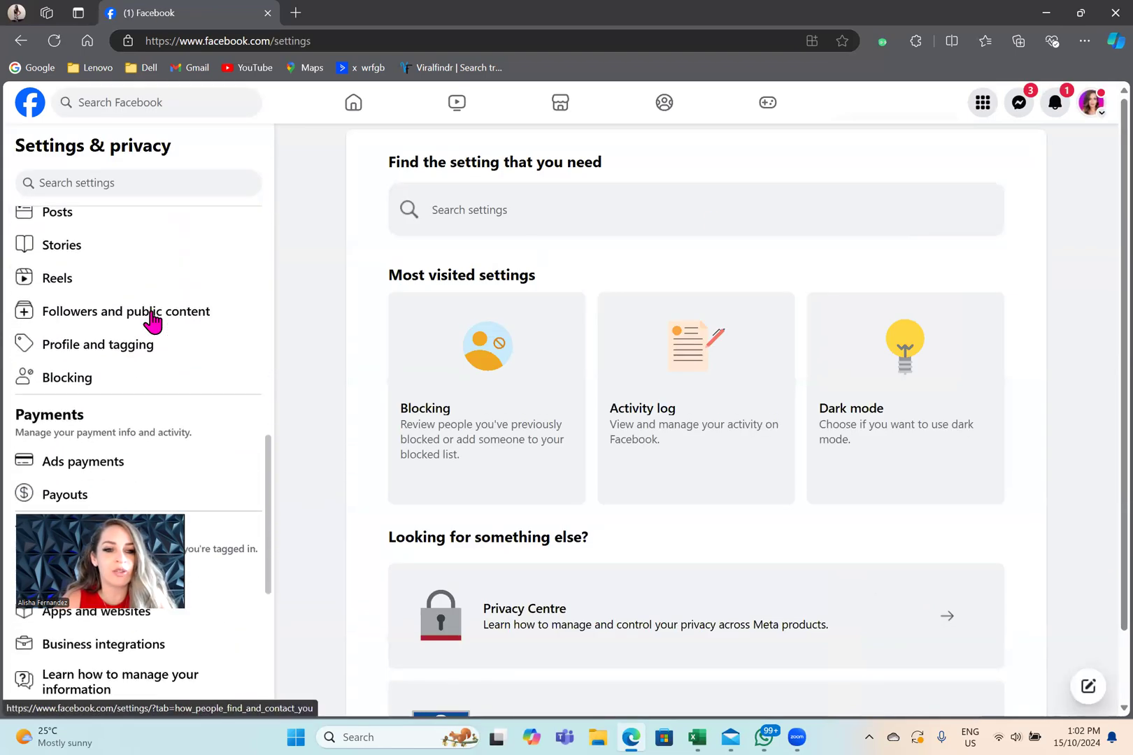
{"action": "scroll", "scroll_direction": "down", "scroll_amount": 3}
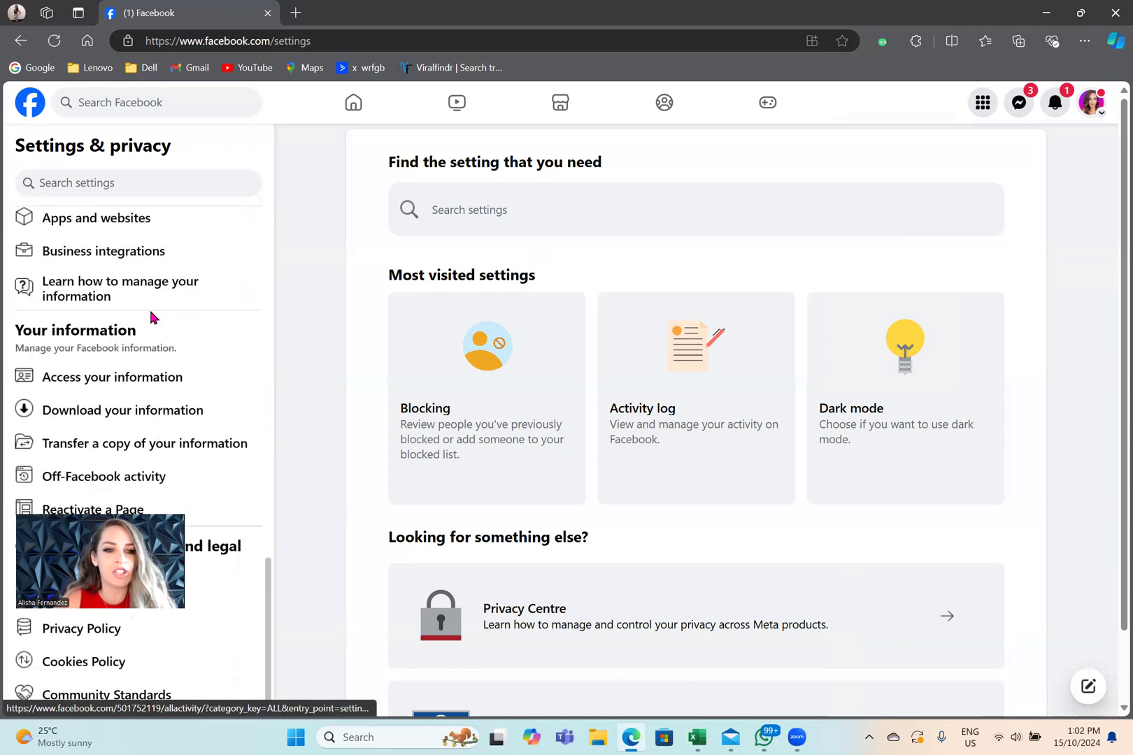
{"action": "mouse_move", "coordinate": [65, 379]}
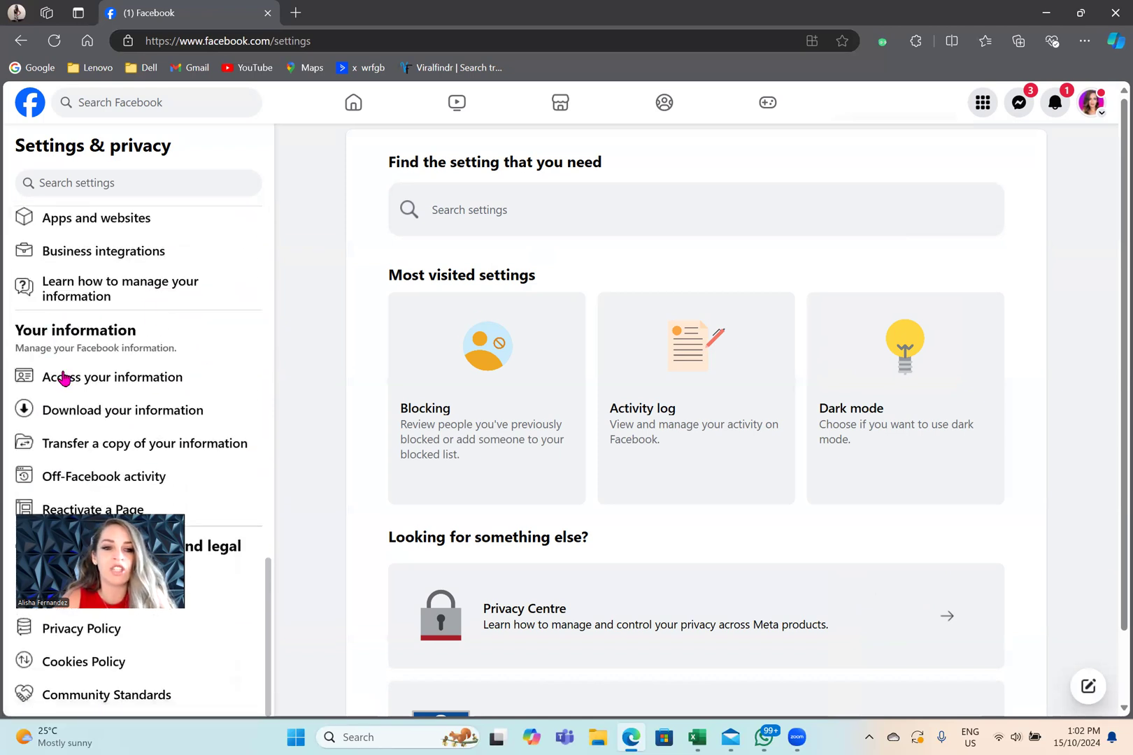
{"action": "mouse_move", "coordinate": [123, 410]}
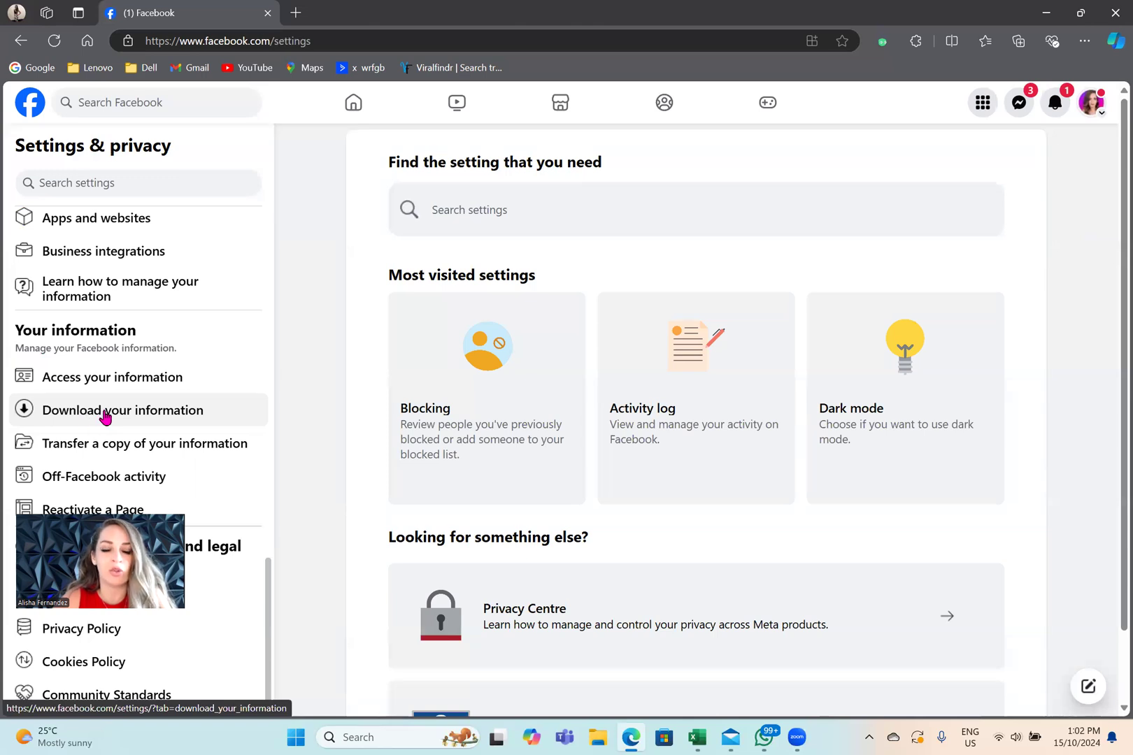
{"action": "left_click", "coordinate": [123, 410]}
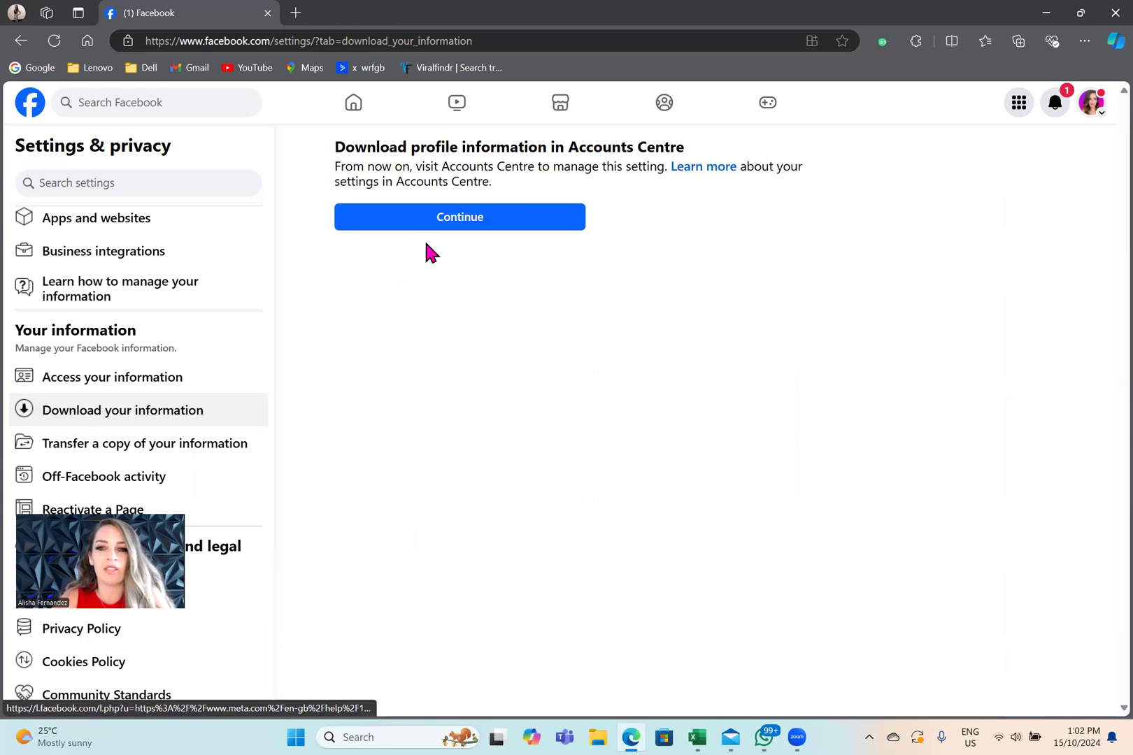
- Continue into Accounts Centre's download tool listing the available Facebook download
{"action": "left_click", "coordinate": [459, 217]}
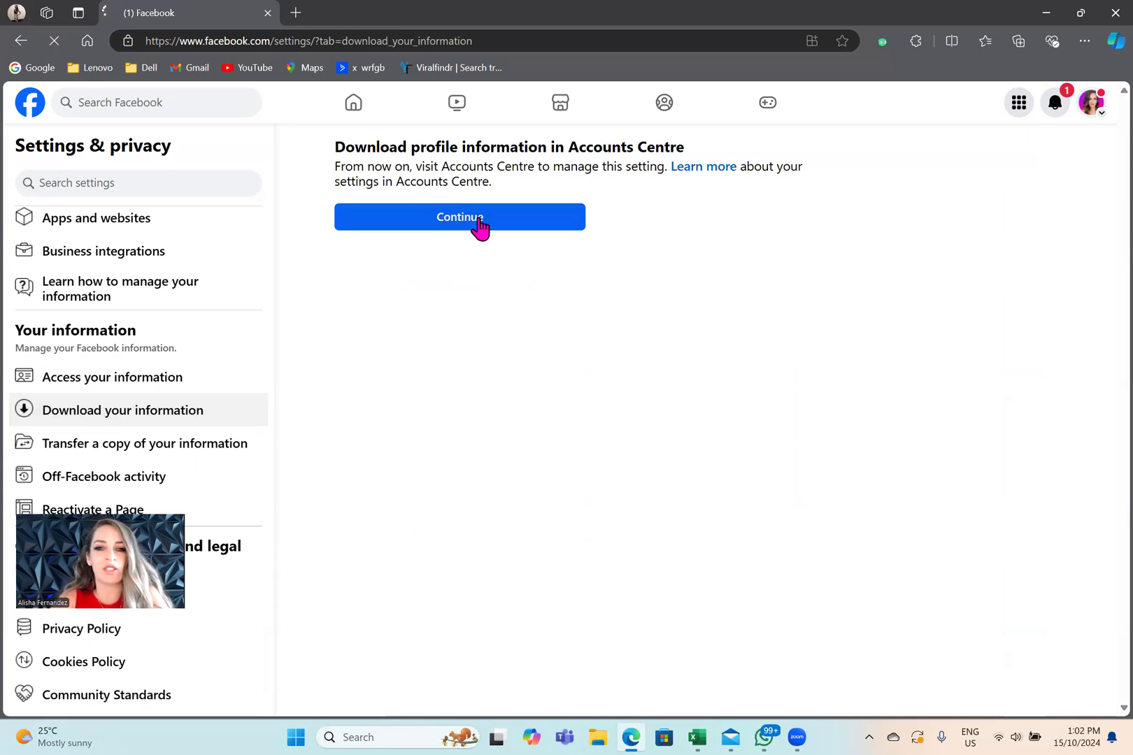
{"action": "left_click", "coordinate": [459, 217]}
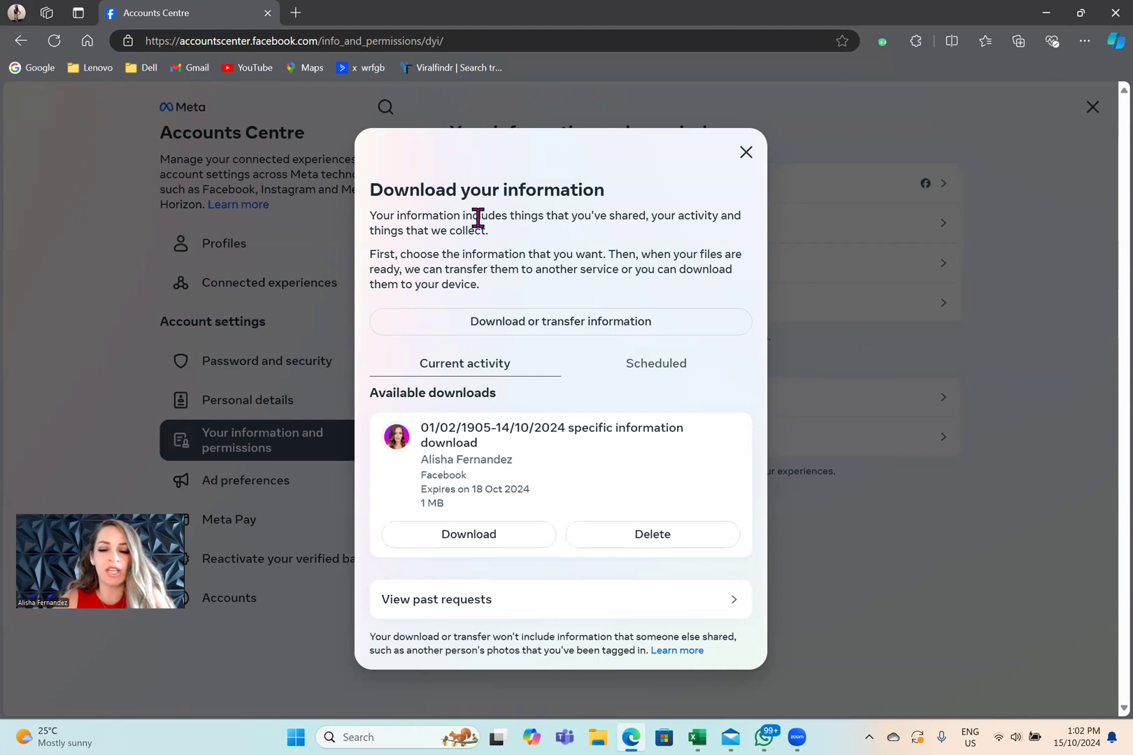
{"action": "mouse_move", "coordinate": [509, 484]}
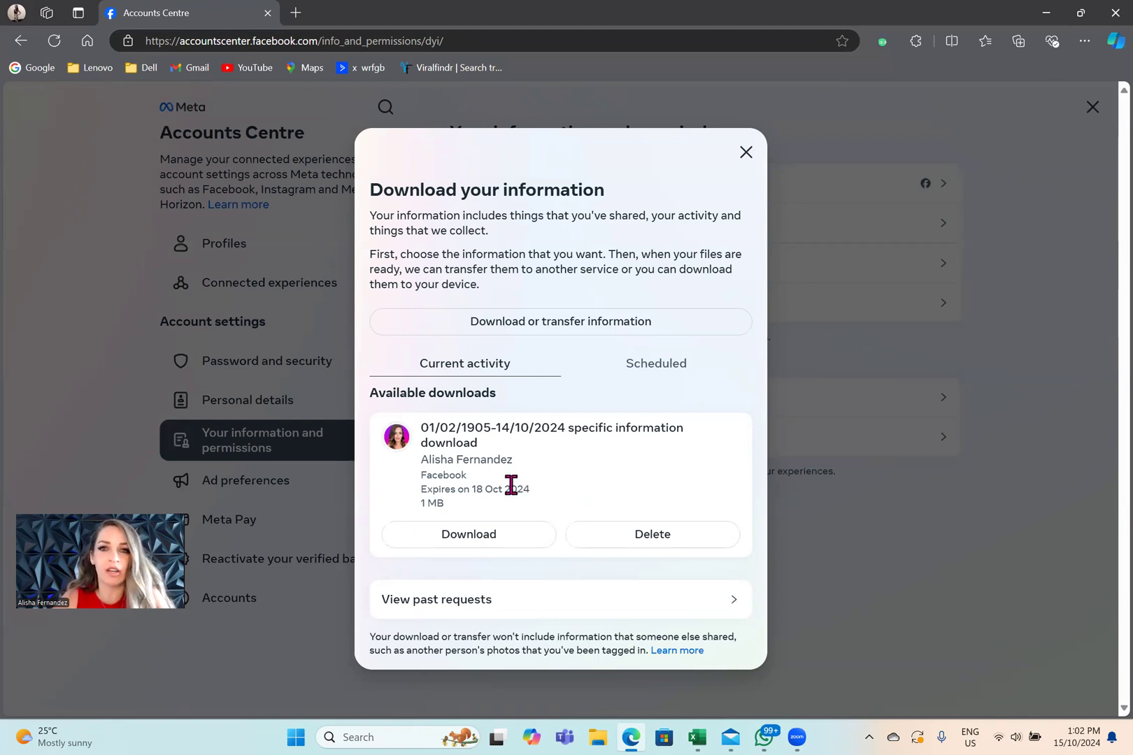
{"action": "mouse_move", "coordinate": [524, 524]}
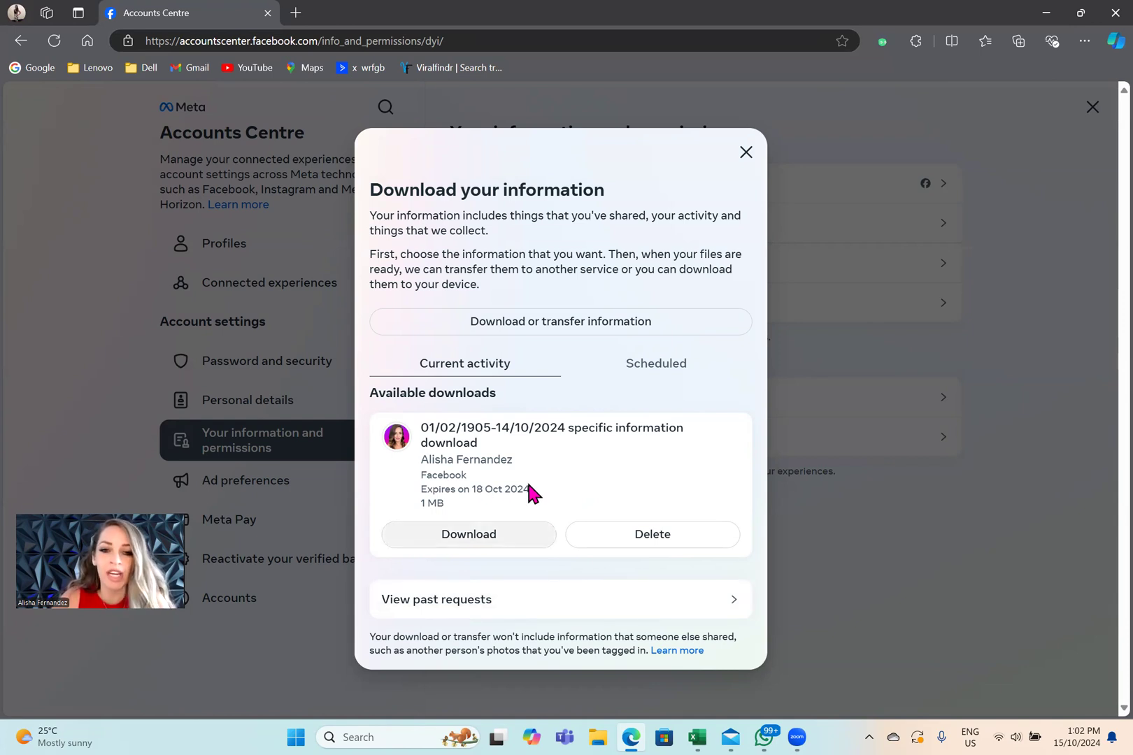
{"action": "mouse_move", "coordinate": [514, 504]}
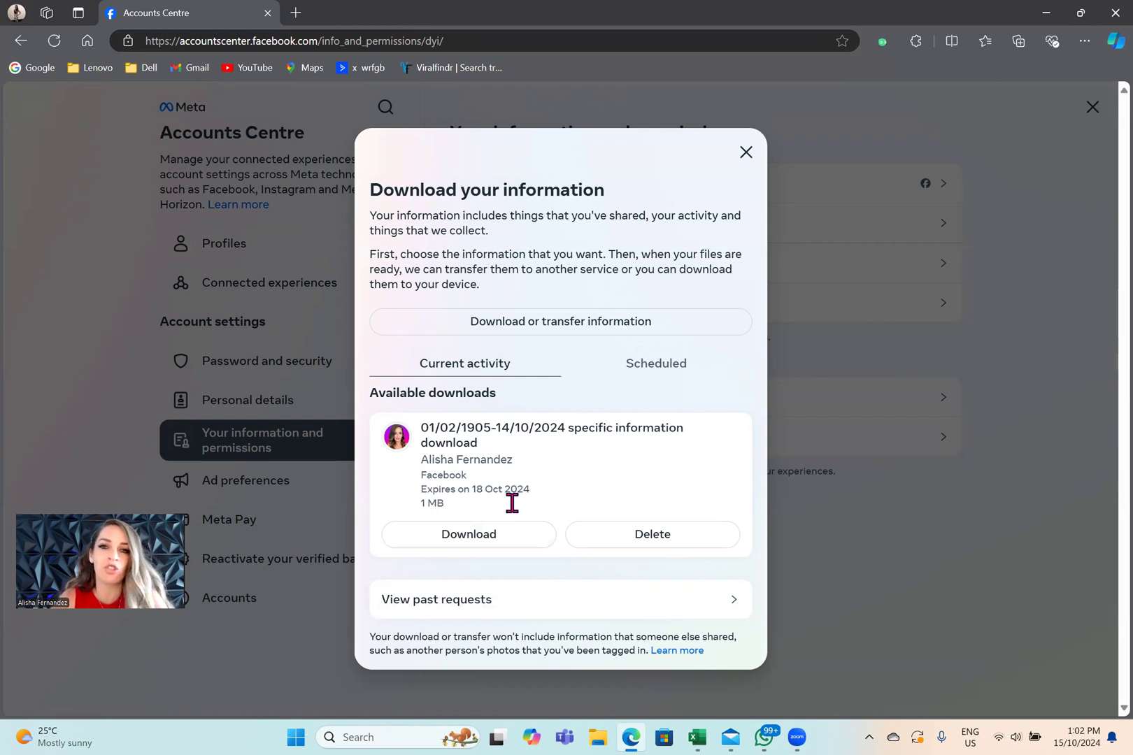
{"action": "mouse_move", "coordinate": [518, 480]}
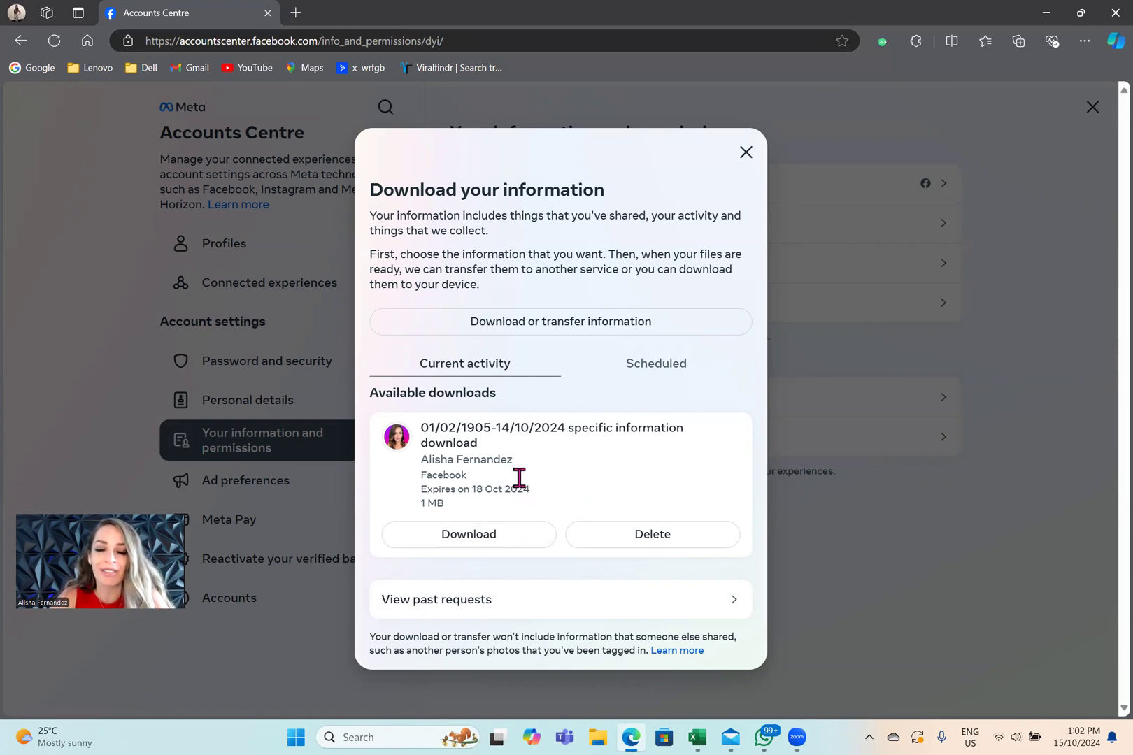
{"action": "mouse_move", "coordinate": [511, 335]}
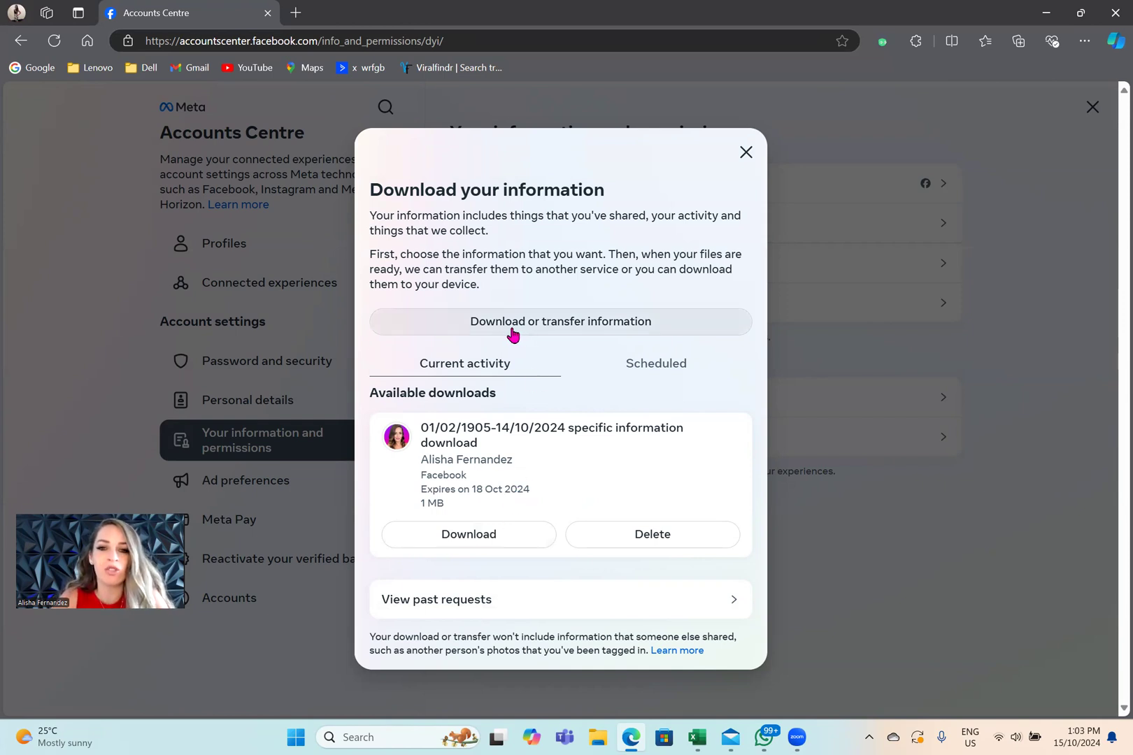
- Start a new download from the Facebook profile and tick Friends under Connections
{"action": "left_click", "coordinate": [559, 321]}
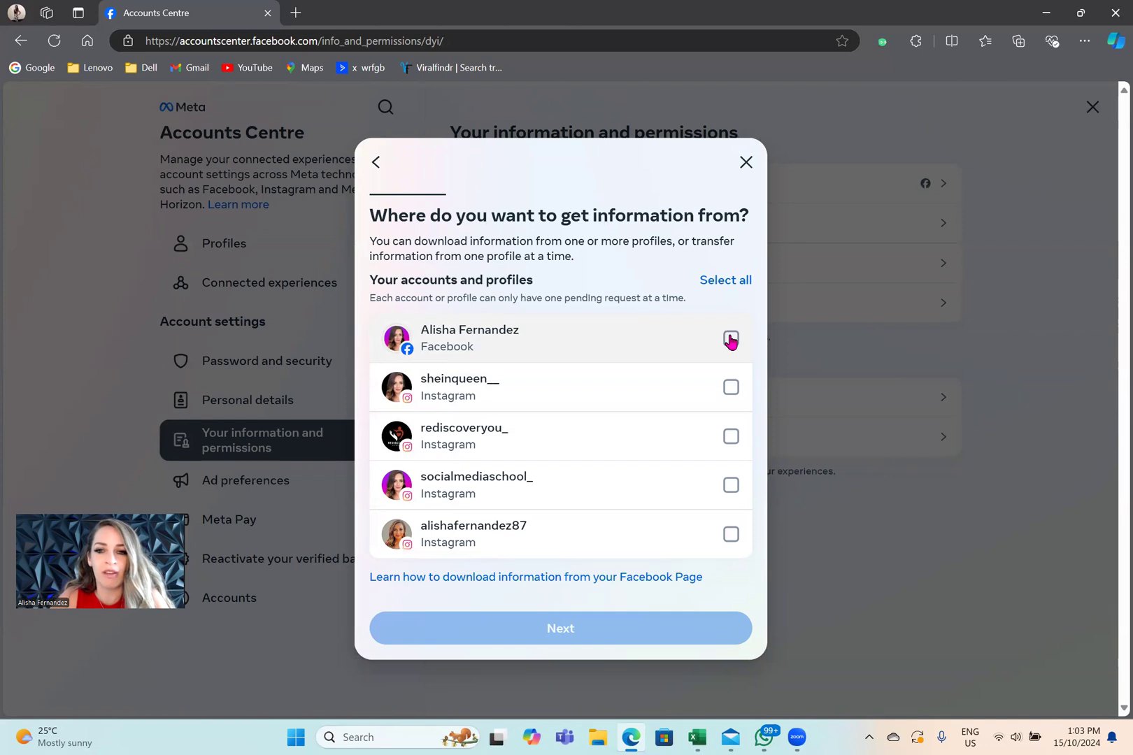
{"action": "left_click", "coordinate": [729, 339]}
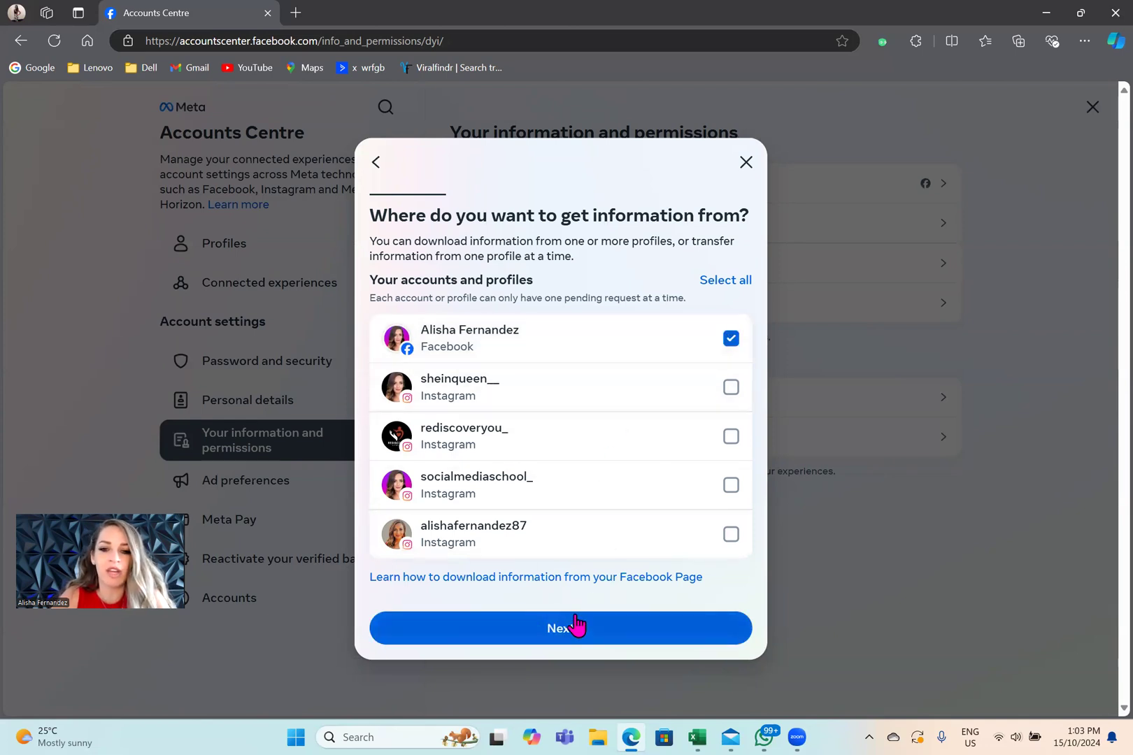
{"action": "left_click", "coordinate": [560, 628]}
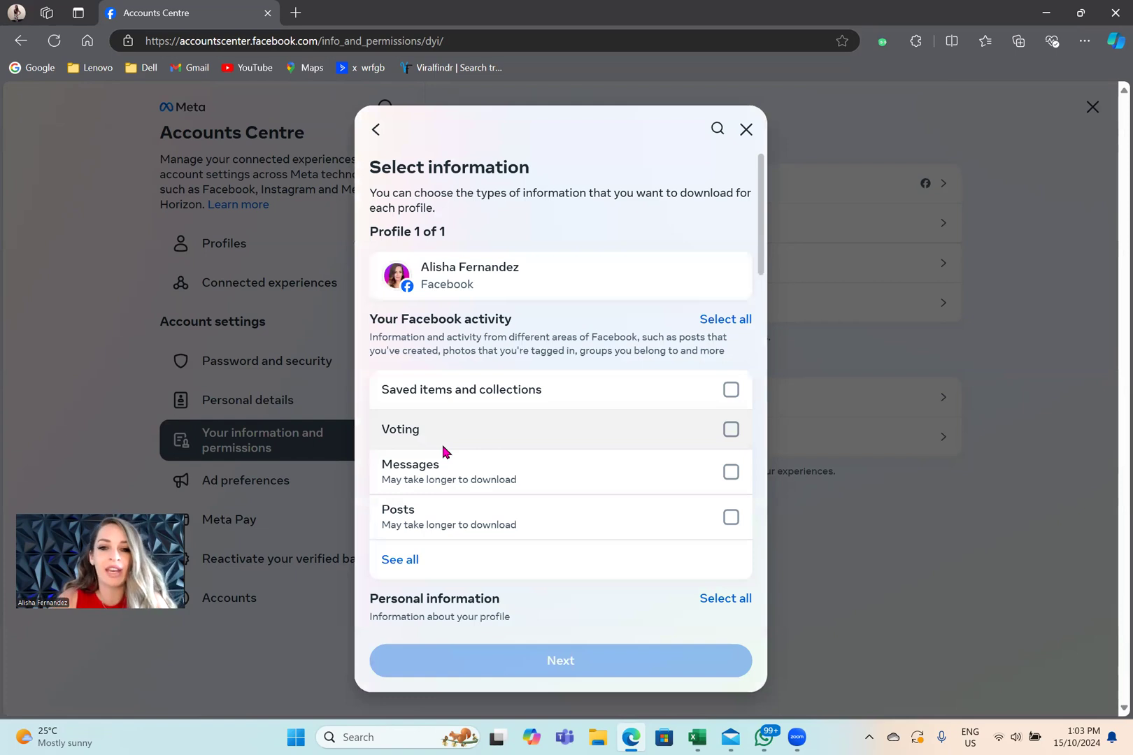
{"action": "scroll", "scroll_direction": "down", "scroll_amount": 3}
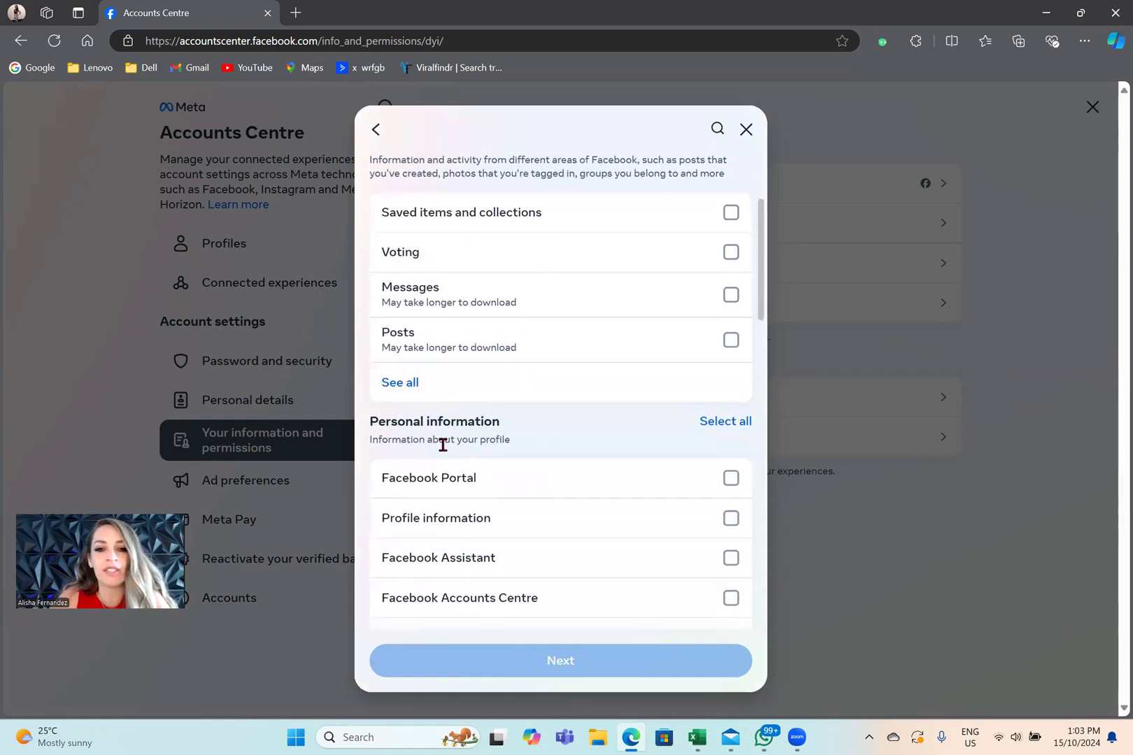
{"action": "mouse_move", "coordinate": [470, 354]}
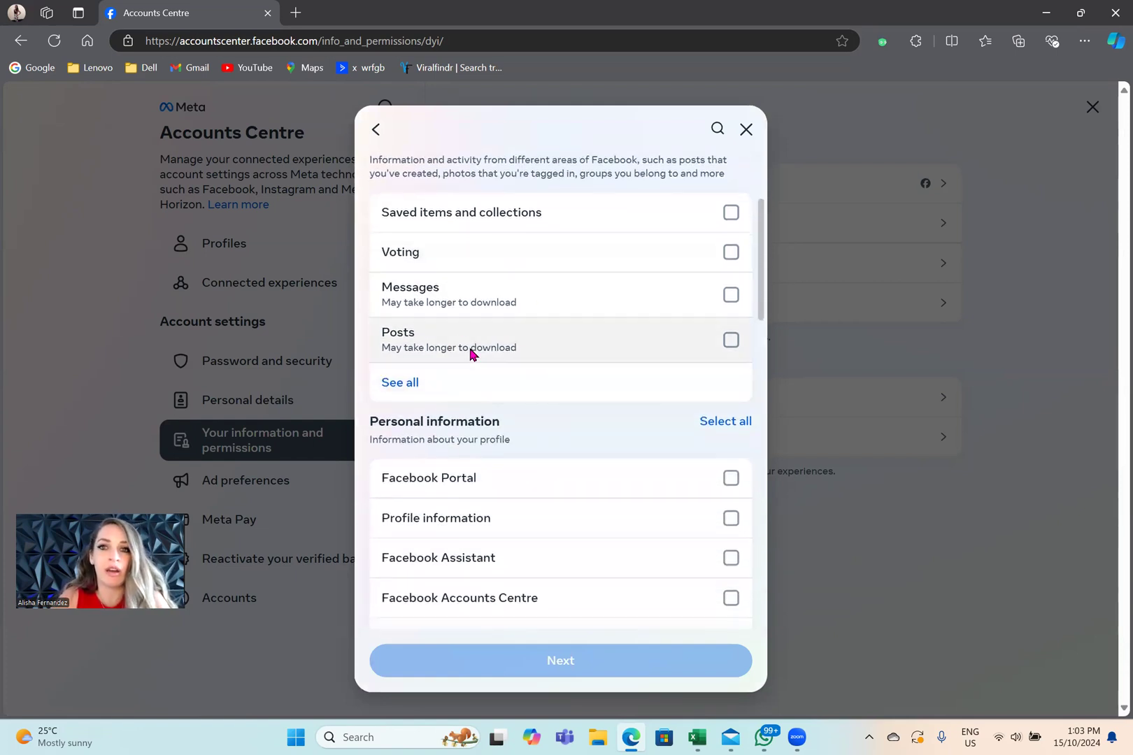
{"action": "scroll", "scroll_direction": "down", "scroll_amount": 3}
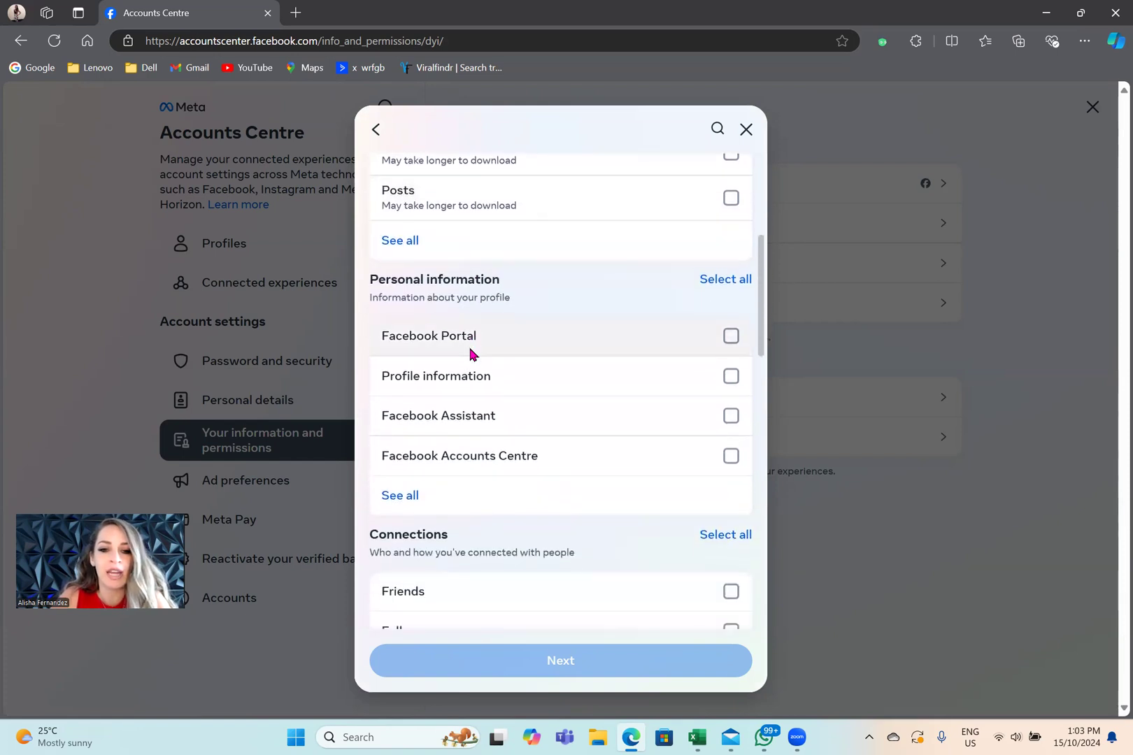
{"action": "scroll", "scroll_direction": "down", "scroll_amount": 3}
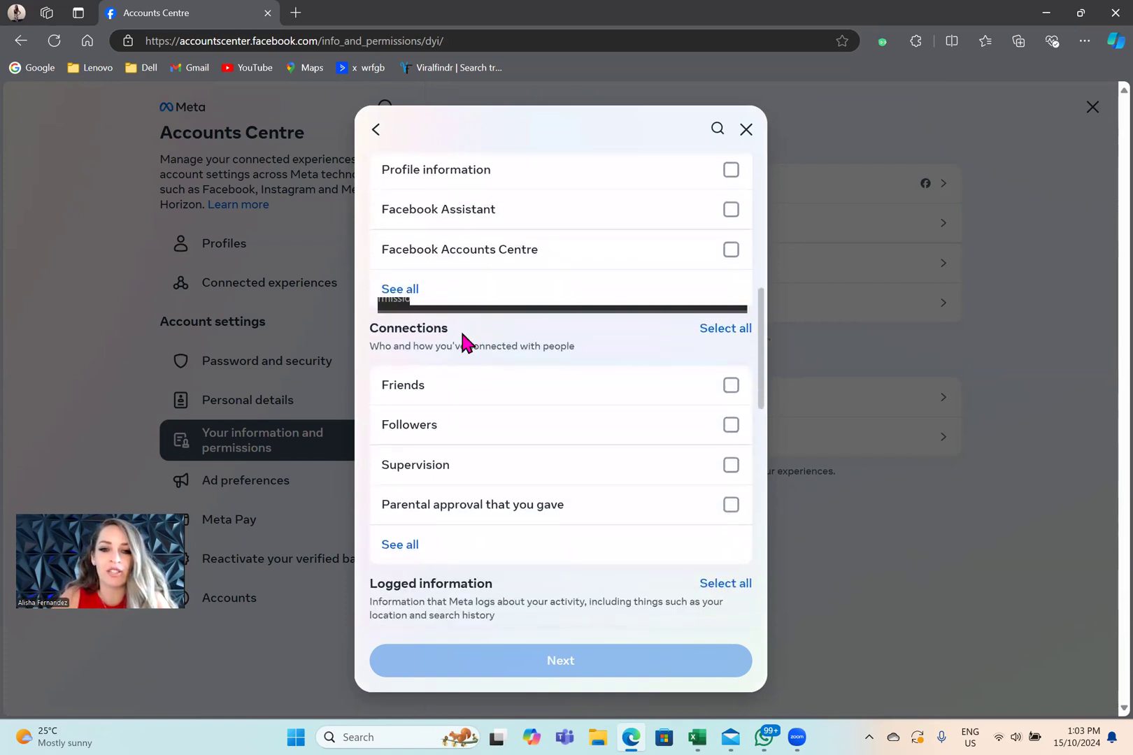
{"action": "mouse_move", "coordinate": [545, 393]}
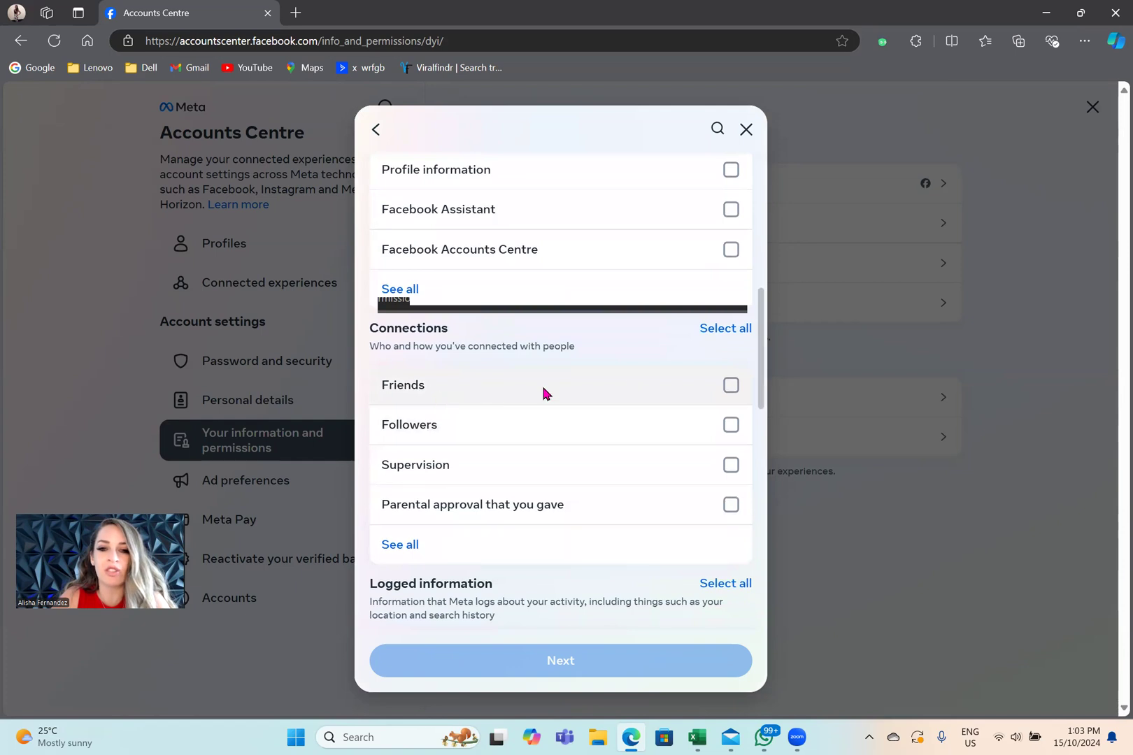
{"action": "mouse_move", "coordinate": [596, 412]}
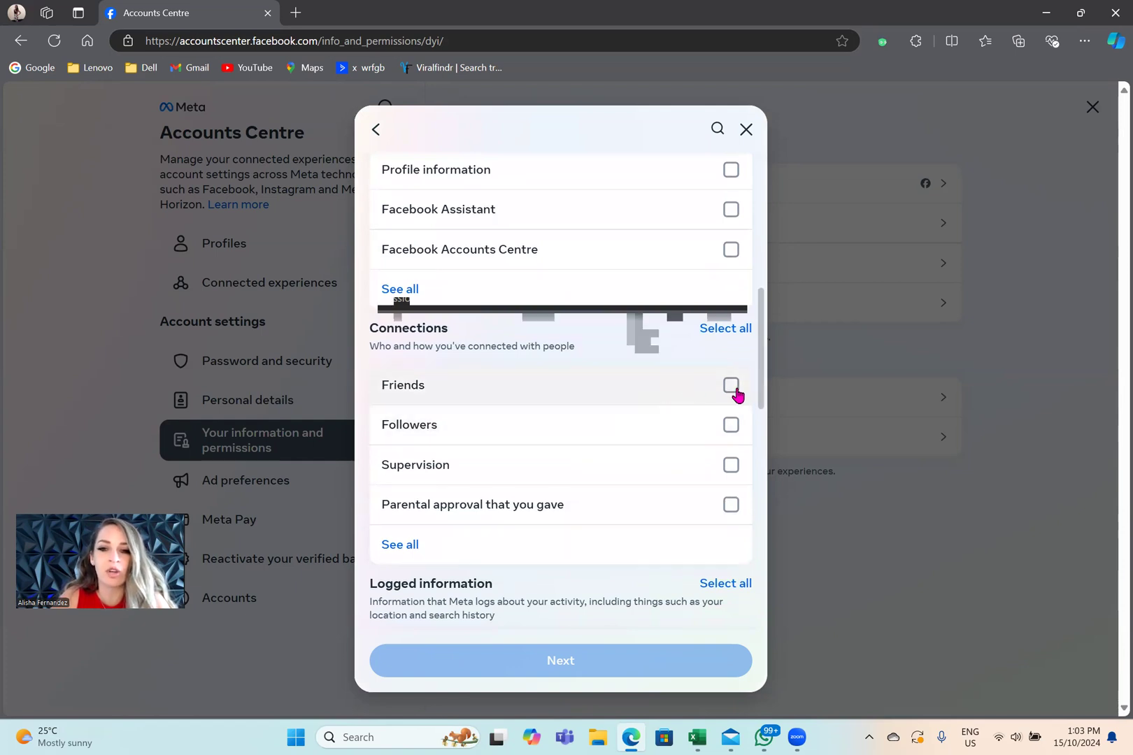
{"action": "left_click", "coordinate": [731, 385]}
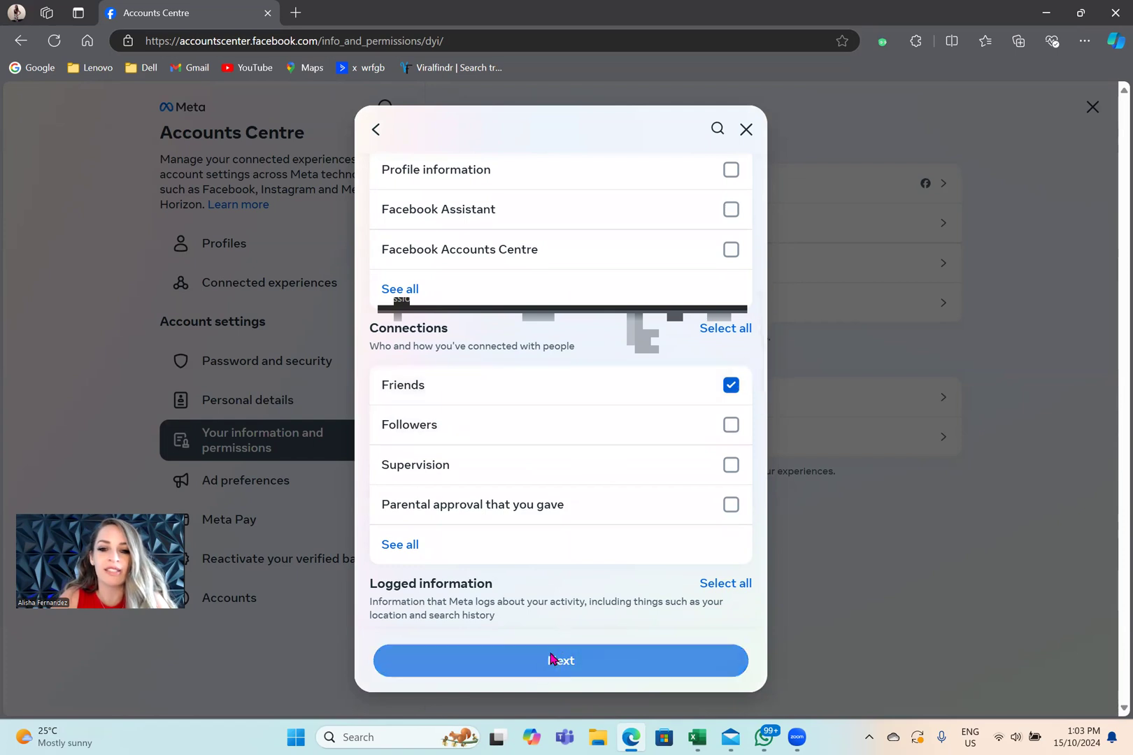
- Proceed with Friends selected and keep the all-time date range for a device download
{"action": "left_click", "coordinate": [561, 661]}
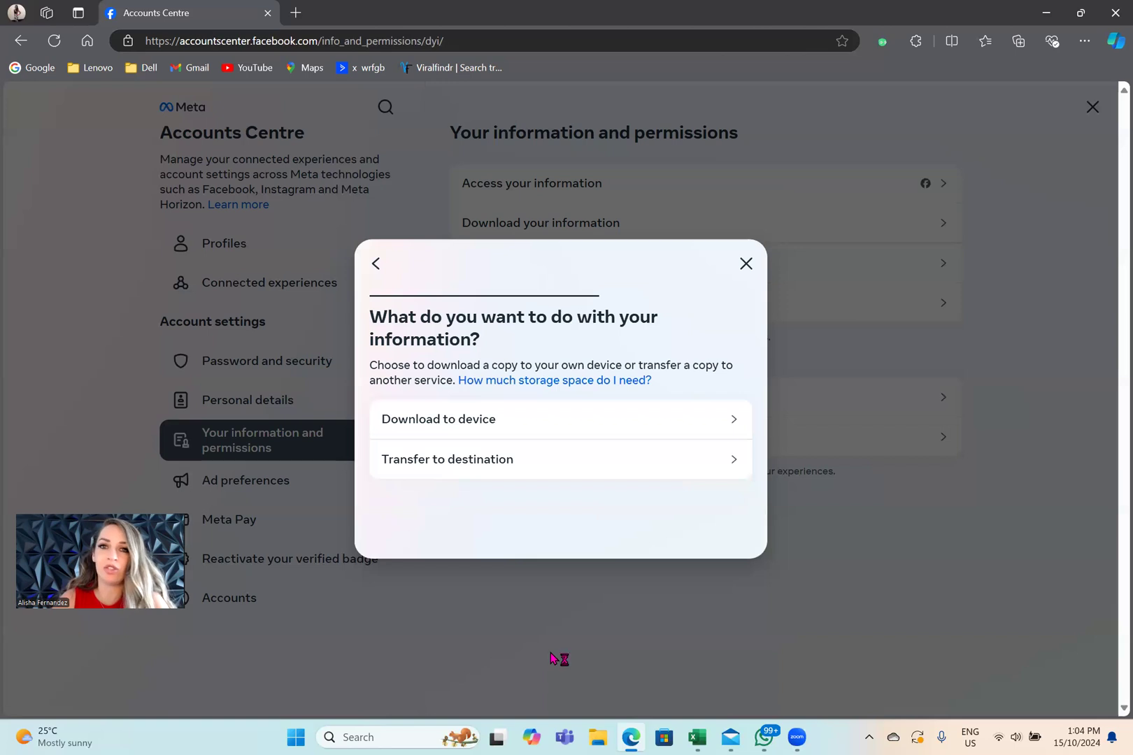
{"action": "mouse_move", "coordinate": [517, 487]}
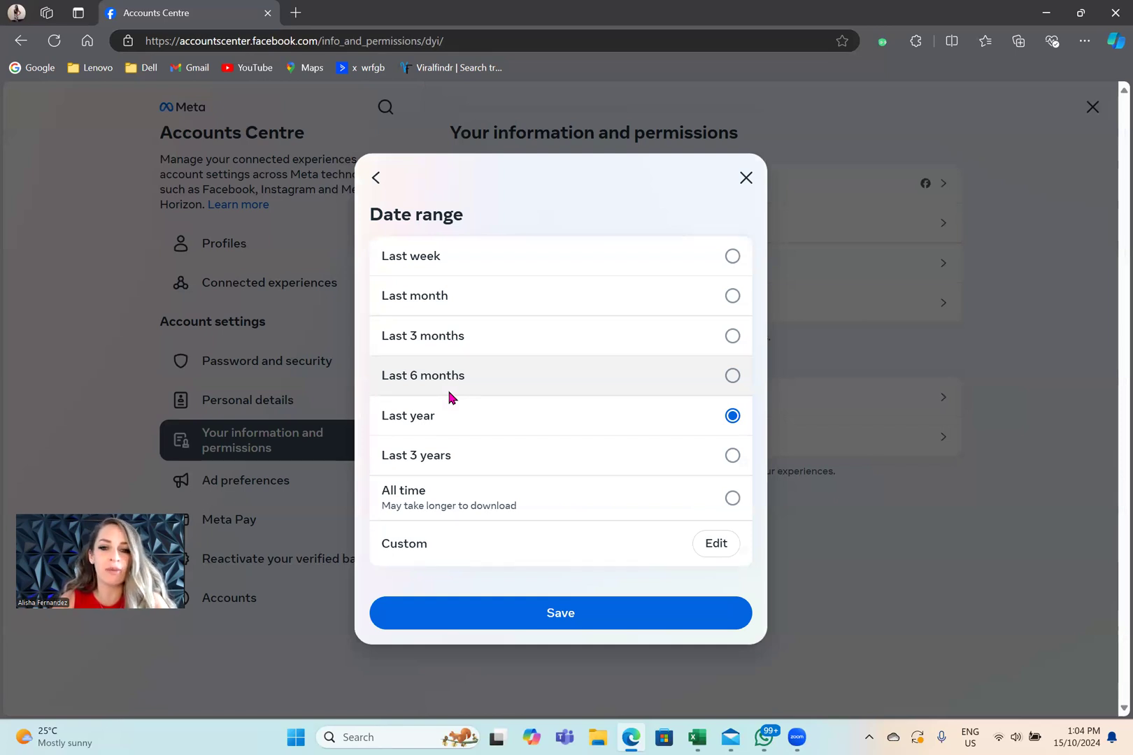
{"action": "mouse_move", "coordinate": [448, 508]}
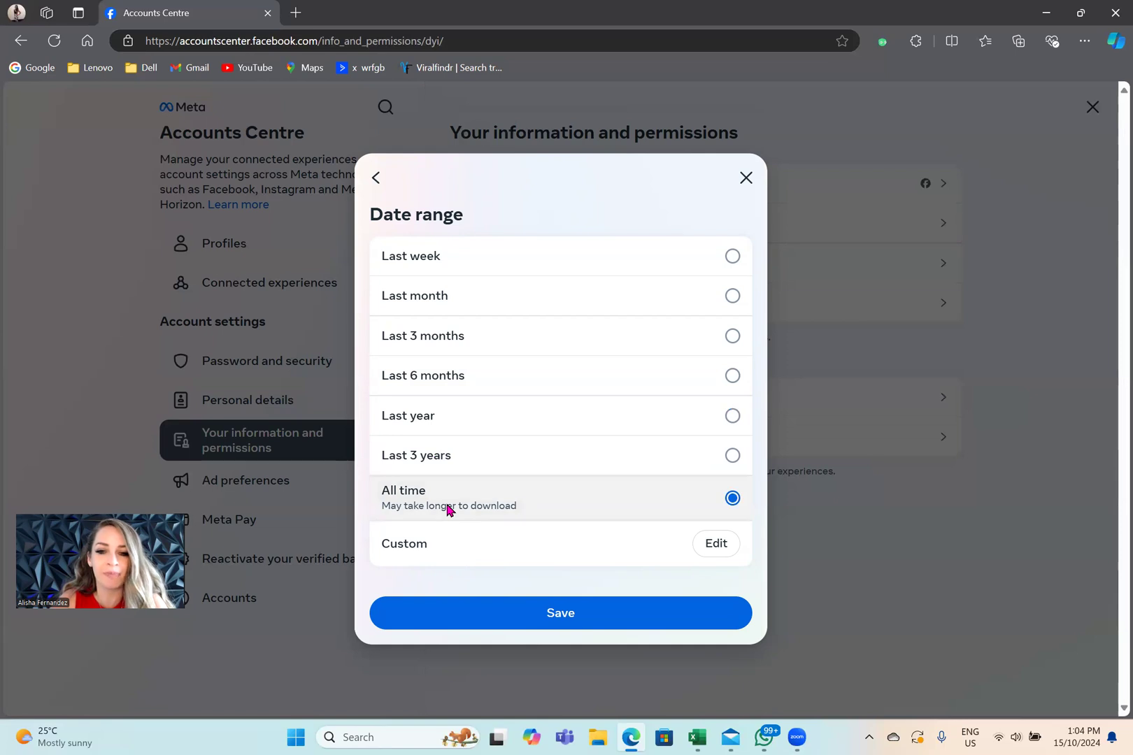
{"action": "left_click", "coordinate": [560, 612]}
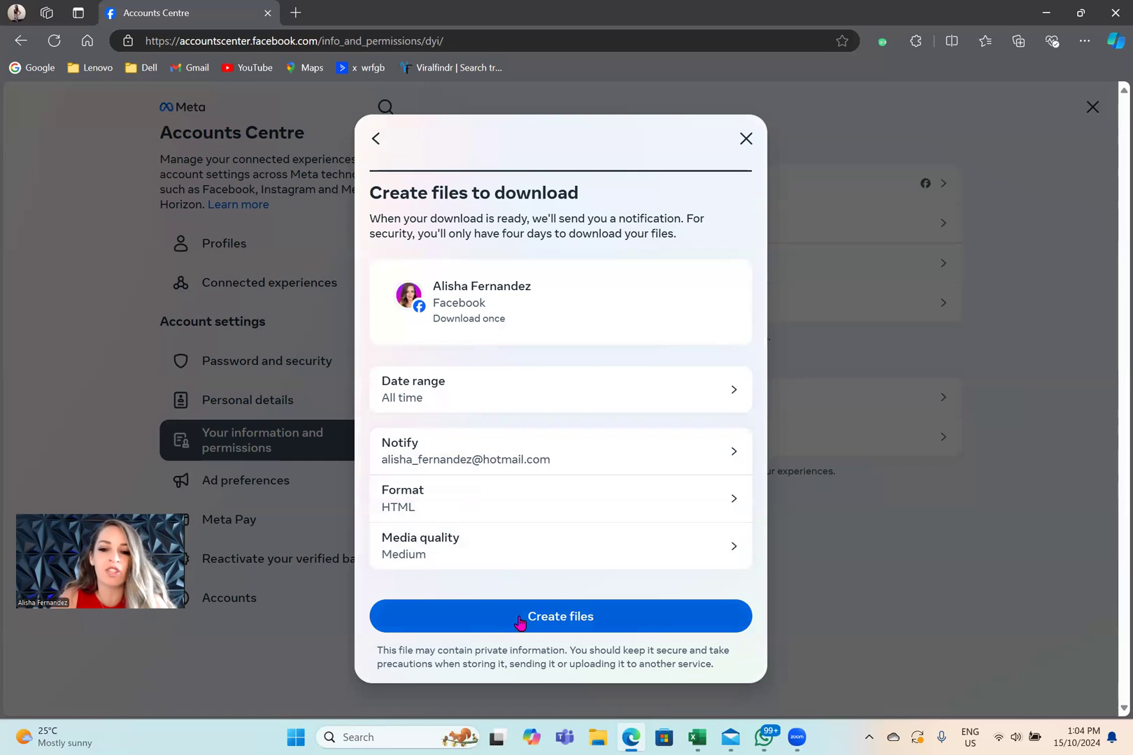
- Create the files so the all-time Facebook download shows as in progress
{"action": "left_click", "coordinate": [560, 617]}
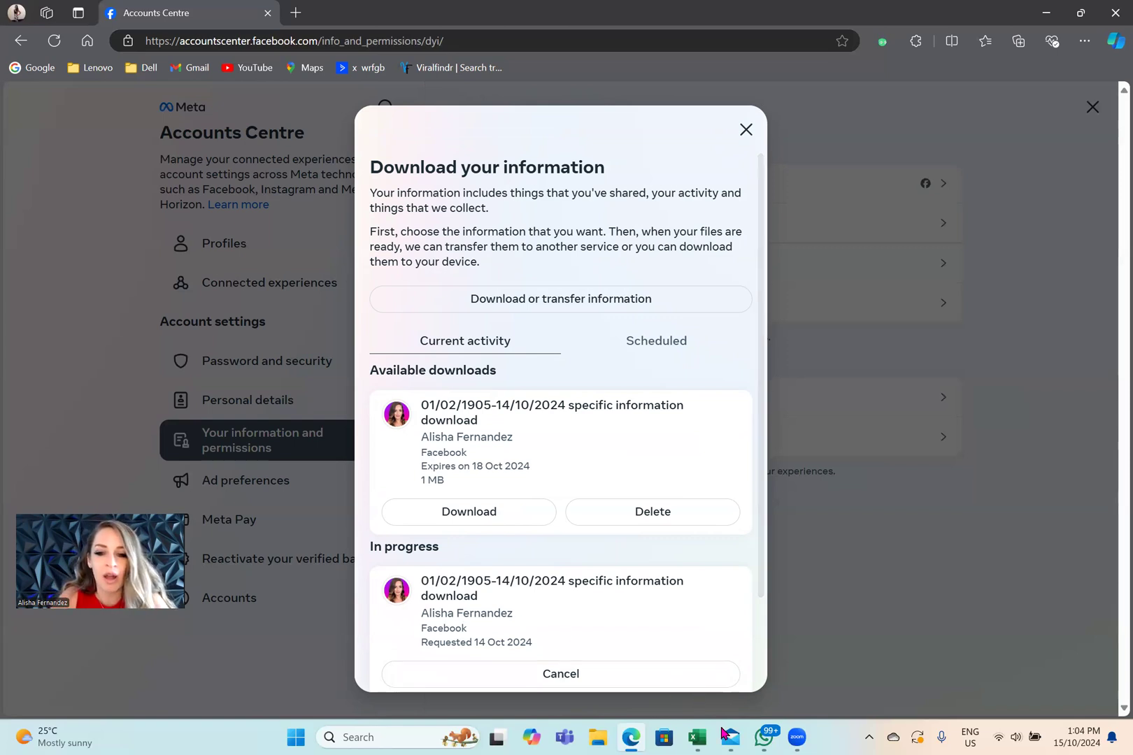
- Switch to the Mail app and show the Other inbox with Meta's emails
{"action": "left_click", "coordinate": [729, 738]}
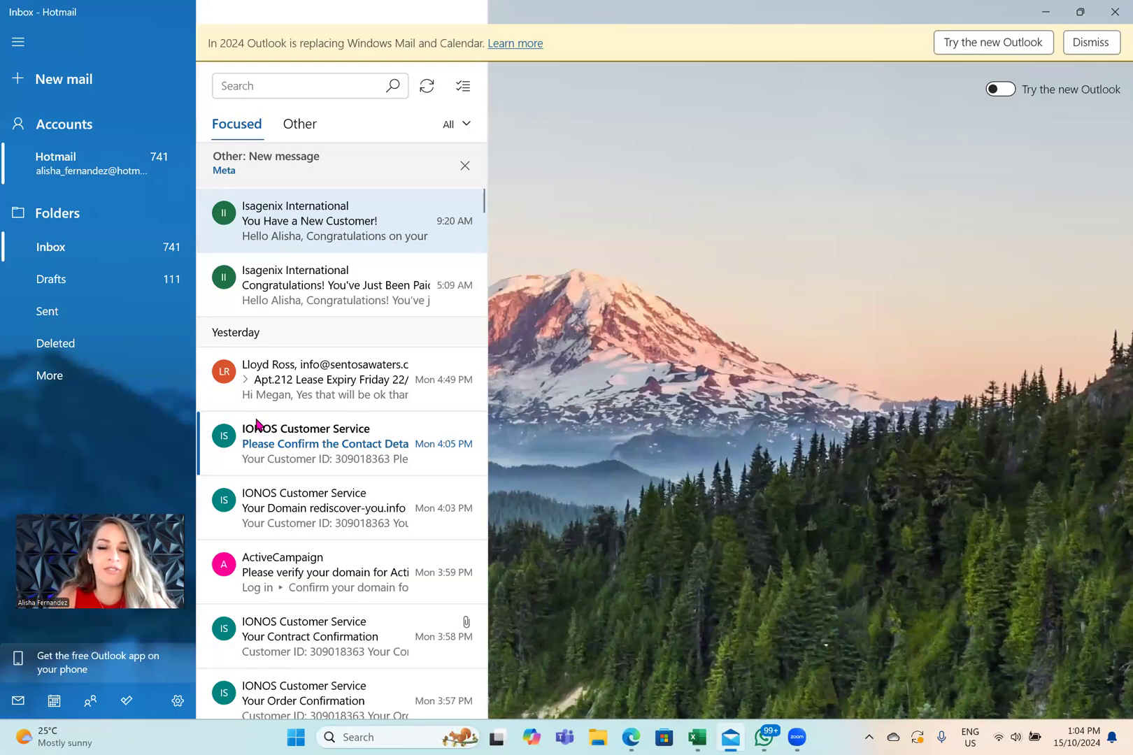
{"action": "mouse_move", "coordinate": [300, 124]}
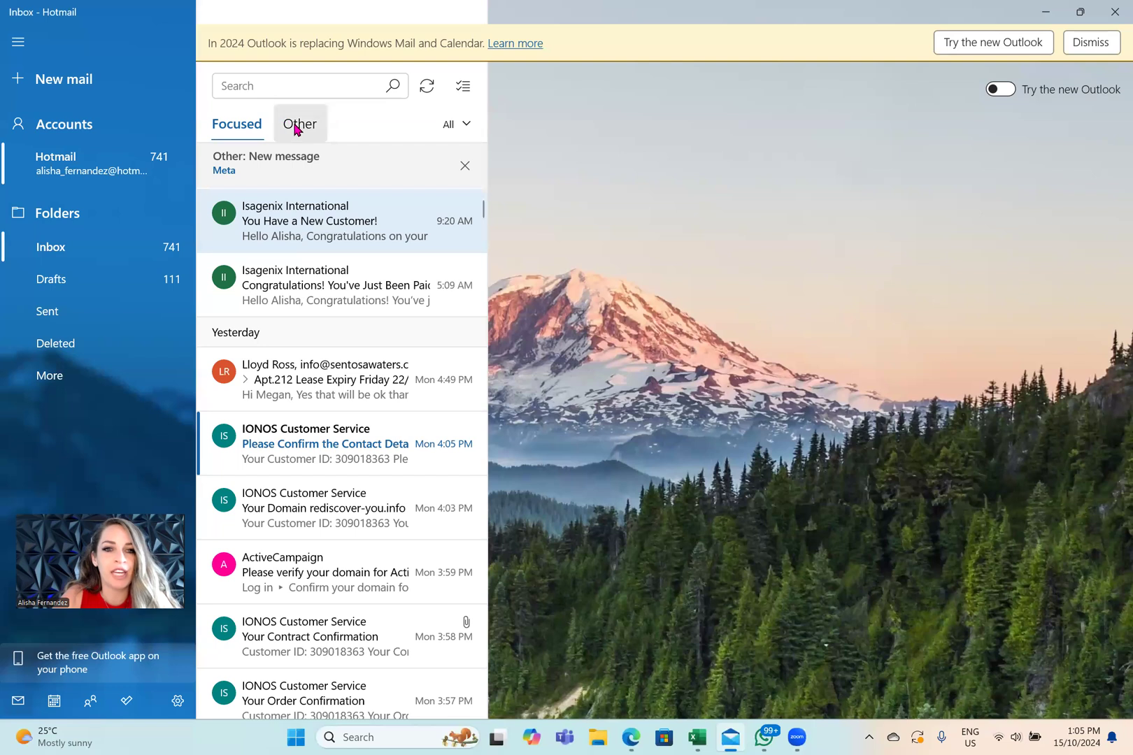
{"action": "left_click", "coordinate": [300, 124]}
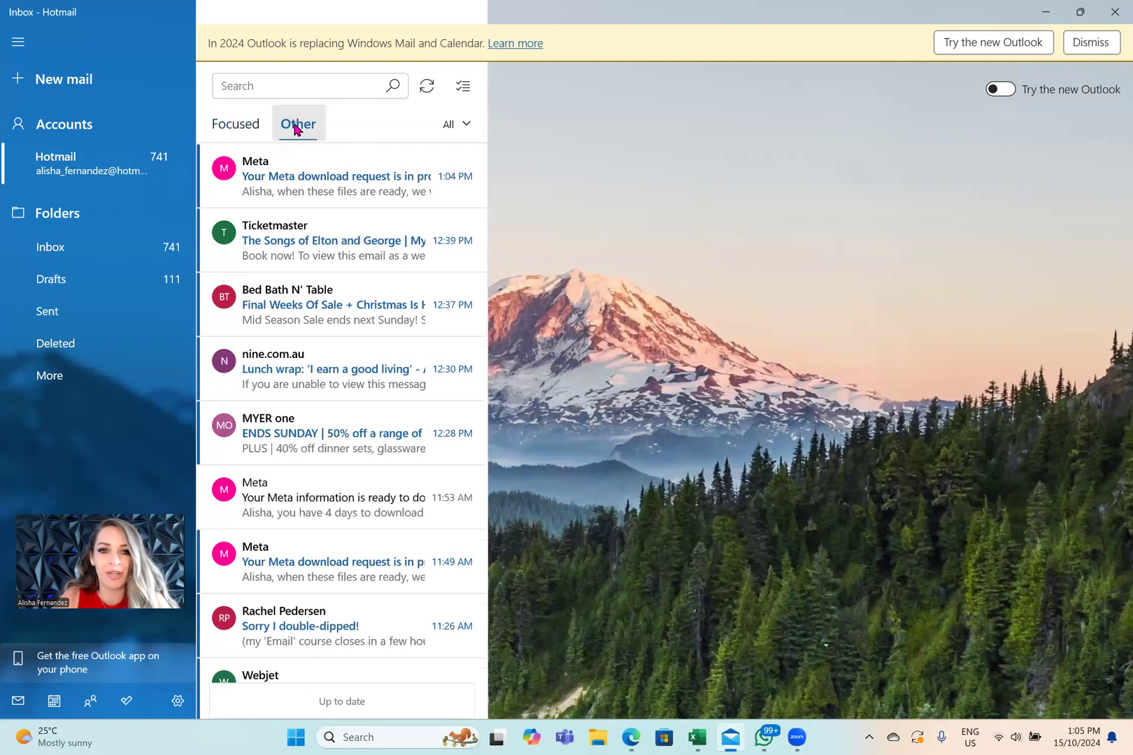
{"action": "mouse_move", "coordinate": [375, 187]}
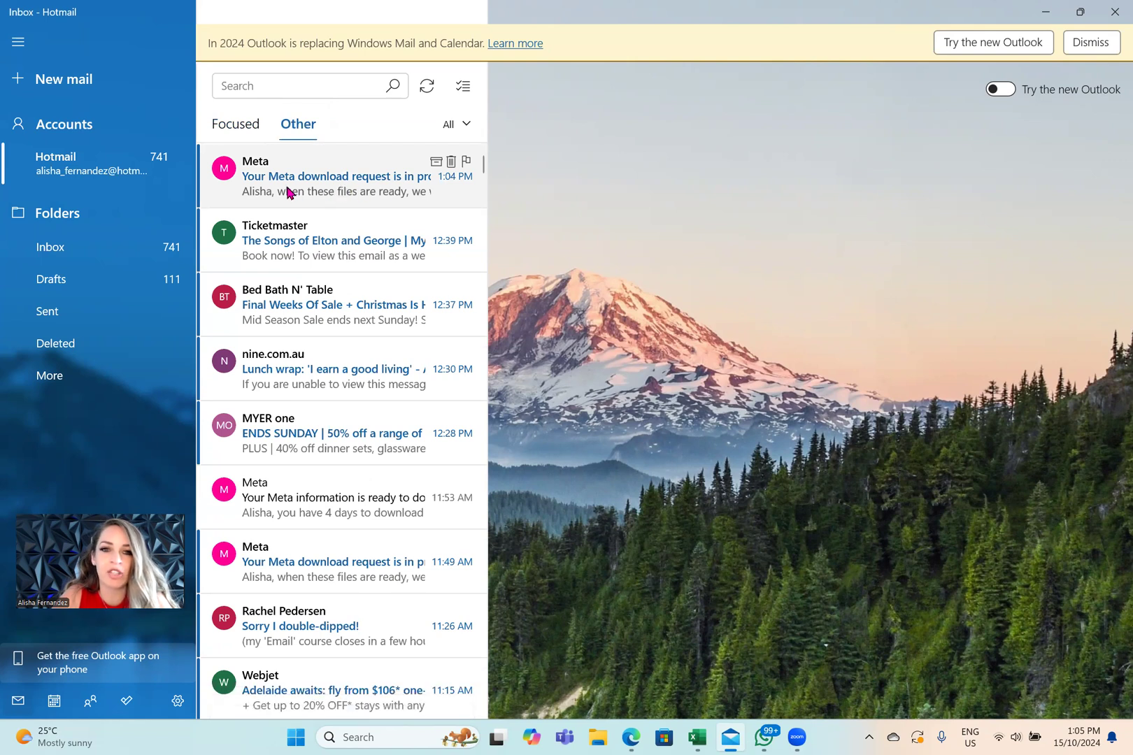
{"action": "mouse_move", "coordinate": [331, 197]}
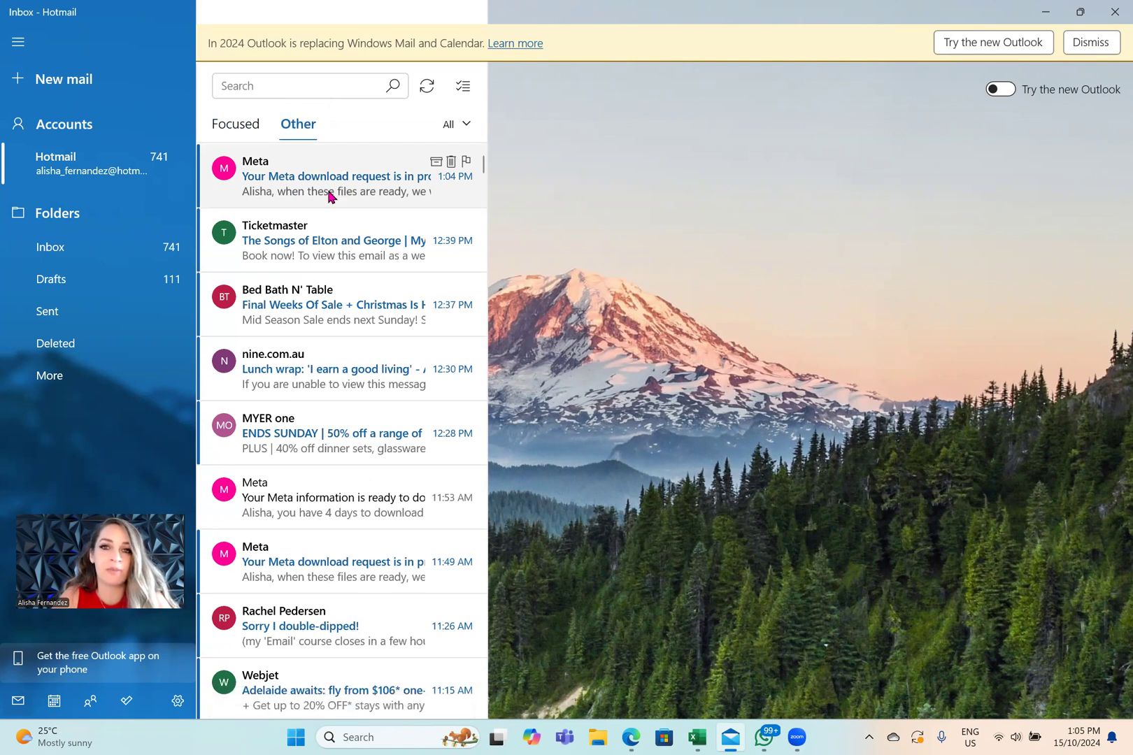
{"action": "mouse_move", "coordinate": [350, 343]}
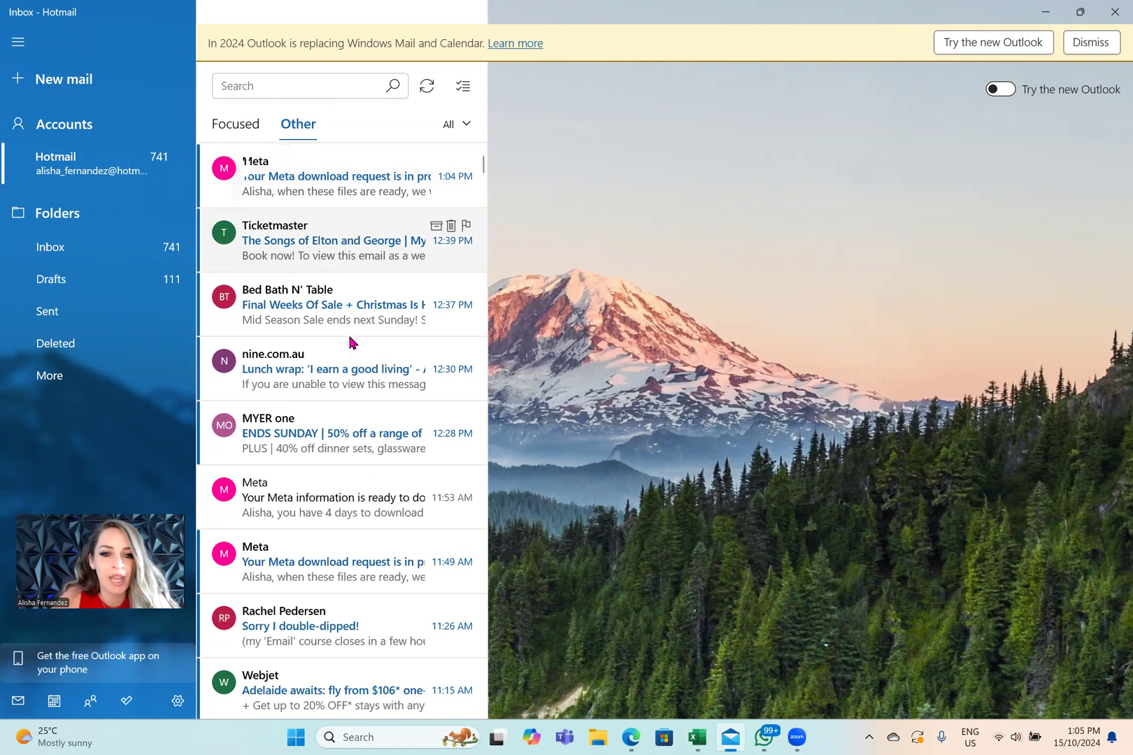
{"action": "mouse_move", "coordinate": [314, 498]}
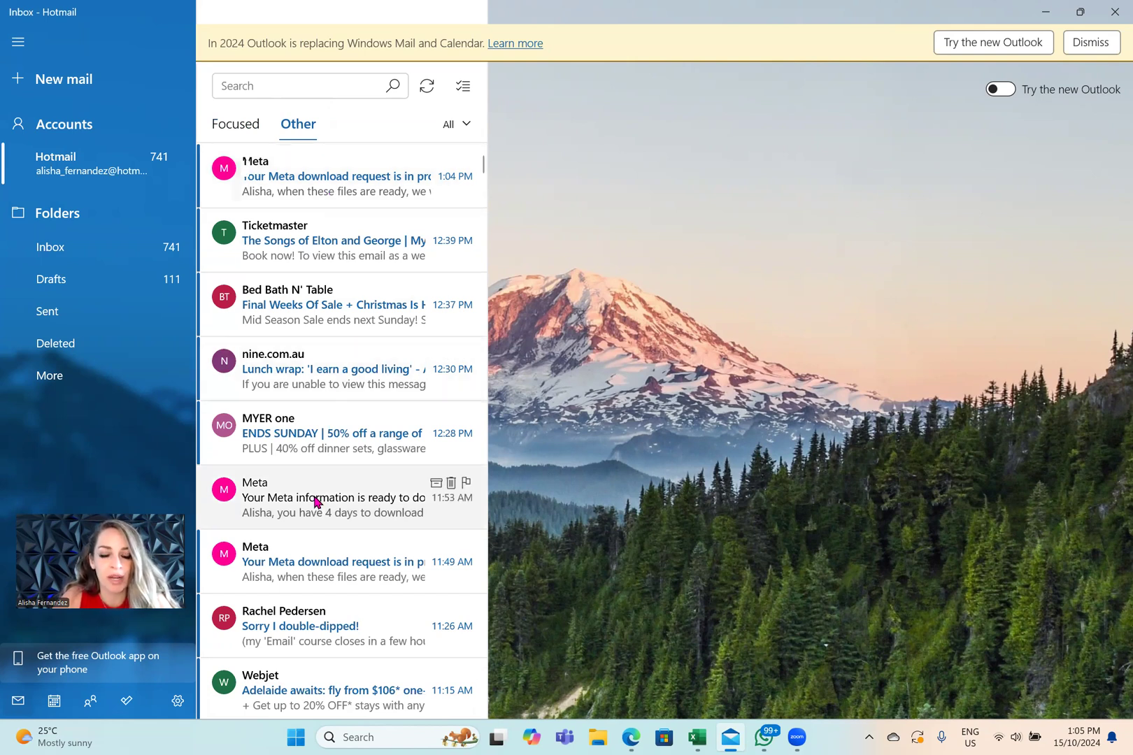
- Read Meta's information-ready email and follow its download your information link
{"action": "left_click", "coordinate": [332, 497]}
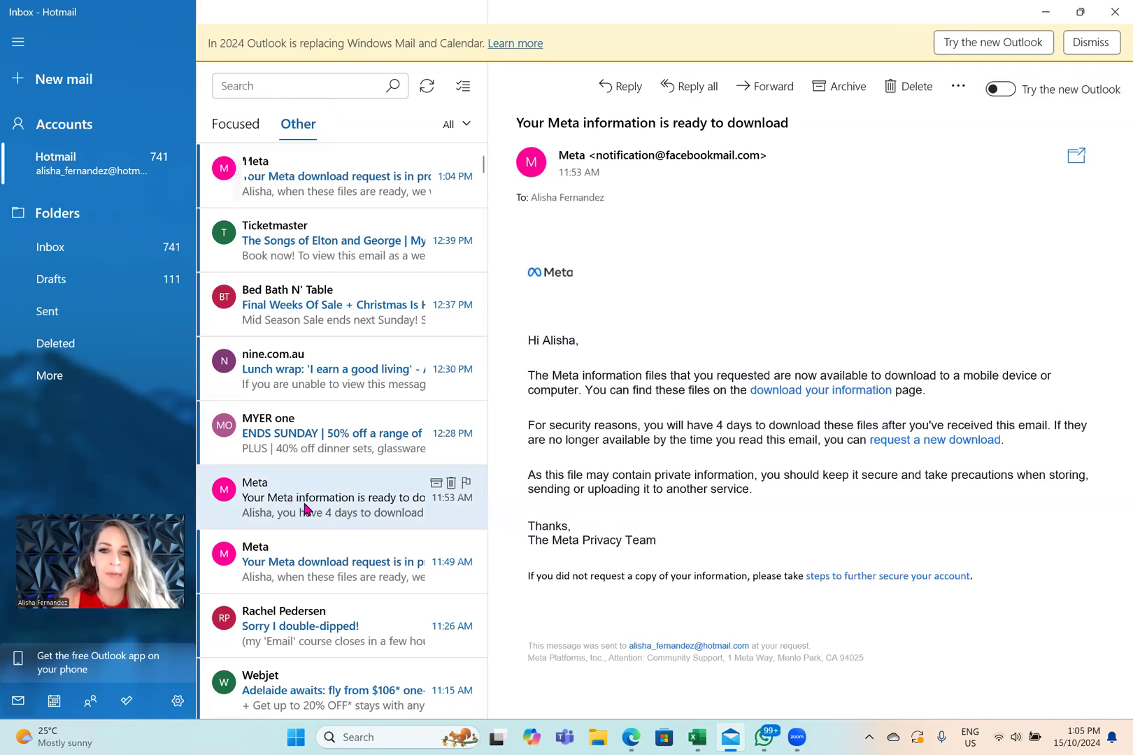
{"action": "mouse_move", "coordinate": [619, 123]}
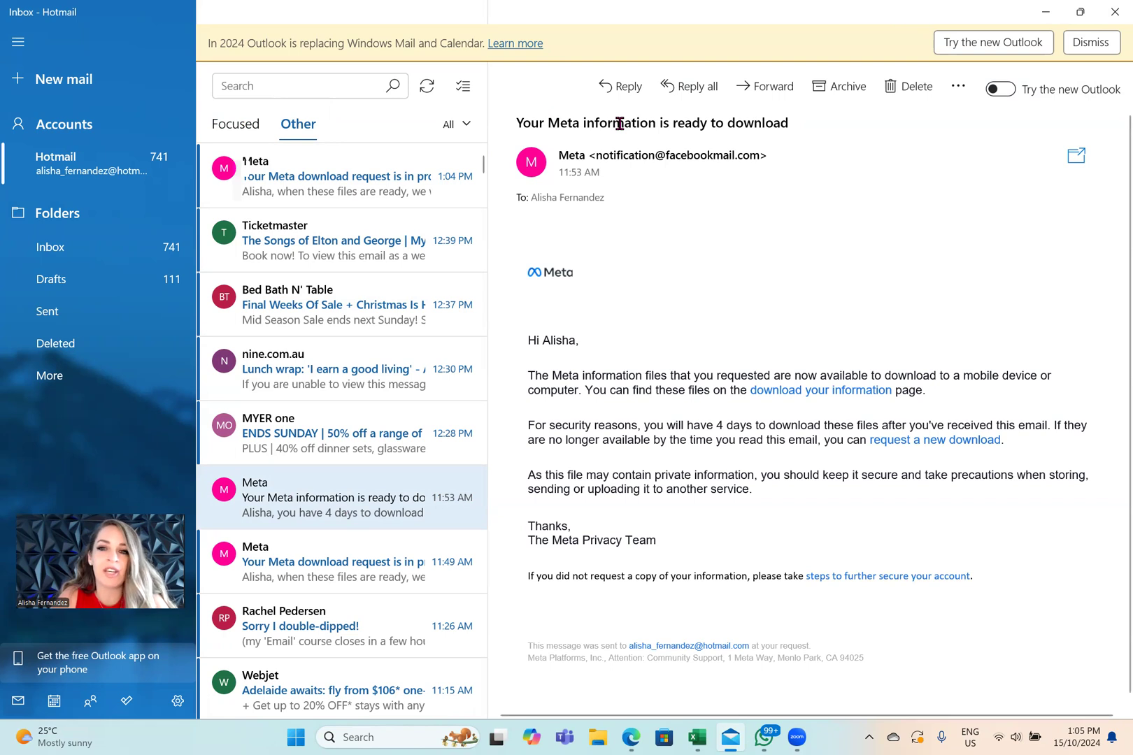
{"action": "mouse_move", "coordinate": [658, 453]}
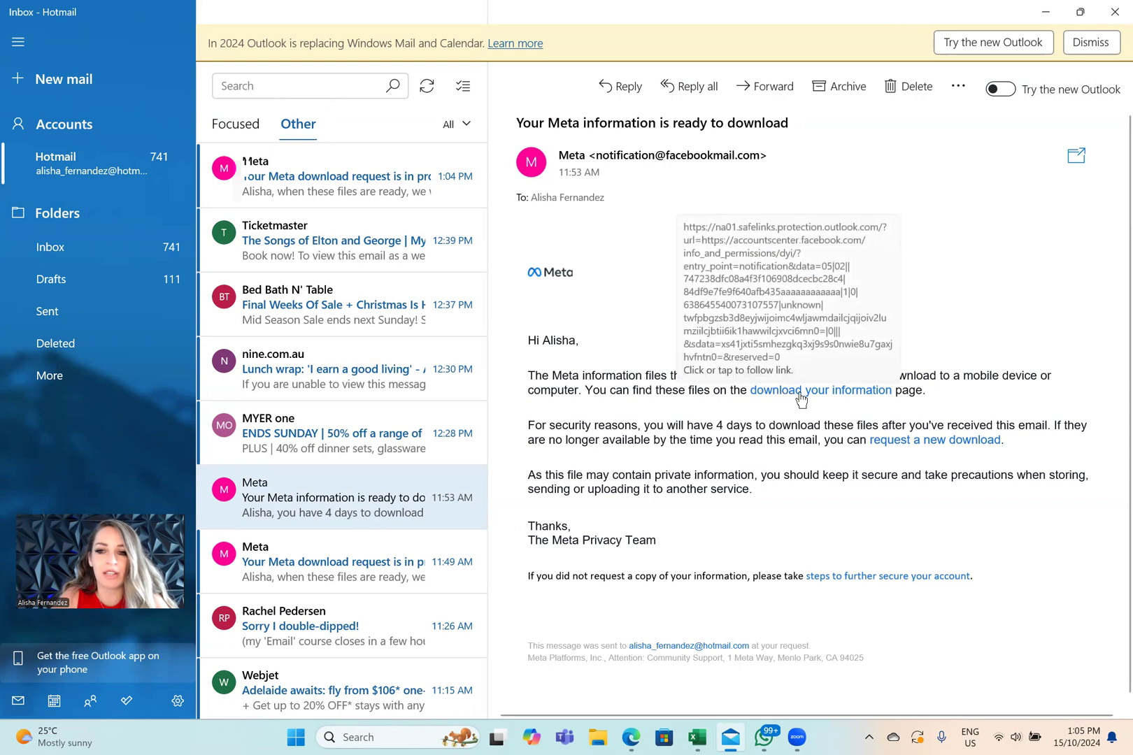
{"action": "left_click", "coordinate": [820, 390]}
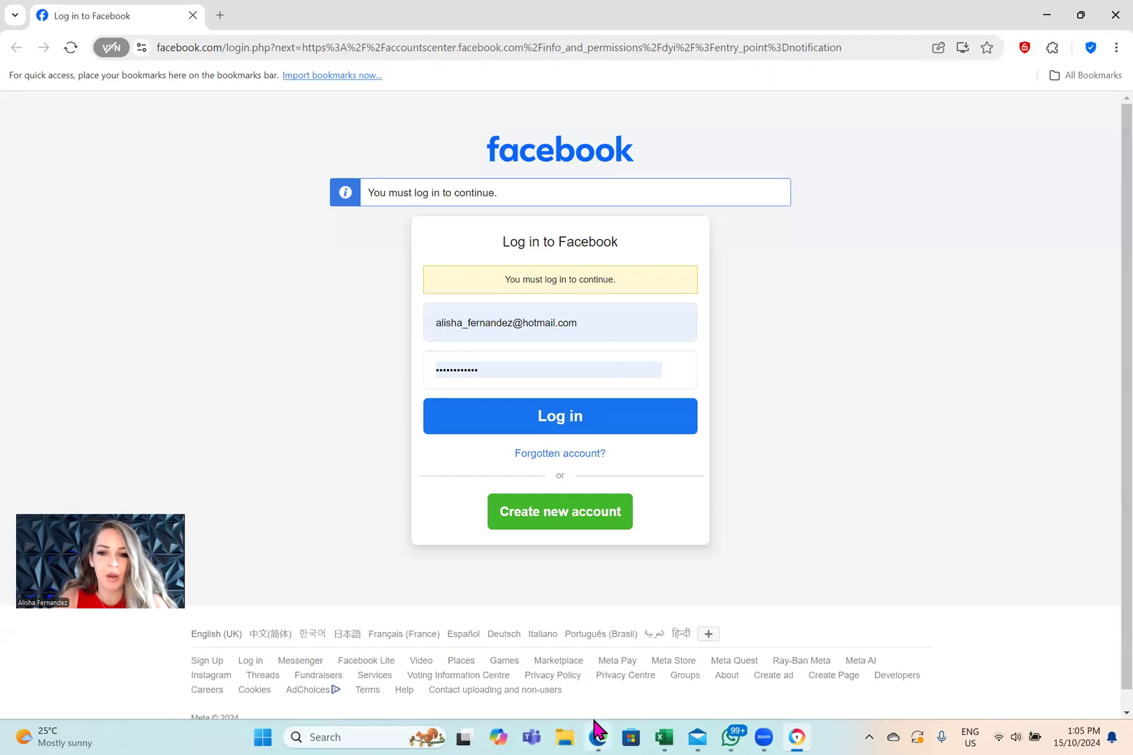
- Back in Edge, close the download list and go to Access your information
{"action": "left_click", "coordinate": [558, 415]}
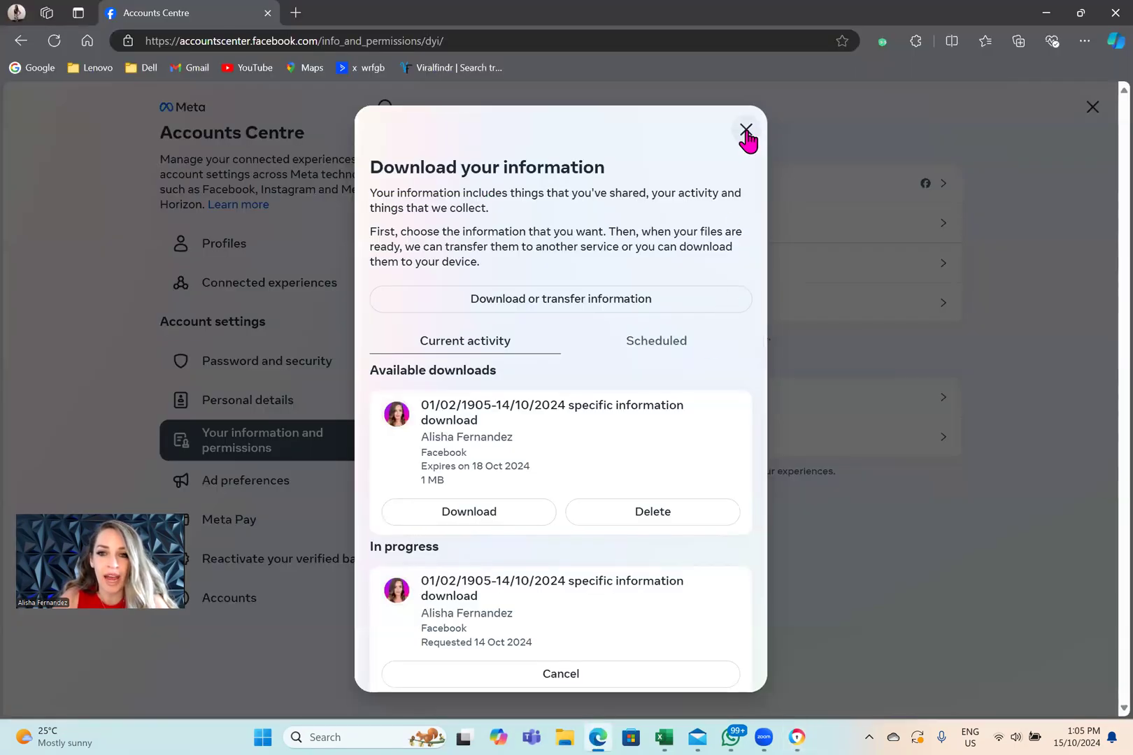
{"action": "left_click", "coordinate": [746, 130]}
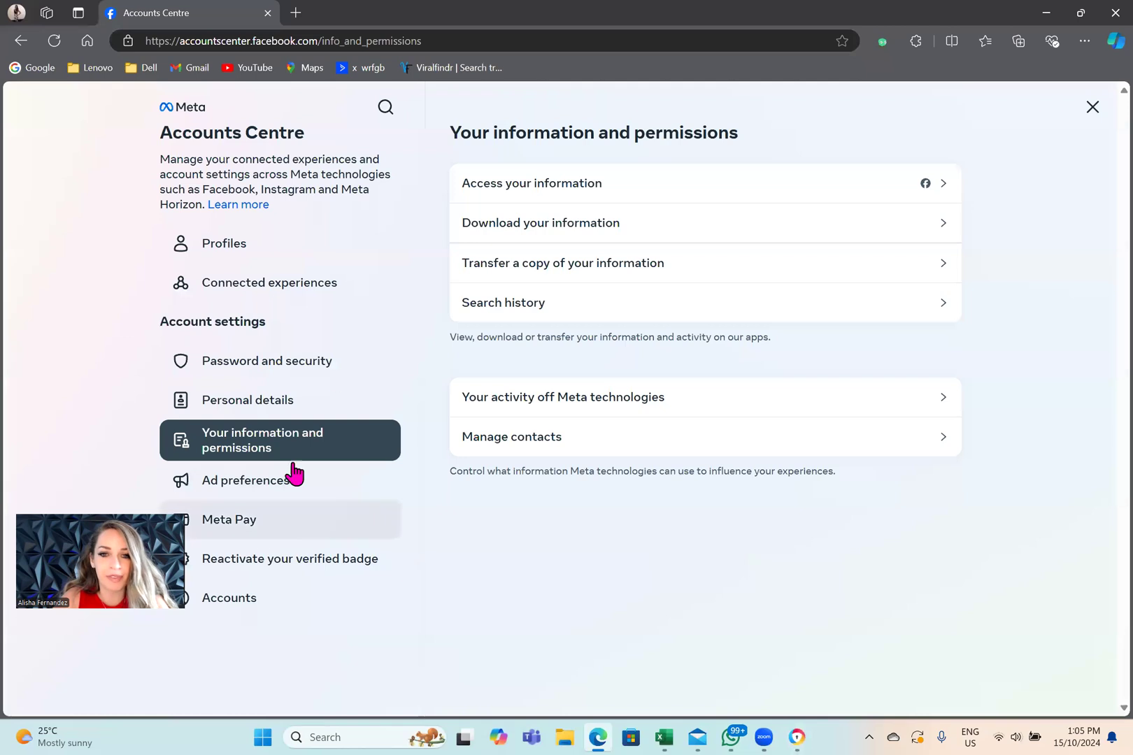
{"action": "mouse_move", "coordinate": [531, 182]}
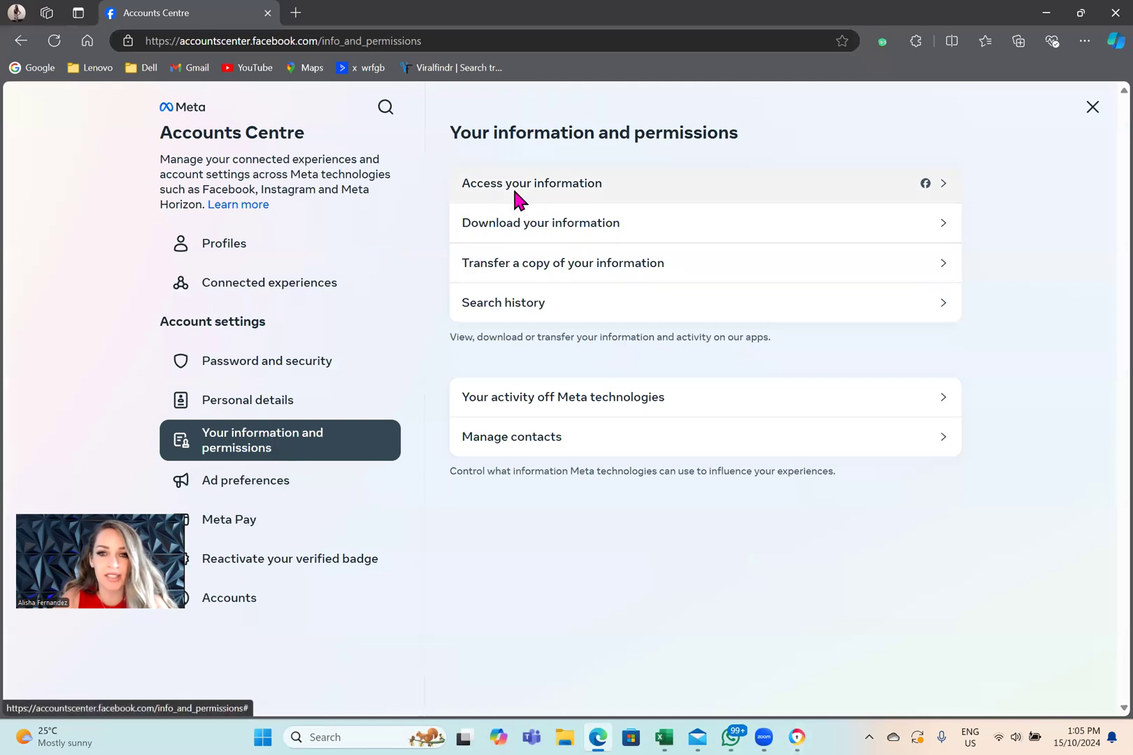
{"action": "left_click", "coordinate": [530, 183]}
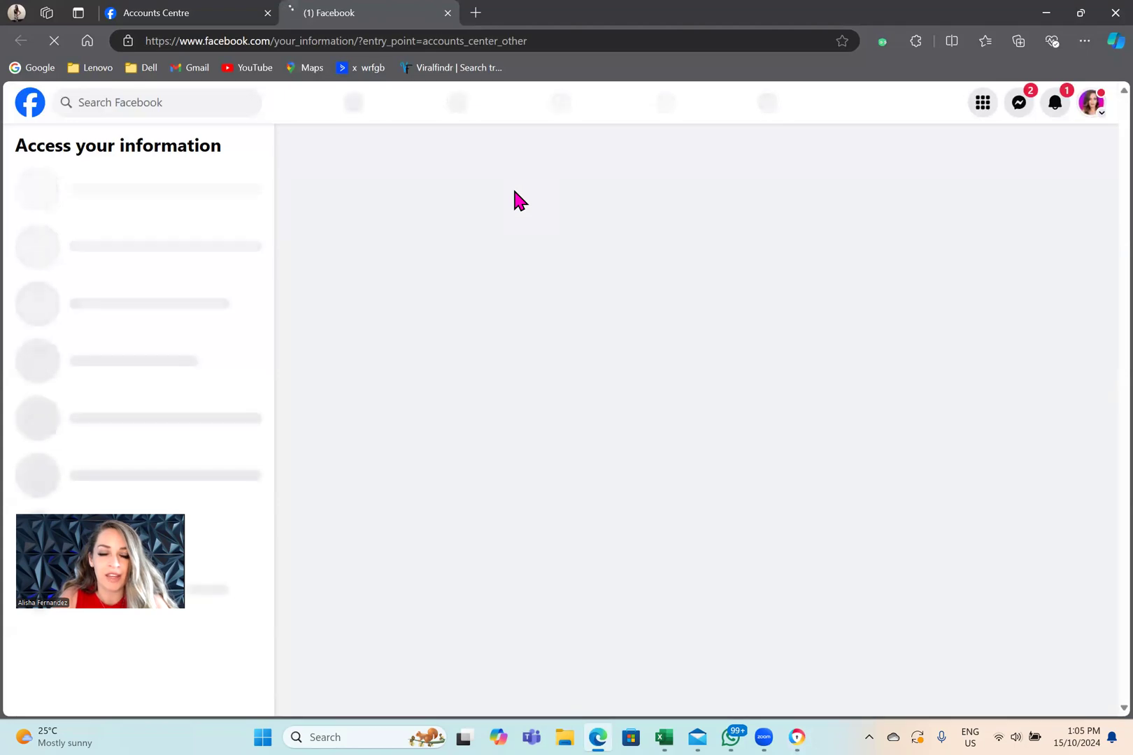
{"action": "mouse_move", "coordinate": [234, 367]}
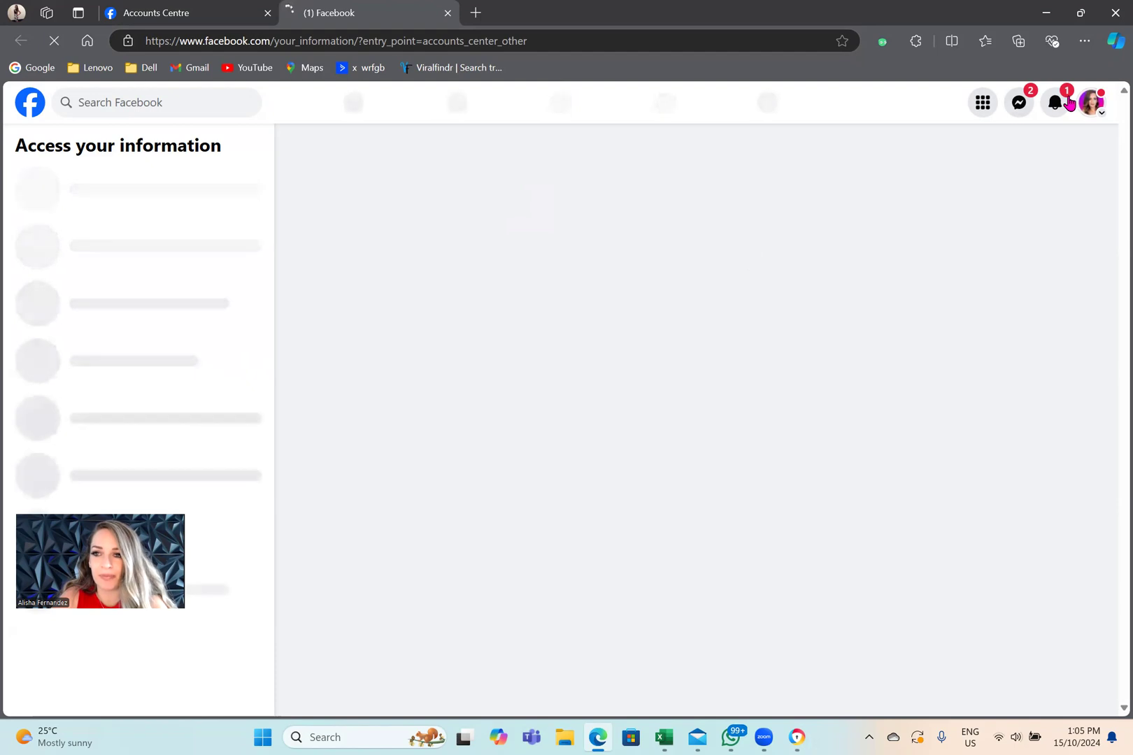
- Check notifications and follow the files-ready-to-download alert
{"action": "left_click", "coordinate": [1054, 103]}
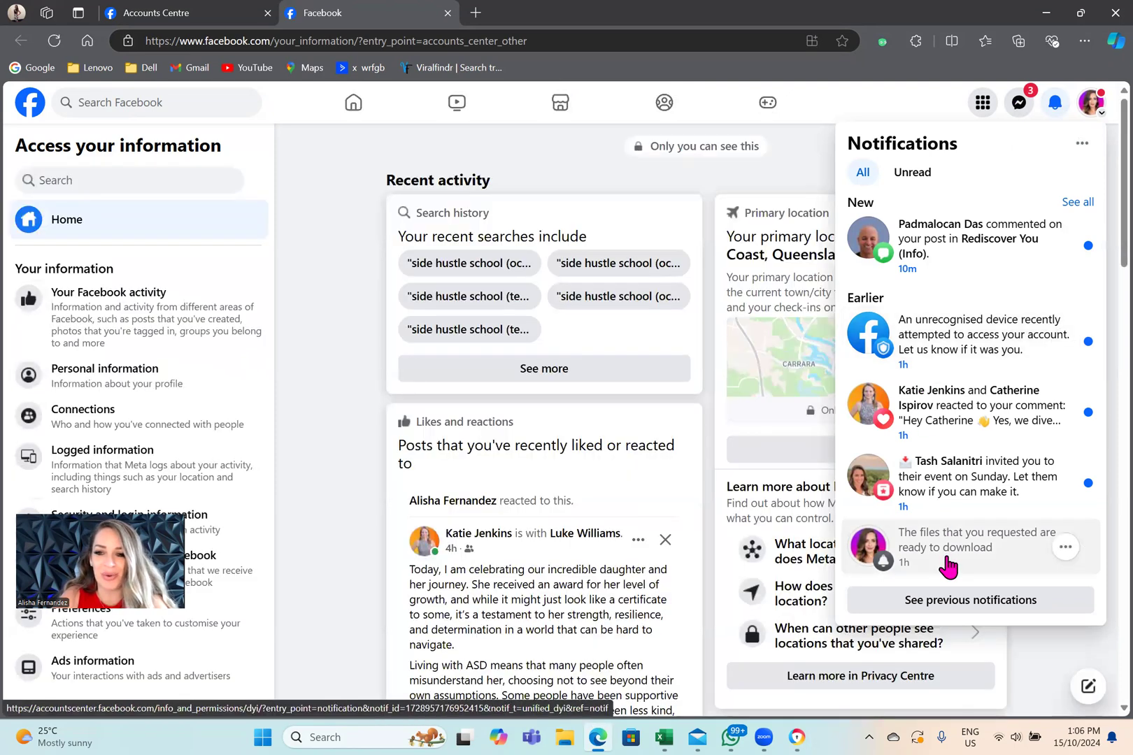
{"action": "mouse_move", "coordinate": [917, 553]}
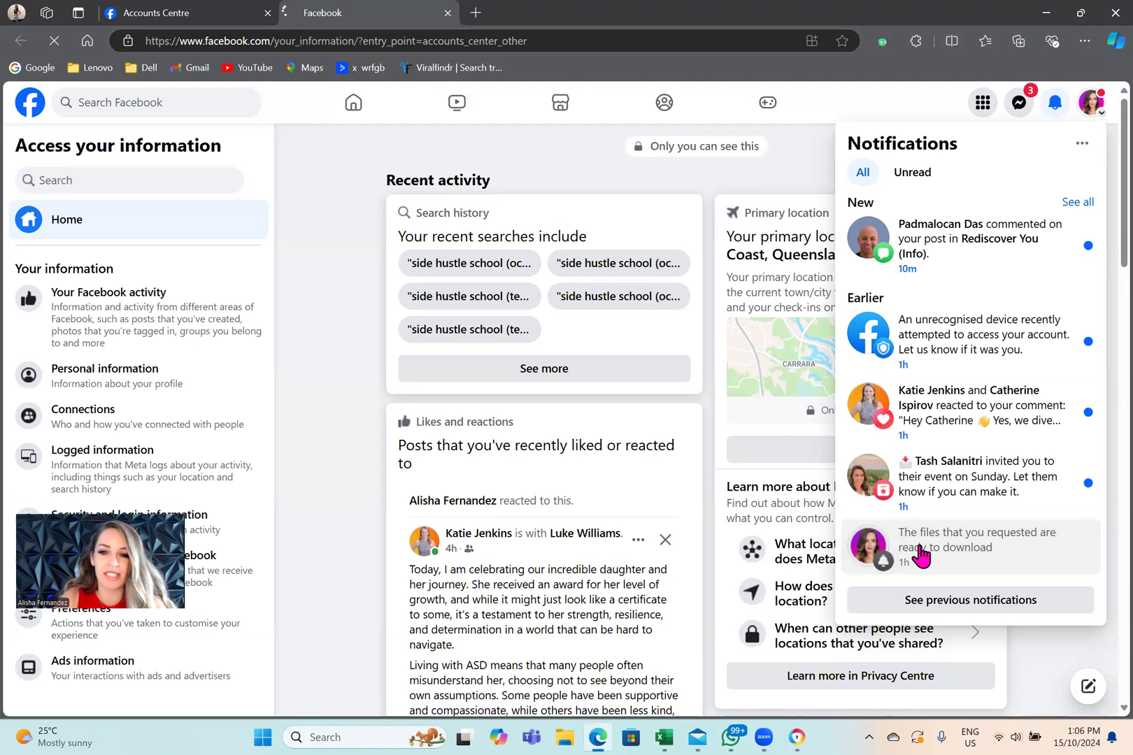
{"action": "left_click", "coordinate": [968, 540]}
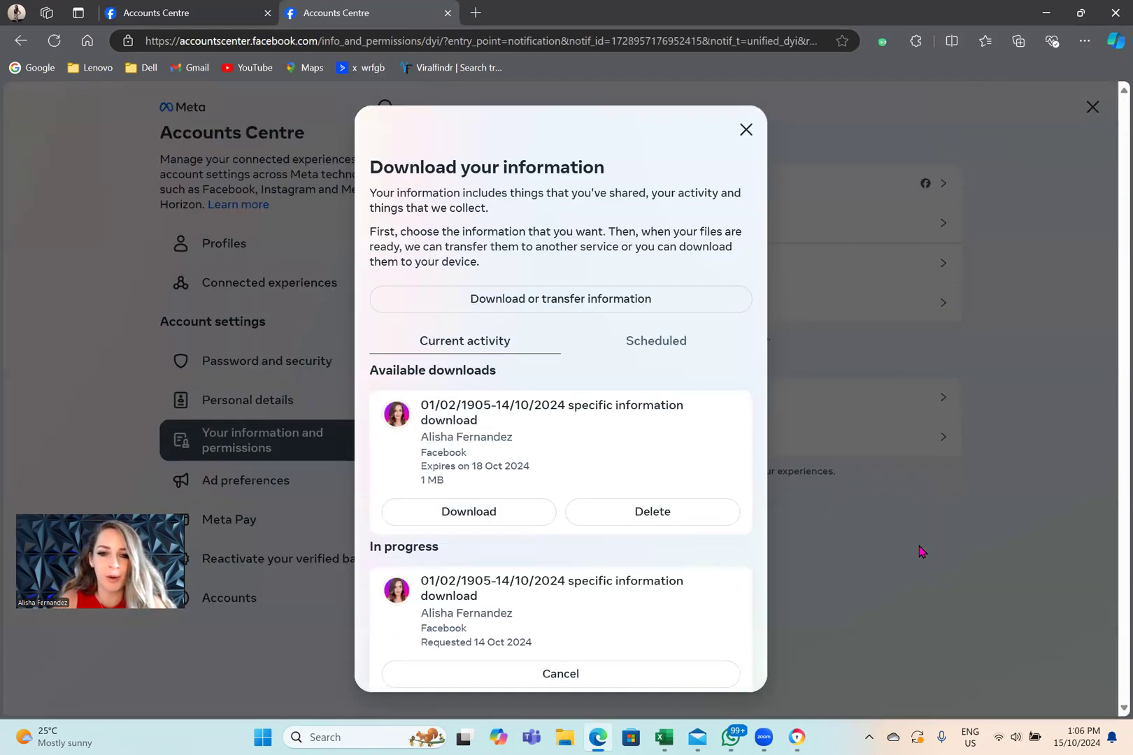
{"action": "mouse_move", "coordinate": [461, 550]}
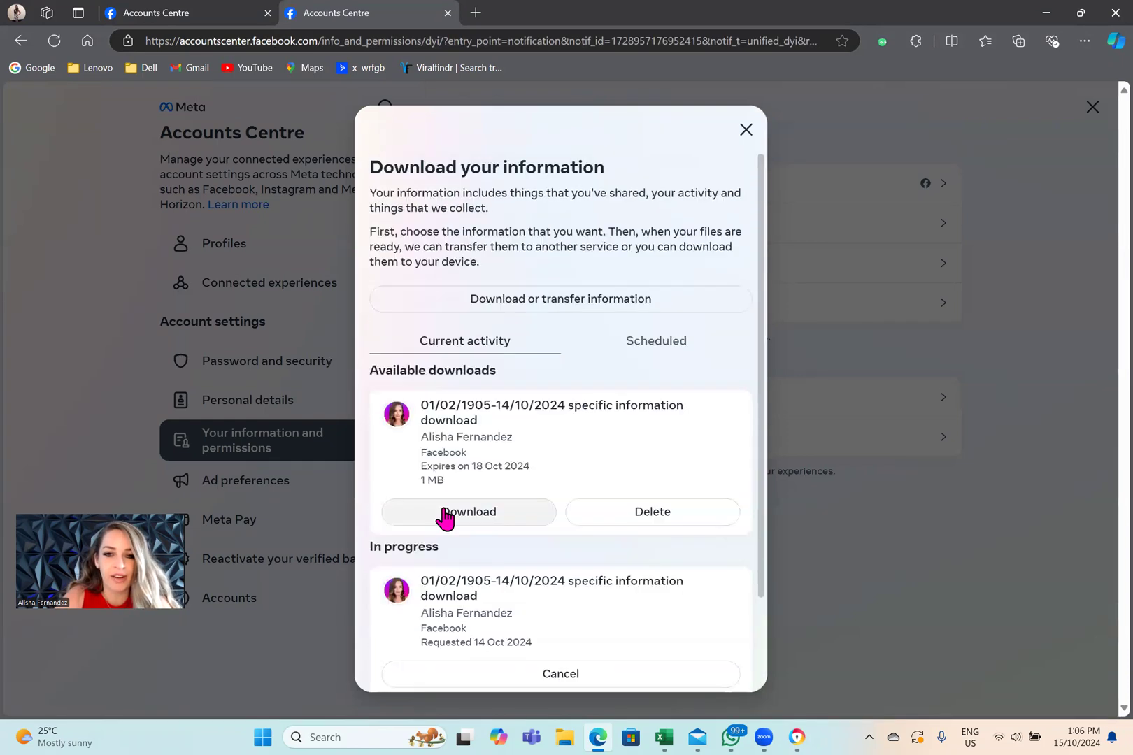
{"action": "mouse_move", "coordinate": [431, 433]}
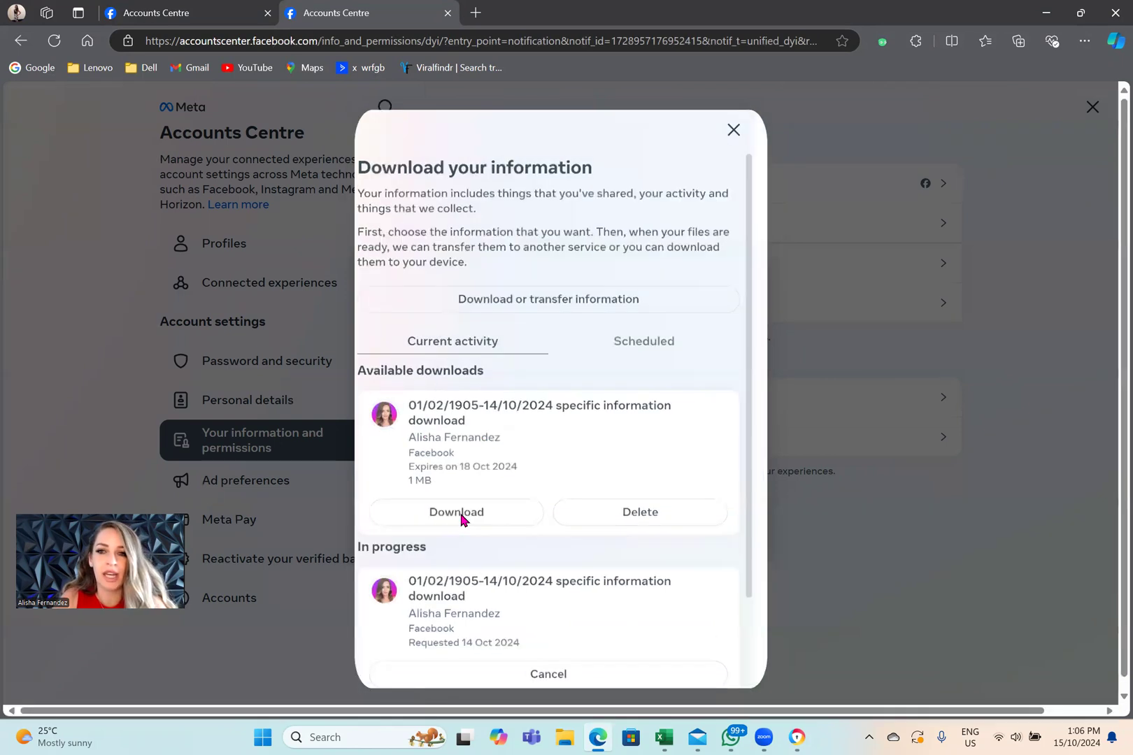
- Start the ready file's download and confirm the account password to continue
{"action": "left_click", "coordinate": [455, 512]}
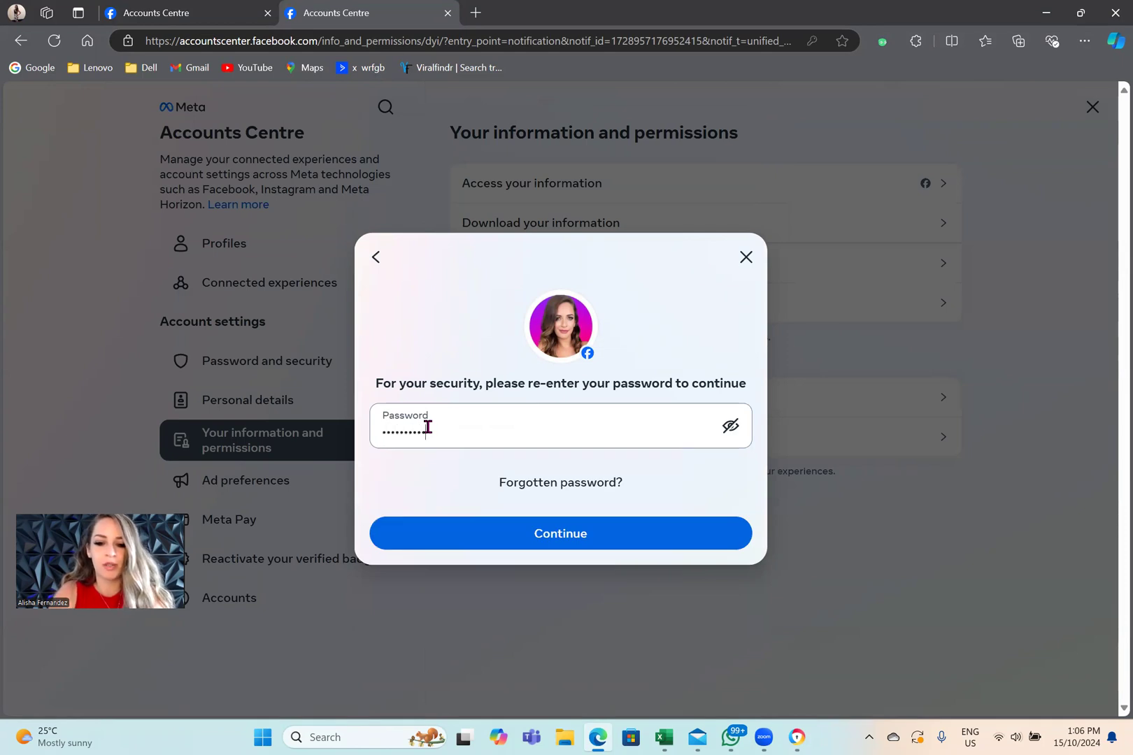
{"action": "left_click", "coordinate": [560, 534]}
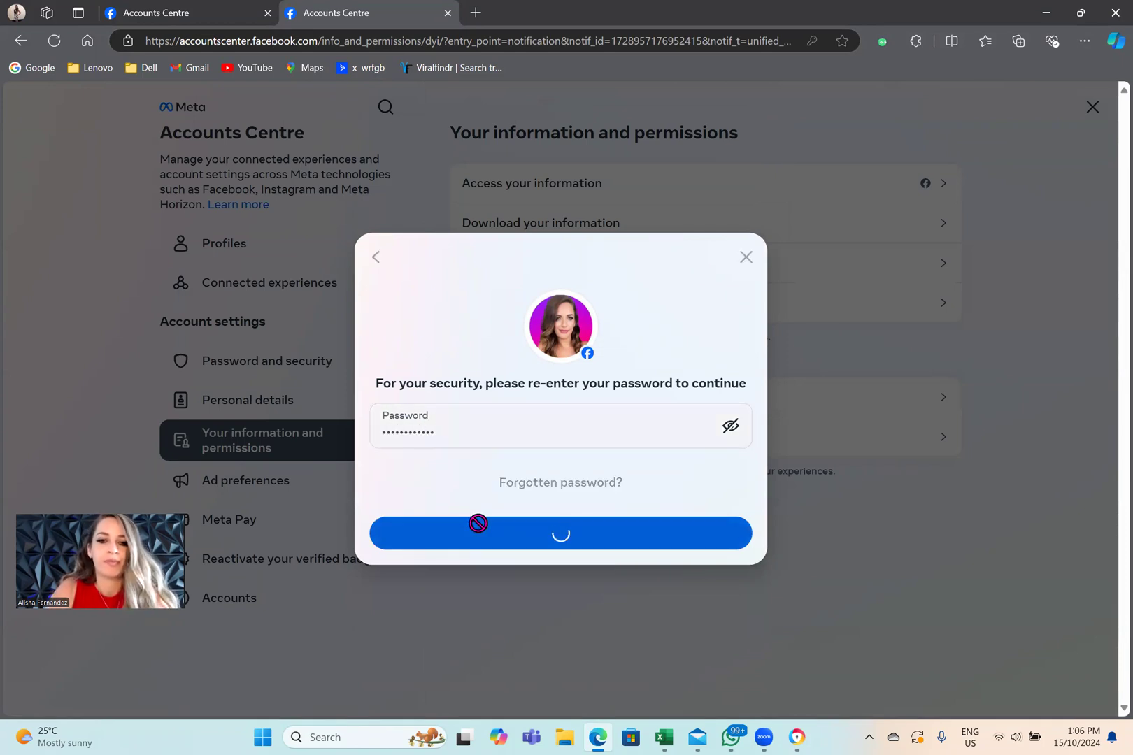
{"action": "left_click", "coordinate": [560, 533]}
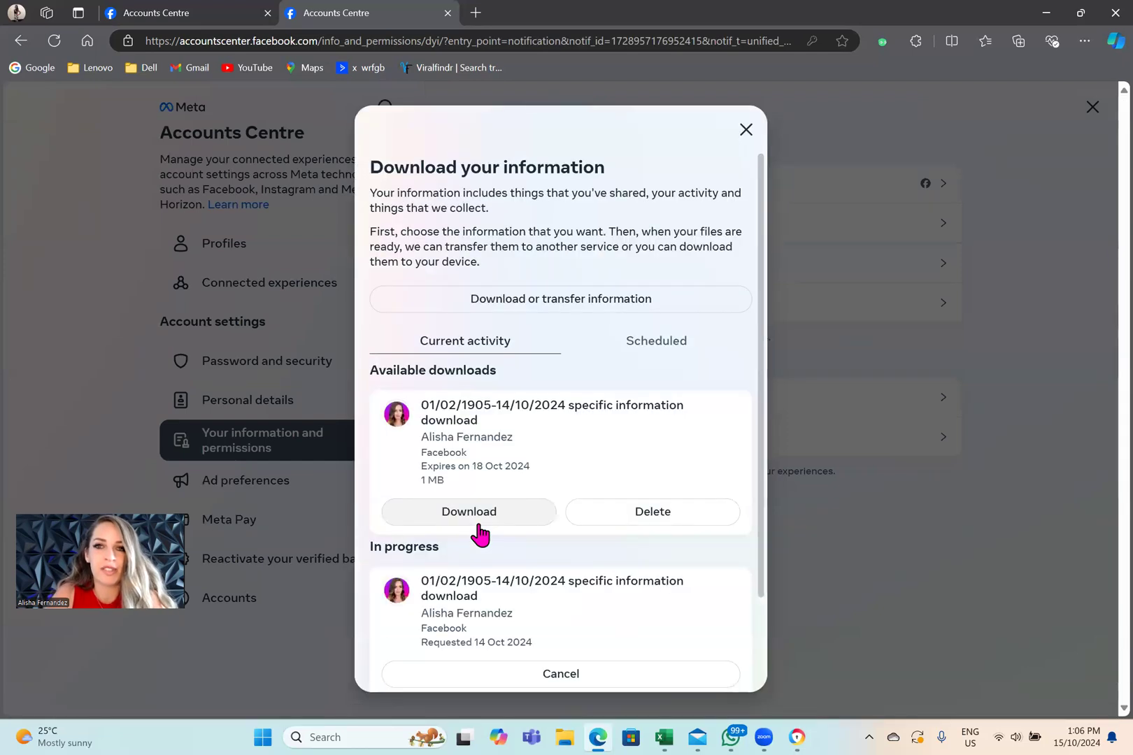
- Download the ready Facebook information archive and show it in its Downloads folder
{"action": "left_click", "coordinate": [469, 512]}
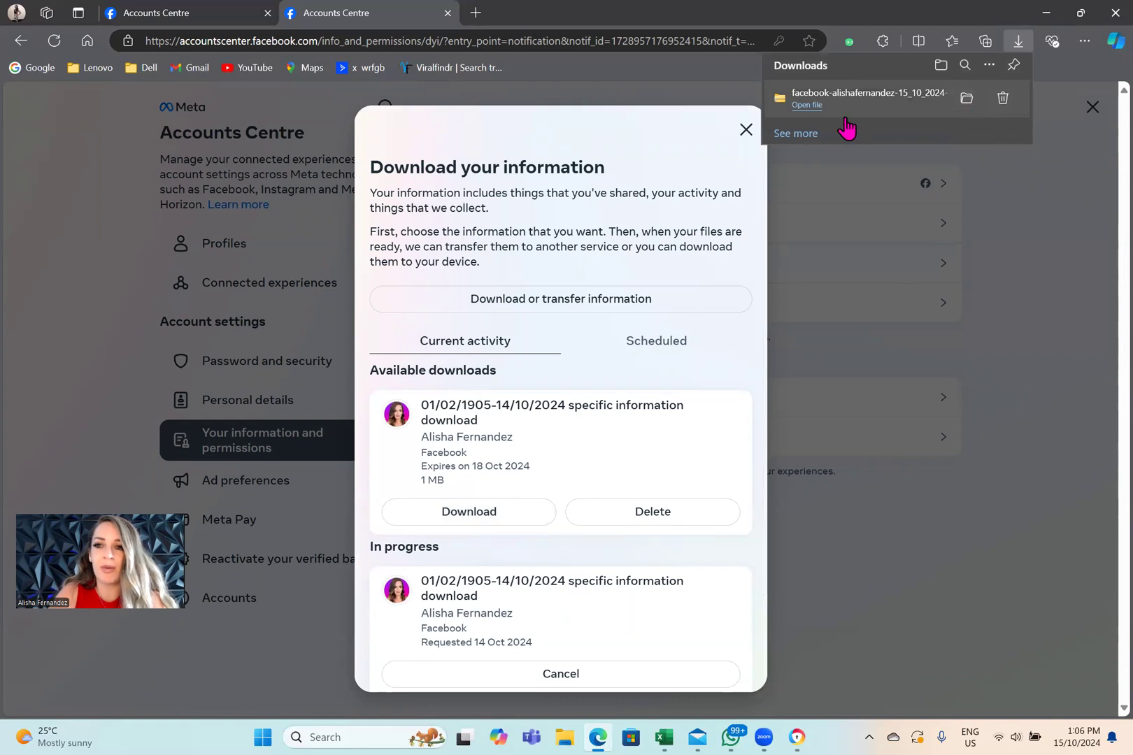
{"action": "mouse_move", "coordinate": [932, 106]}
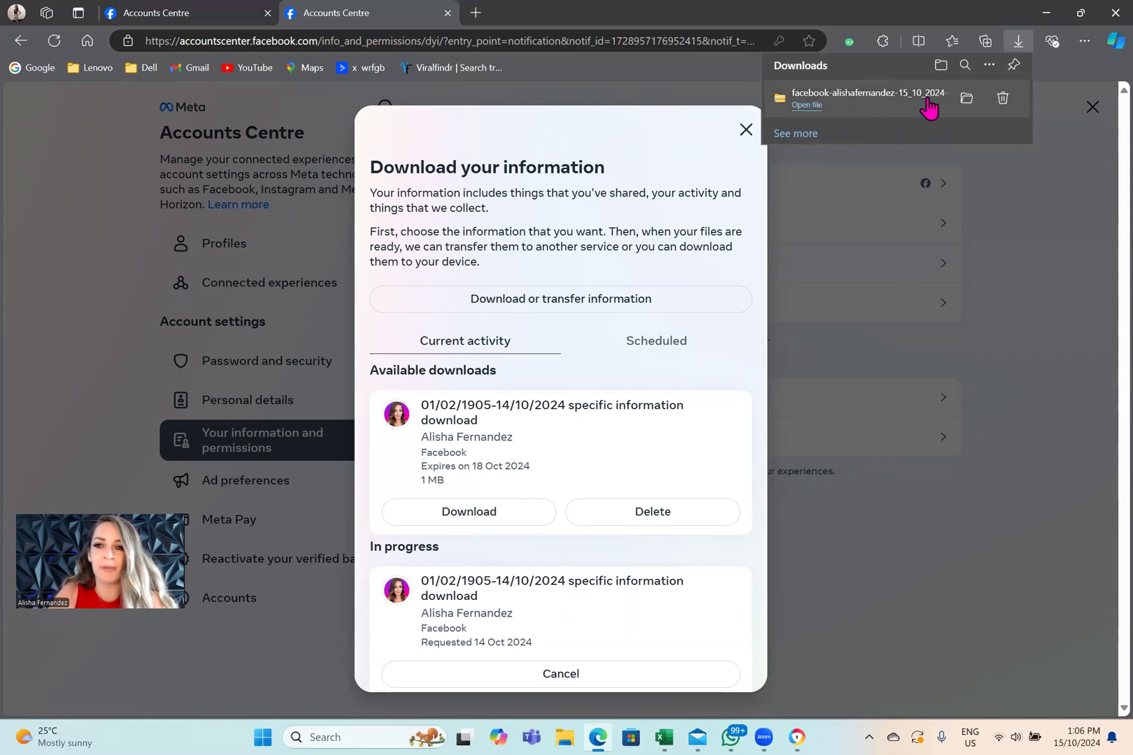
{"action": "mouse_move", "coordinate": [965, 98]}
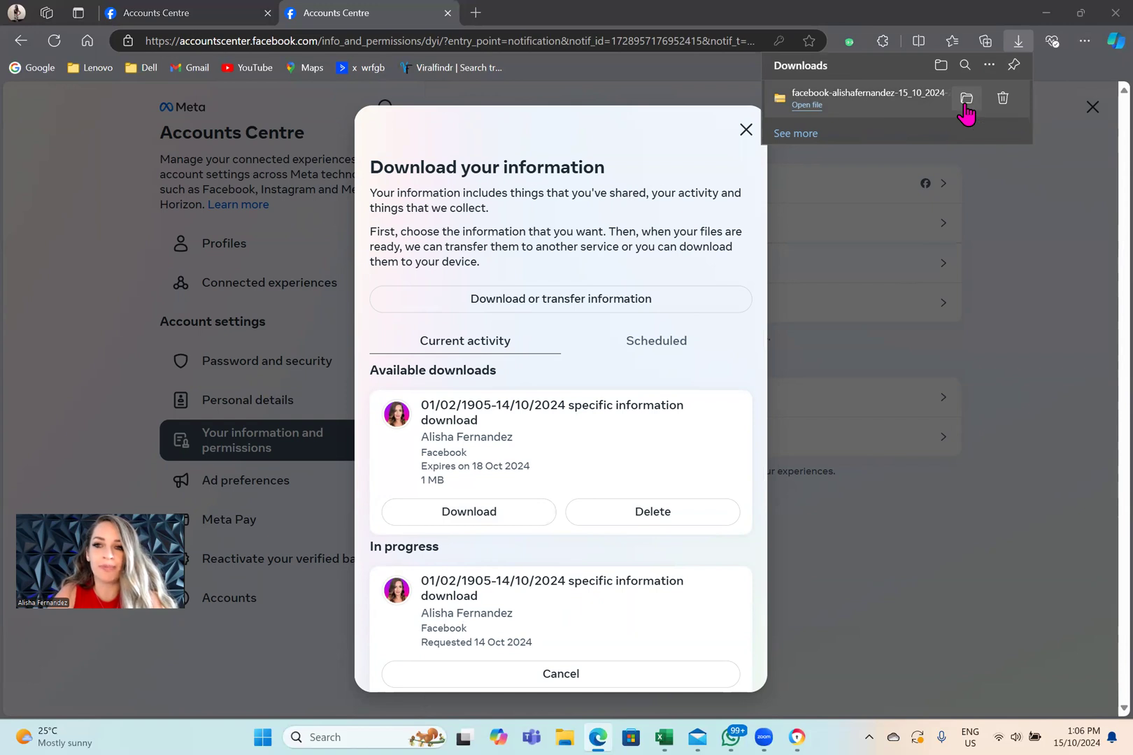
{"action": "left_click", "coordinate": [966, 100]}
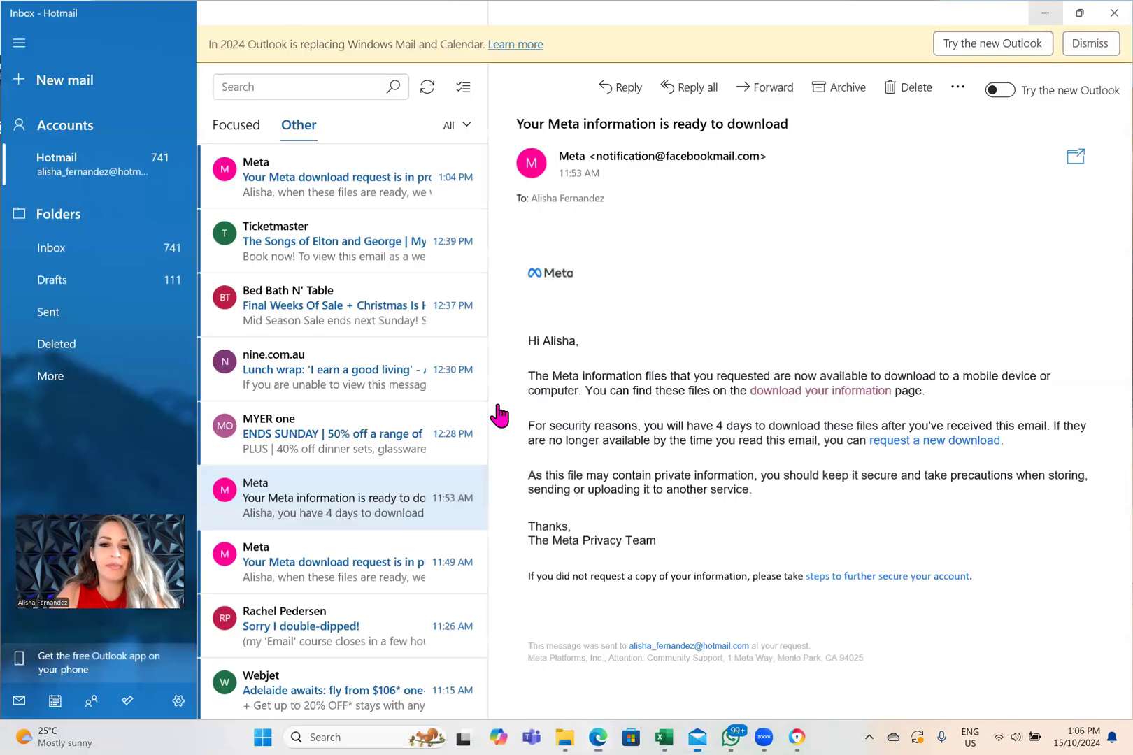
{"action": "left_click", "coordinate": [799, 100]}
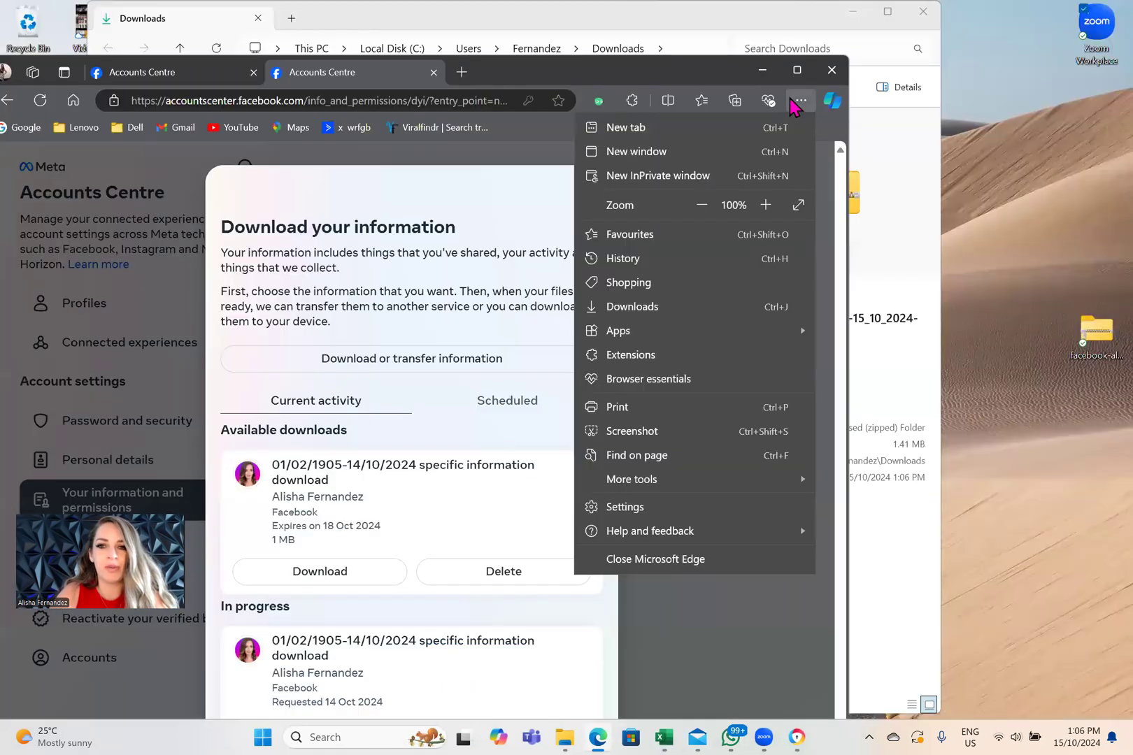
{"action": "mouse_move", "coordinate": [586, 209]}
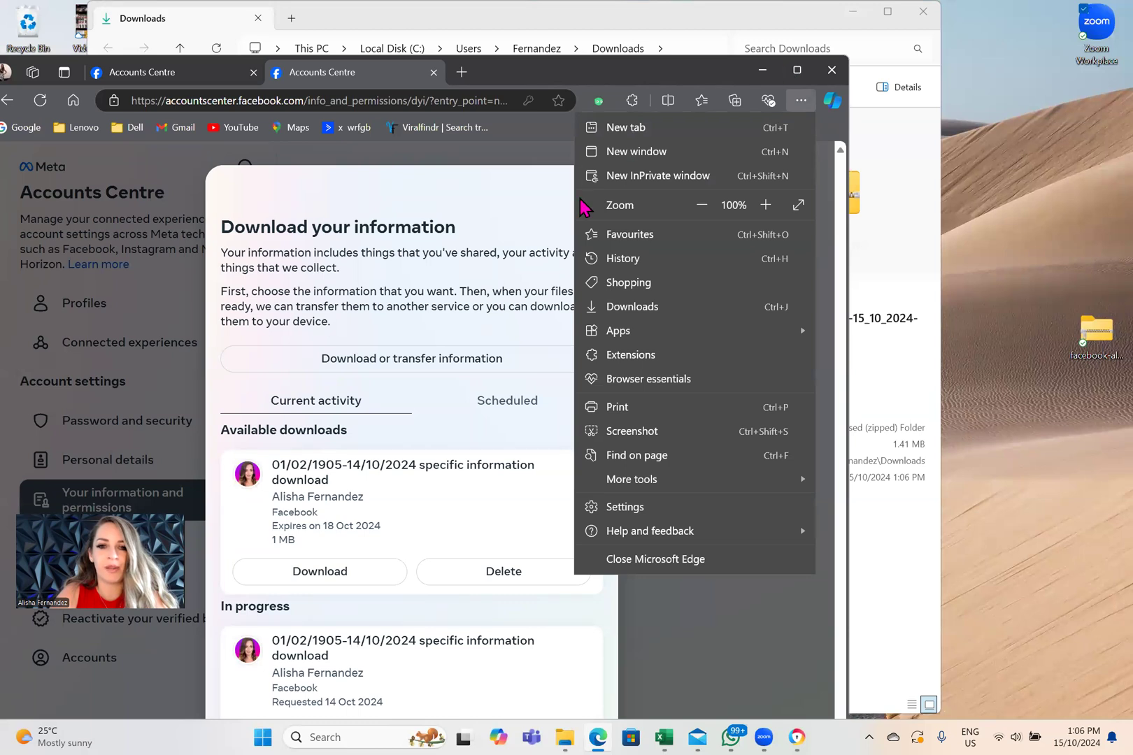
- Bring the Downloads window forward and minimize it to reveal the desktop archive icon
{"action": "left_click", "coordinate": [622, 280]}
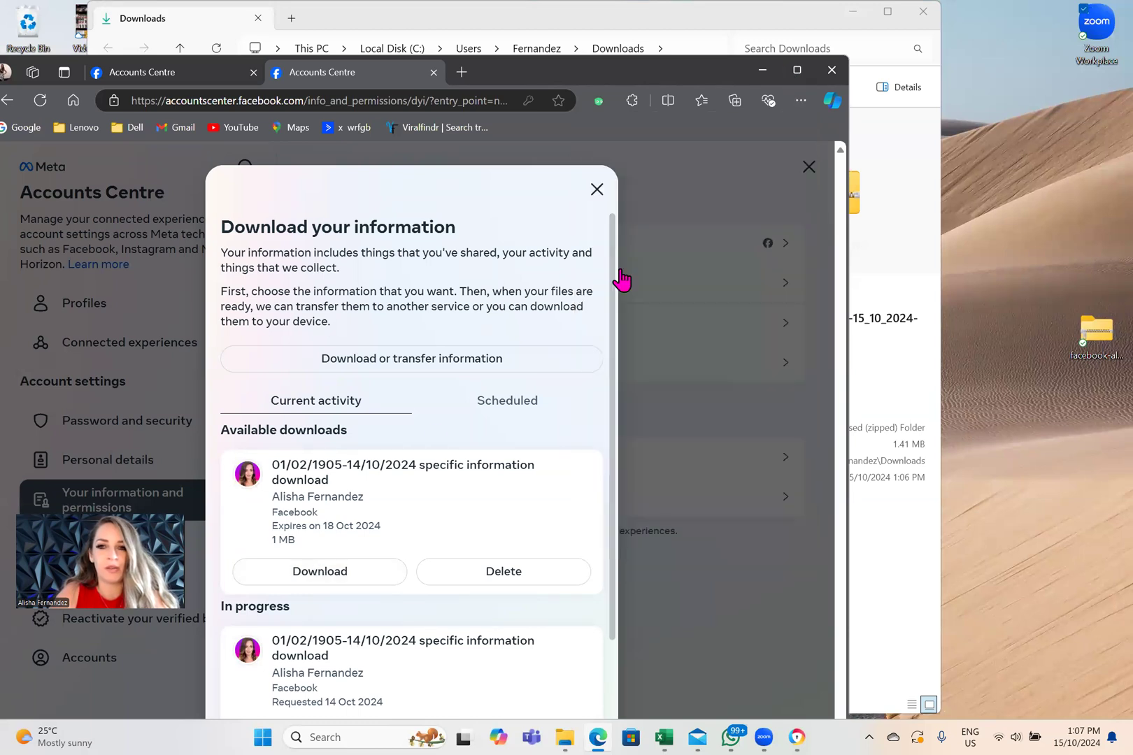
{"action": "left_click", "coordinate": [735, 100]}
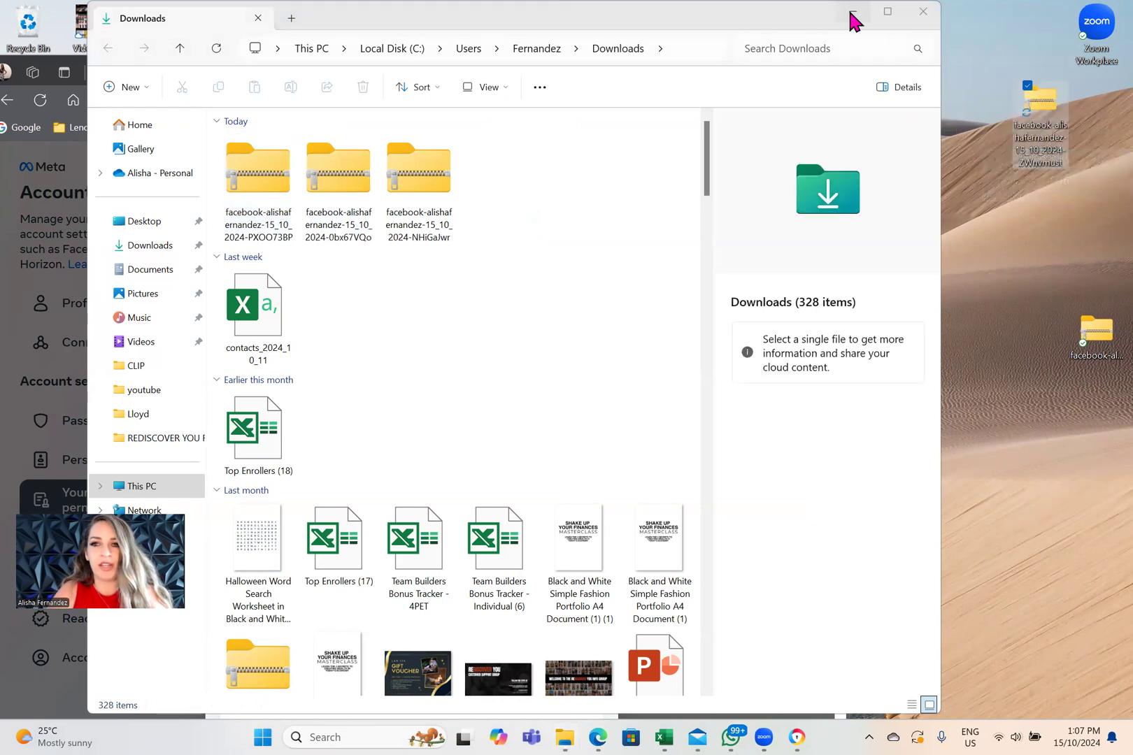
{"action": "left_click", "coordinate": [851, 14]}
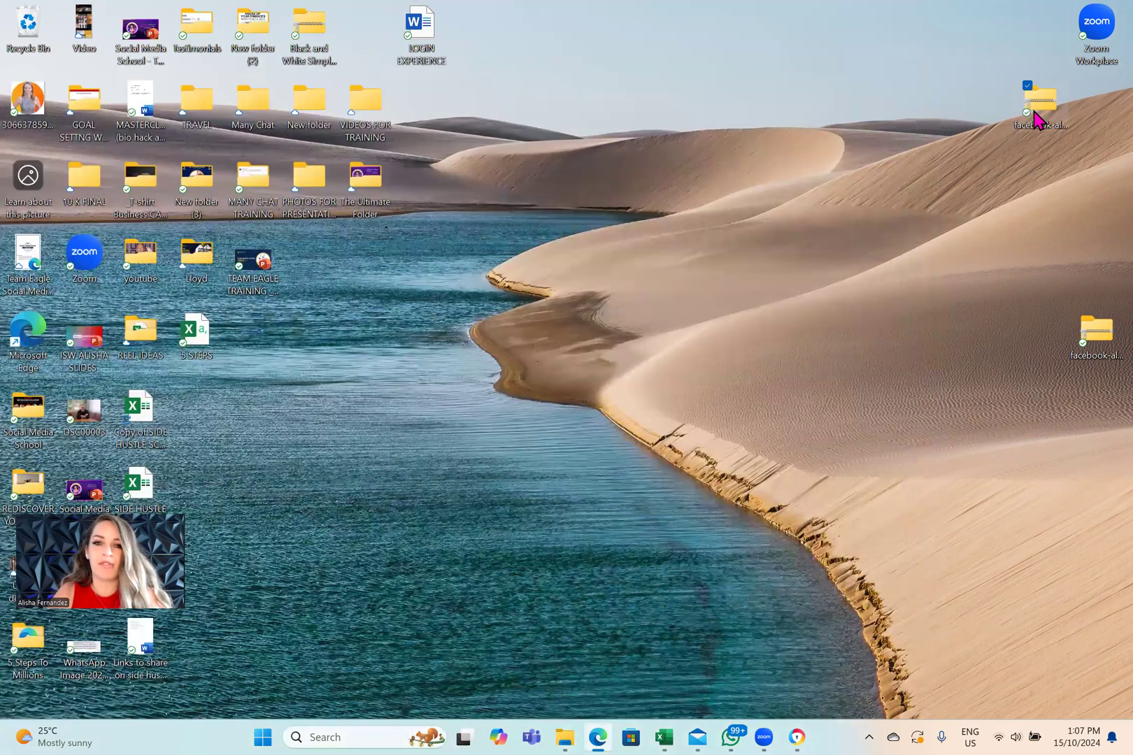
- Browse the desktop Facebook archive into connections, then friends, listing the HTML friend-data files
{"action": "double_click", "coordinate": [1039, 105]}
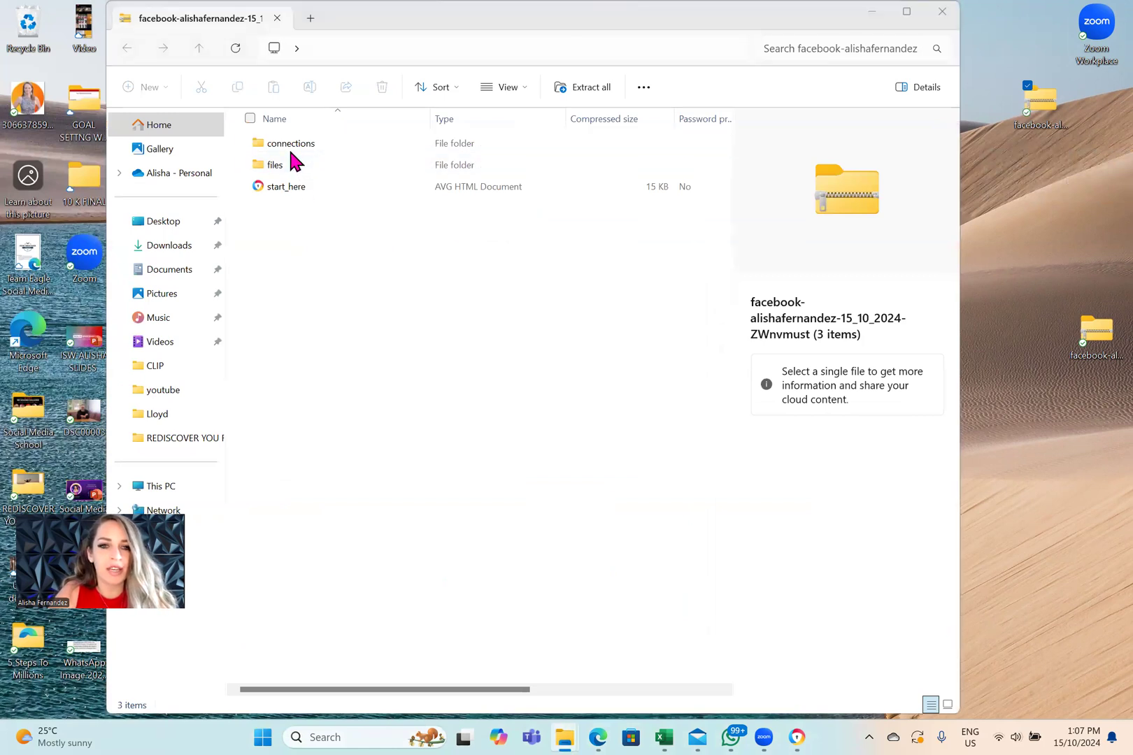
{"action": "double_click", "coordinate": [290, 143]}
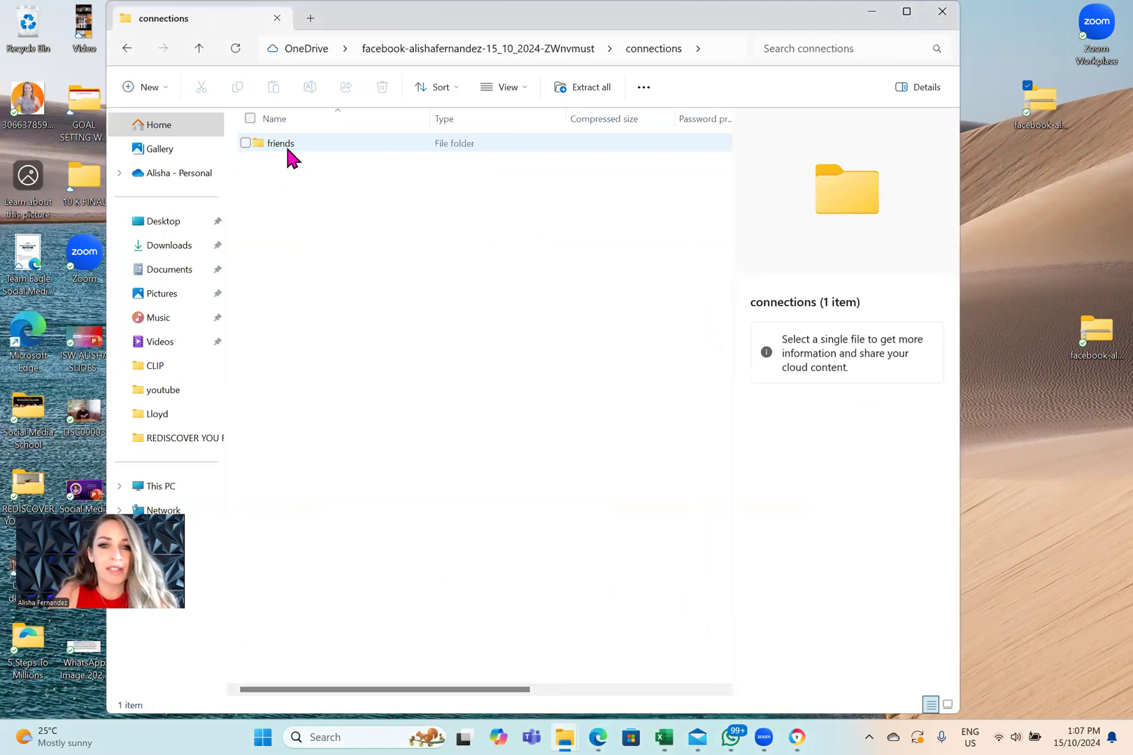
{"action": "double_click", "coordinate": [280, 143]}
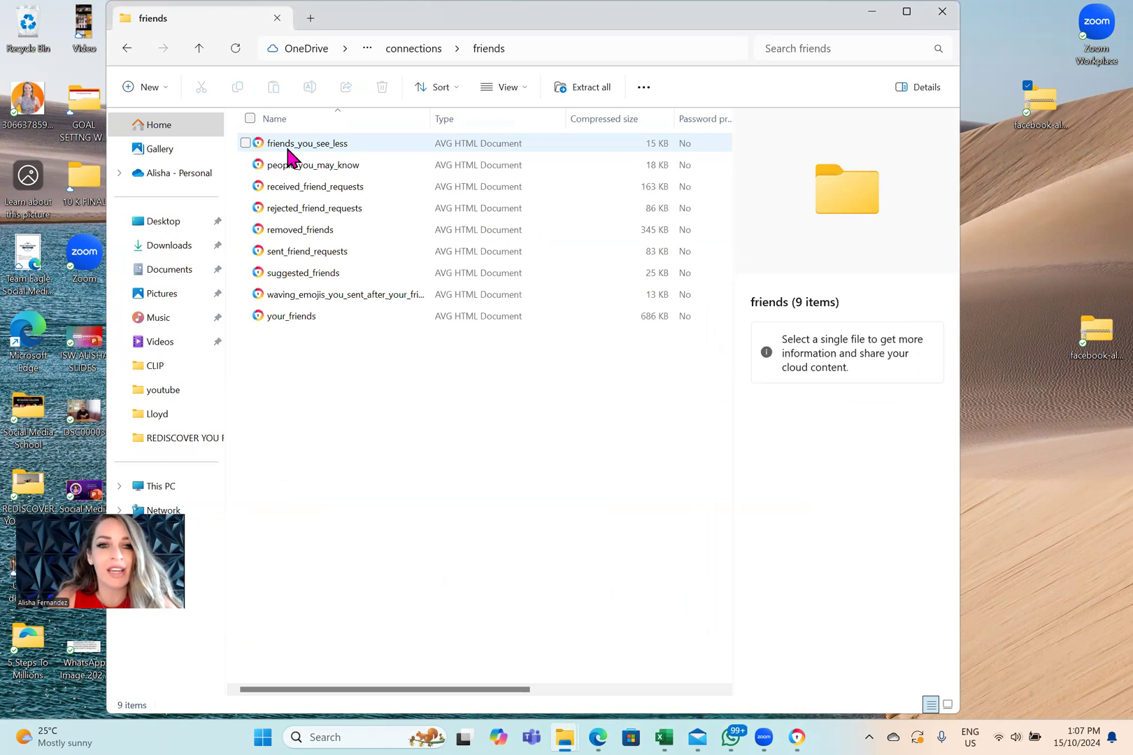
{"action": "mouse_move", "coordinate": [315, 187]}
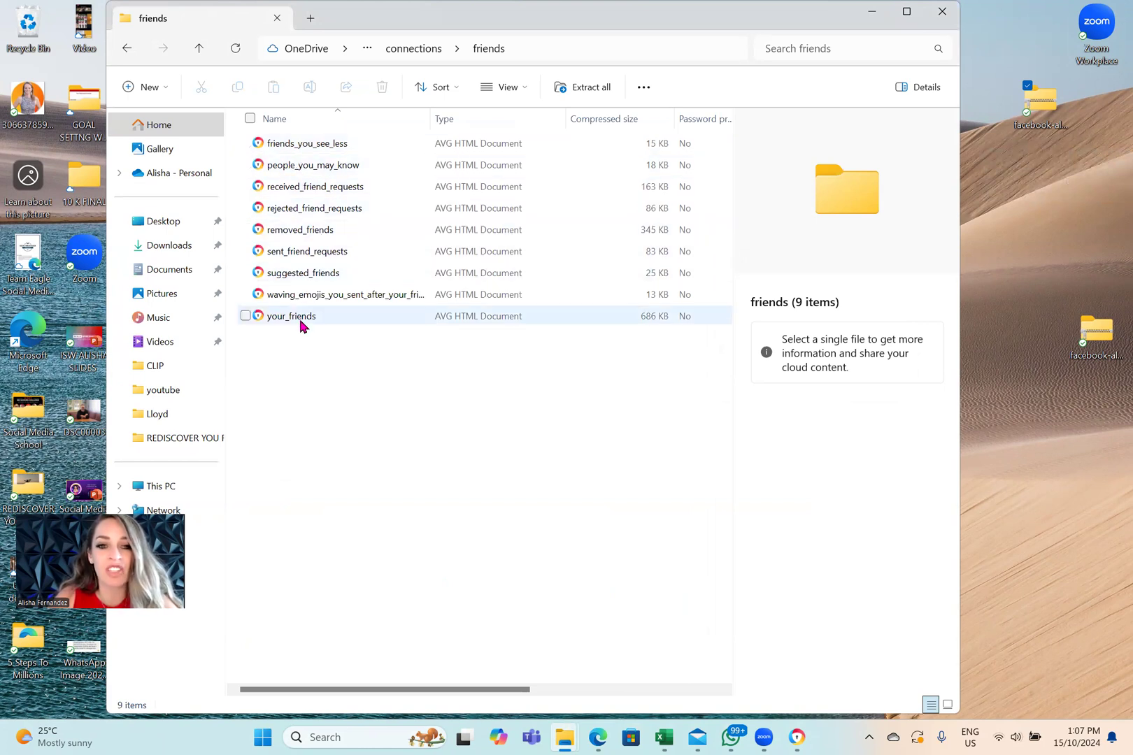
- View your_friends in Chrome, select all its text, and look for Word among installed apps
{"action": "double_click", "coordinate": [291, 316]}
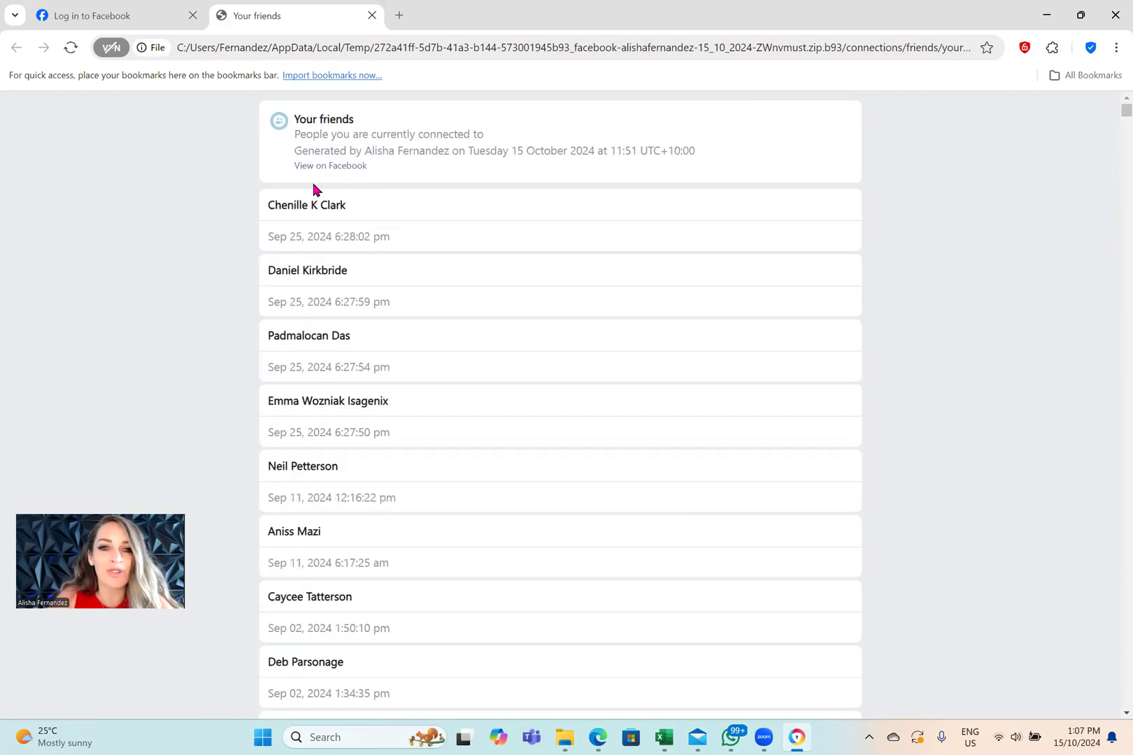
{"action": "mouse_move", "coordinate": [273, 444]}
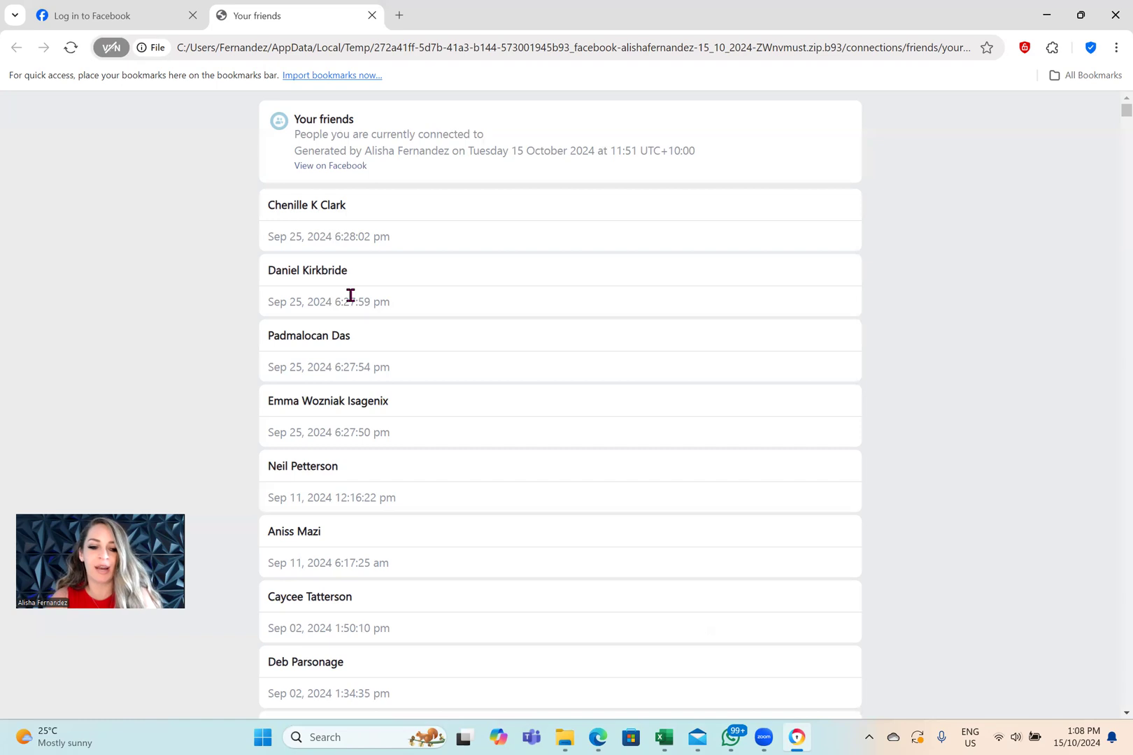
{"action": "key", "text": "ctrl+a"}
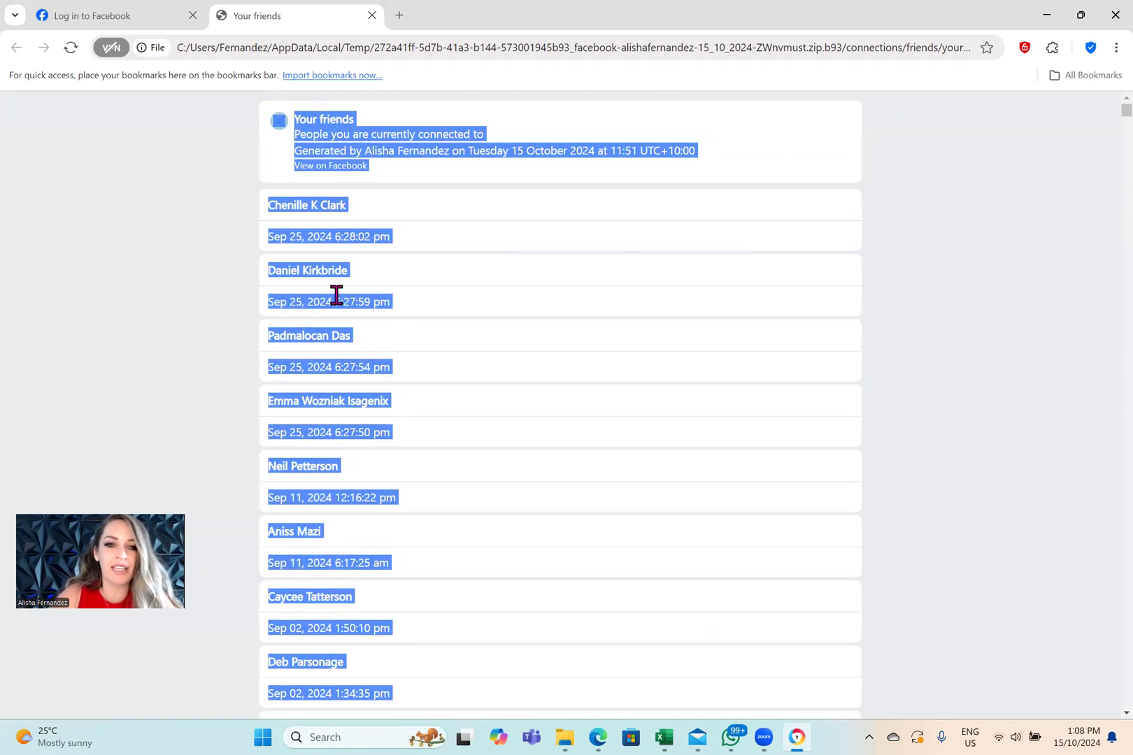
{"action": "mouse_move", "coordinate": [368, 321]}
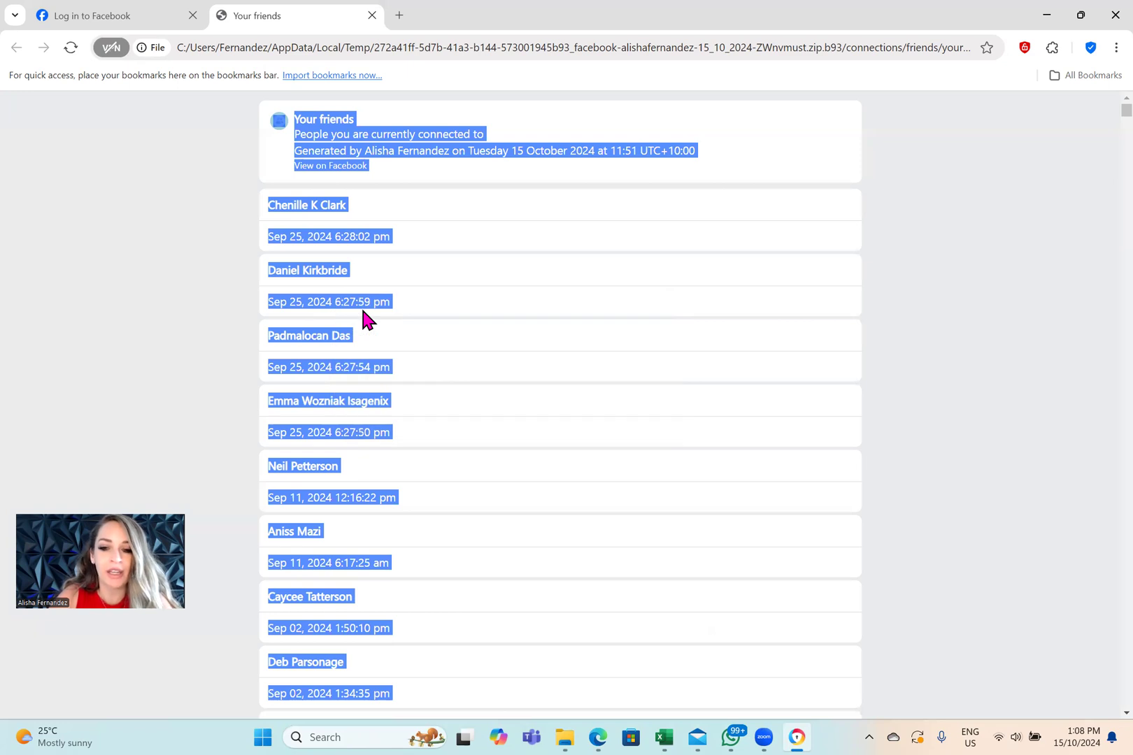
{"action": "left_click", "coordinate": [262, 737]}
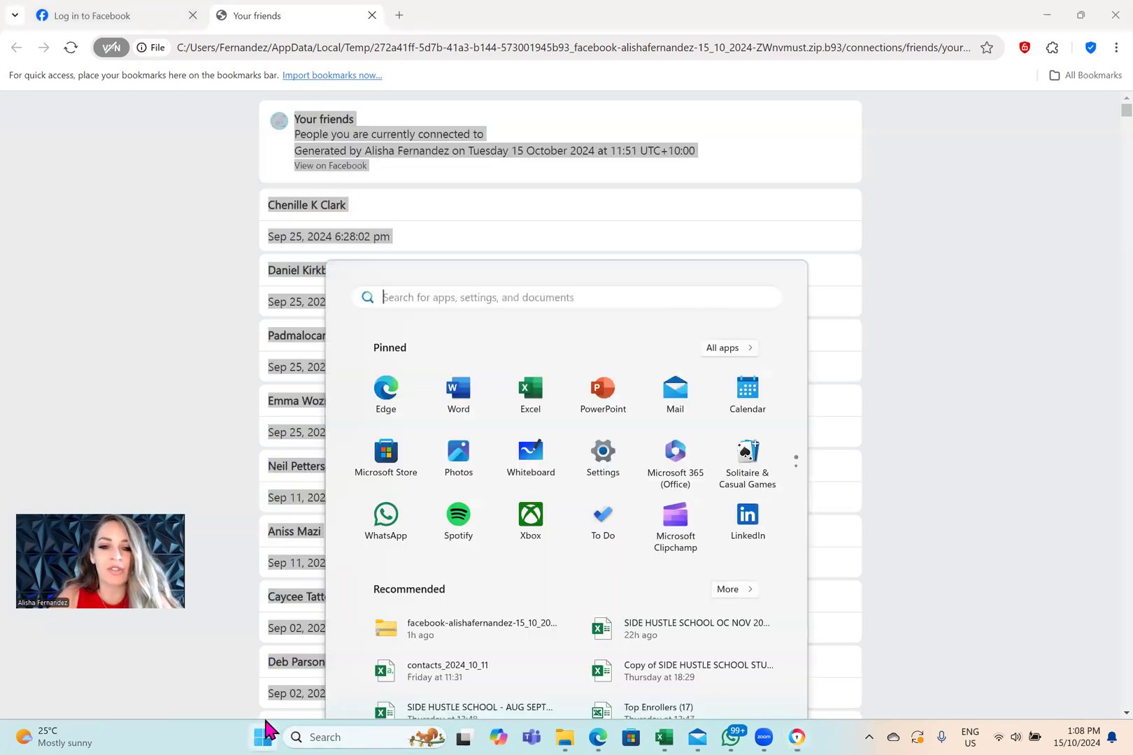
- Launch Word with a new blank document holding the pasted friends list back to 2007
{"action": "left_click", "coordinate": [458, 390]}
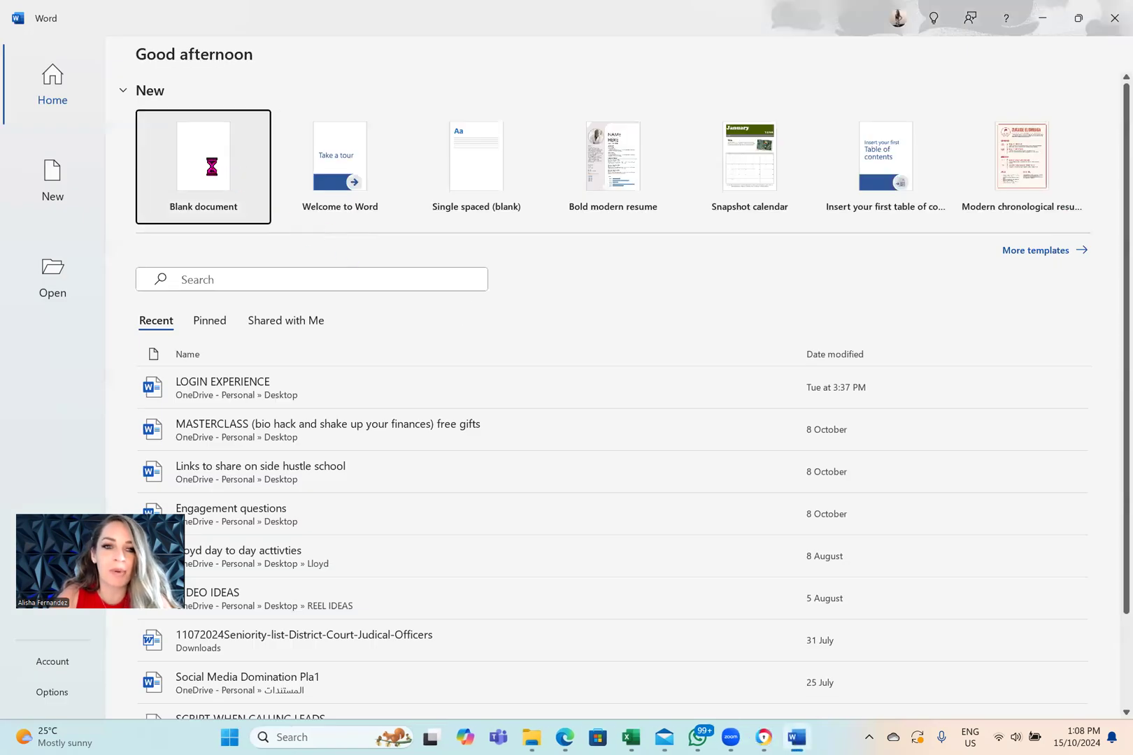
{"action": "left_click", "coordinate": [203, 166]}
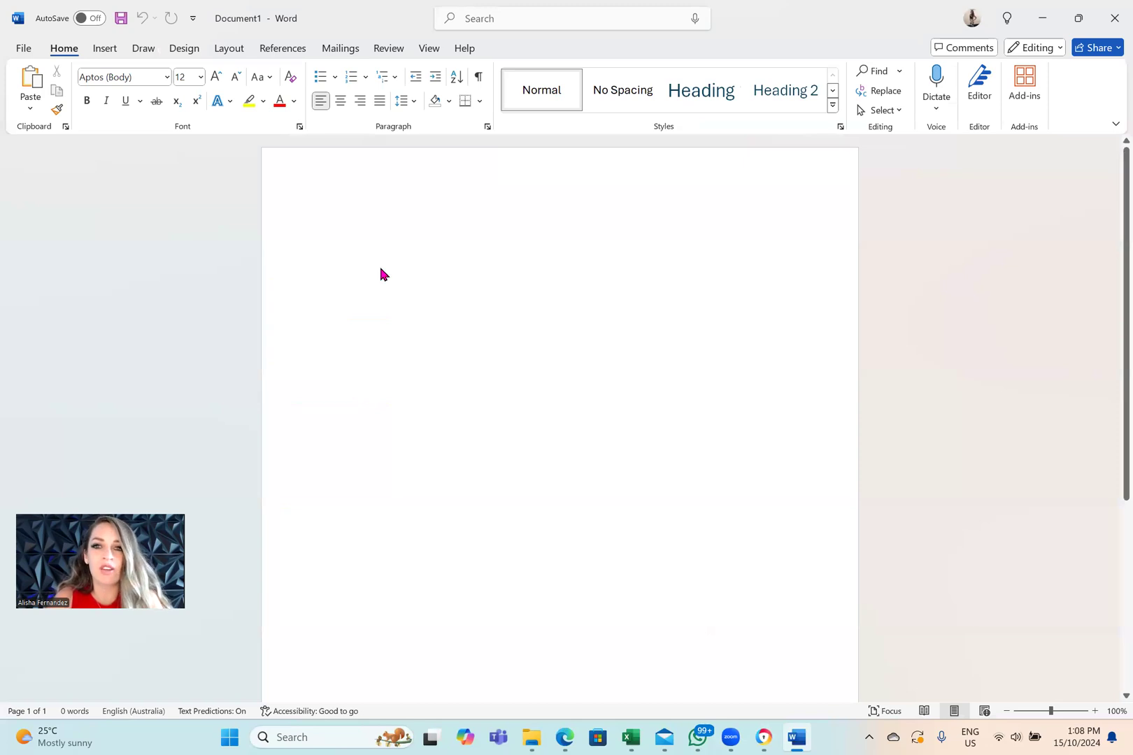
{"action": "mouse_move", "coordinate": [379, 267]}
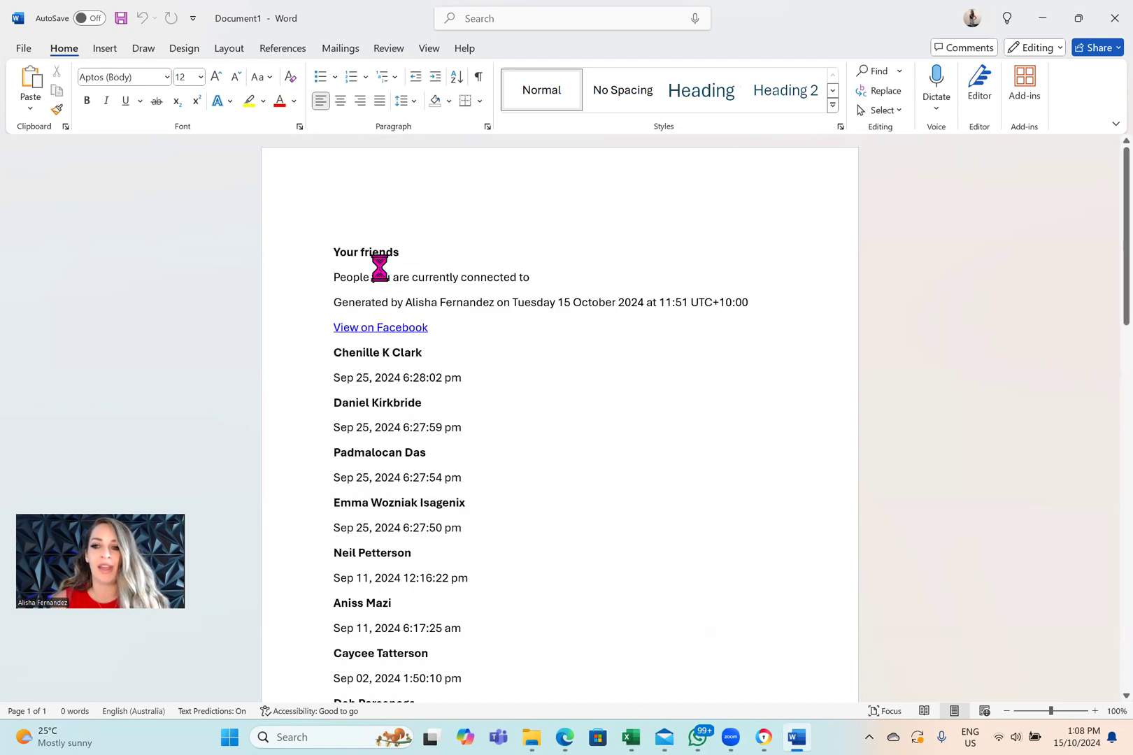
{"action": "scroll", "scroll_direction": "down", "scroll_amount": 3}
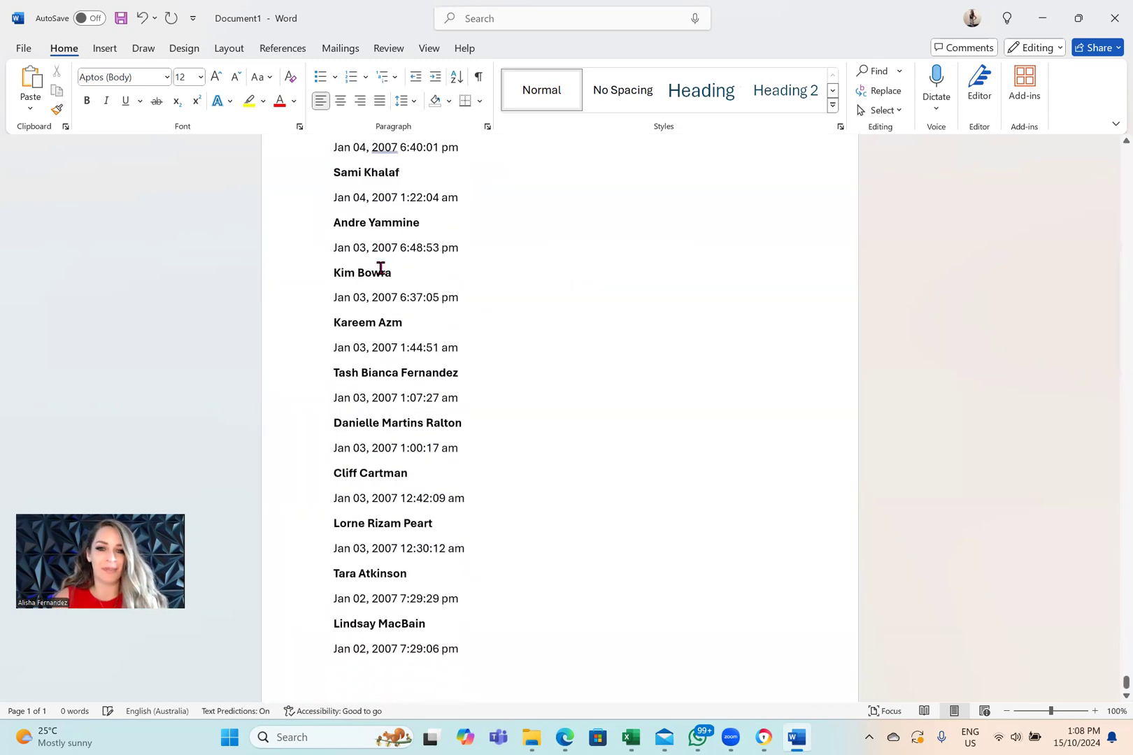
- Return to the top and select the whole pasted list, about 30,529 words over 306 pages
{"action": "key", "text": "ctrl+v"}
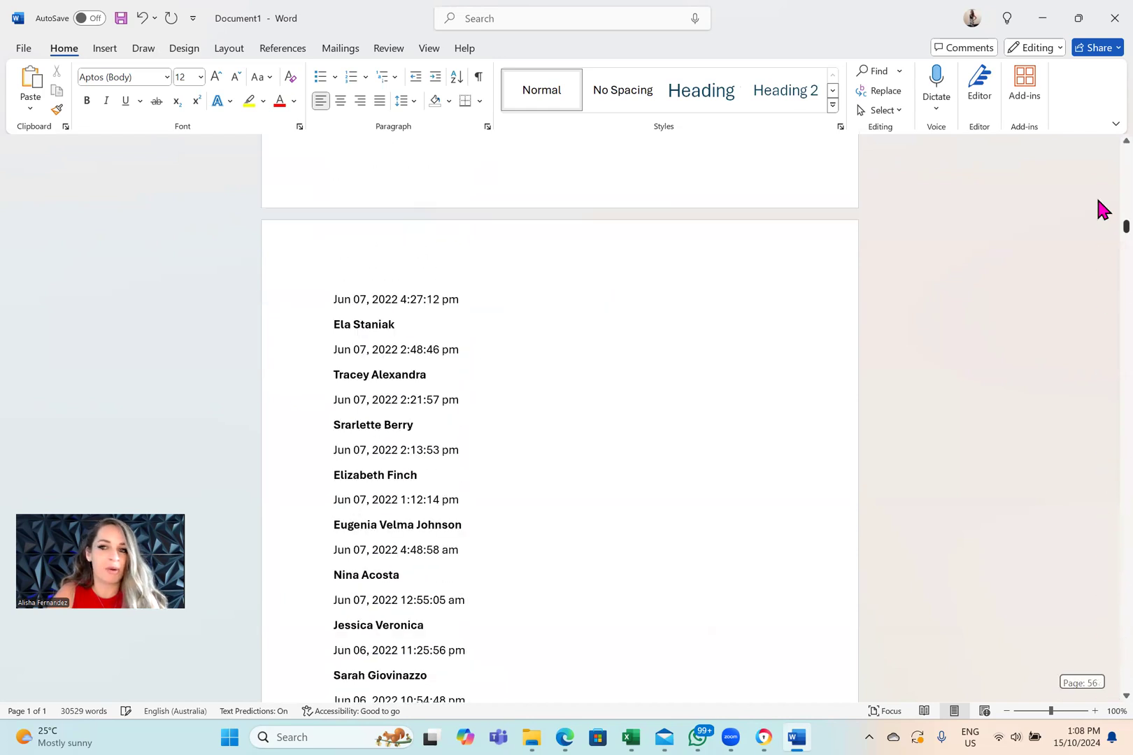
{"action": "scroll", "scroll_direction": "up", "scroll_amount": 3}
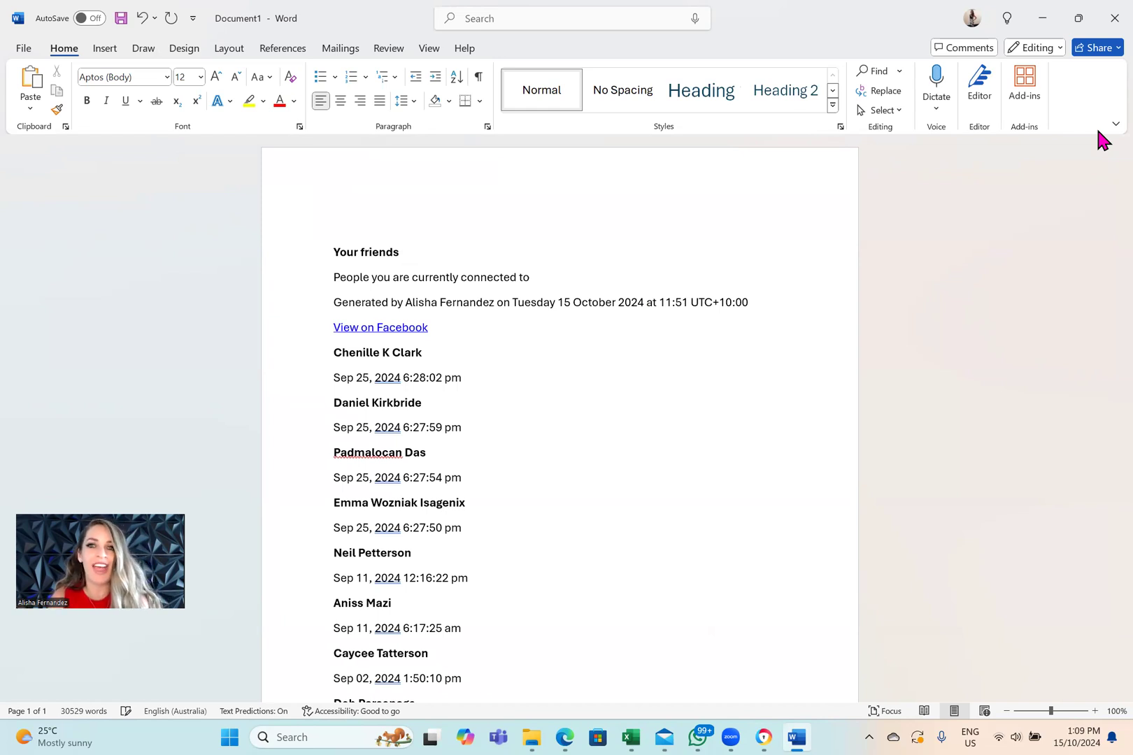
{"action": "mouse_move", "coordinate": [714, 25]}
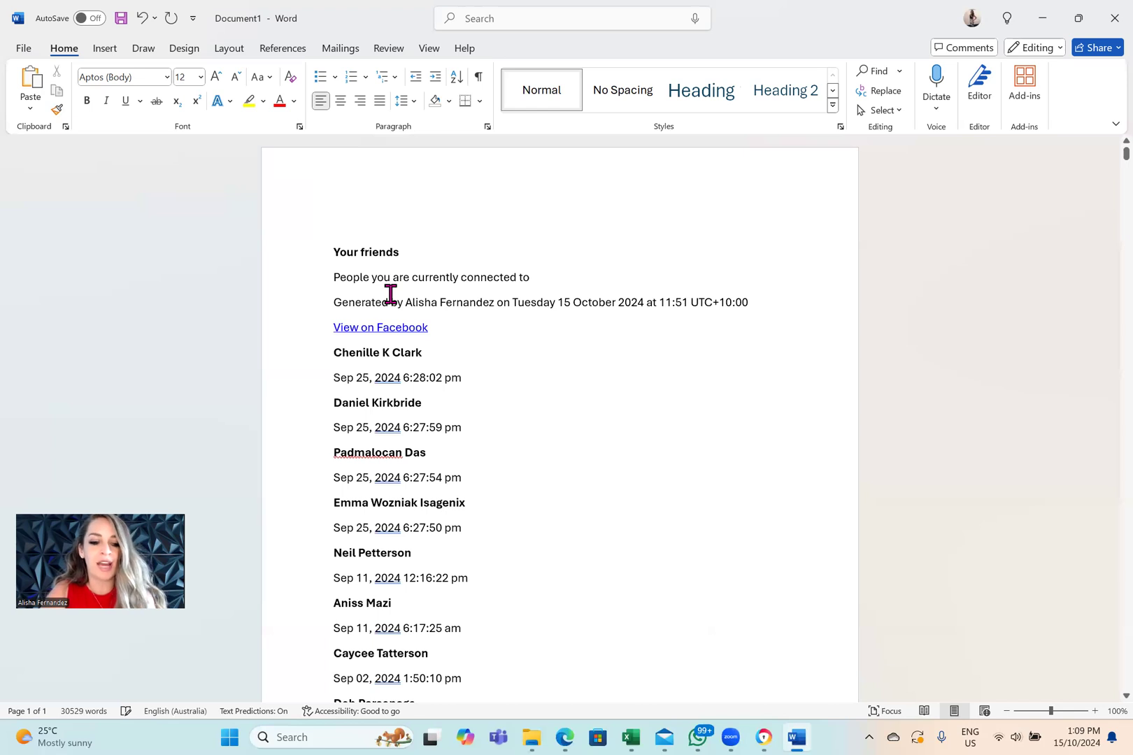
{"action": "key", "text": "ctrl+v"}
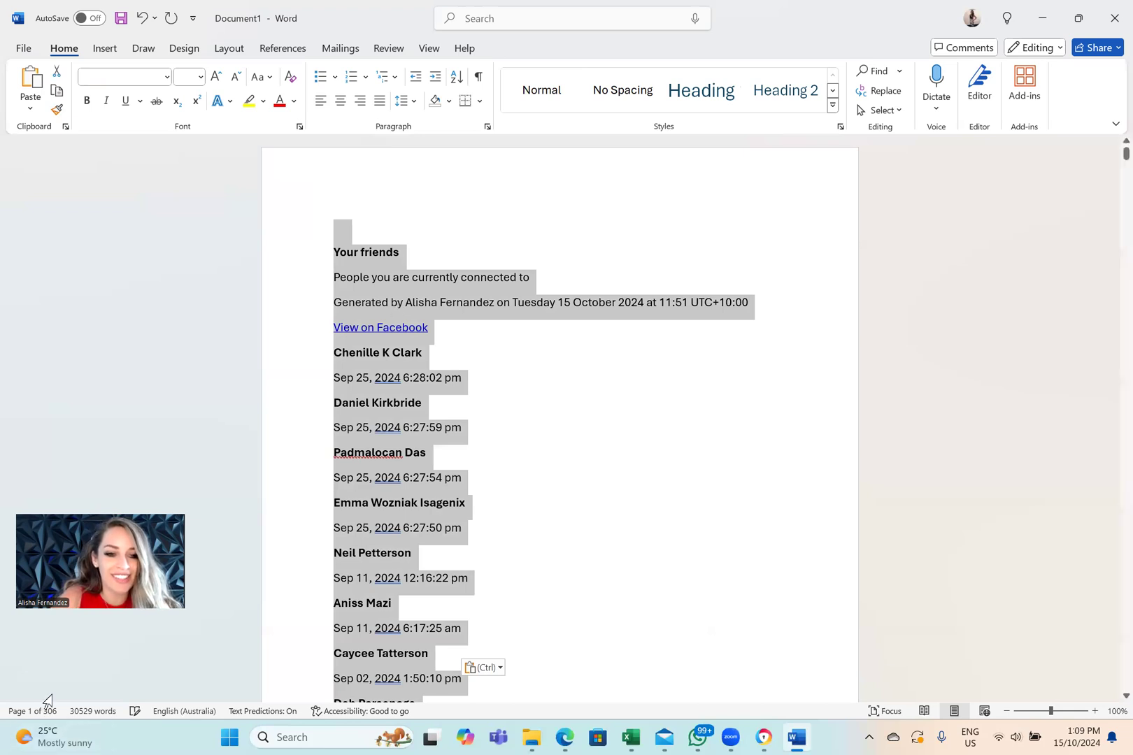
{"action": "mouse_move", "coordinate": [529, 600]}
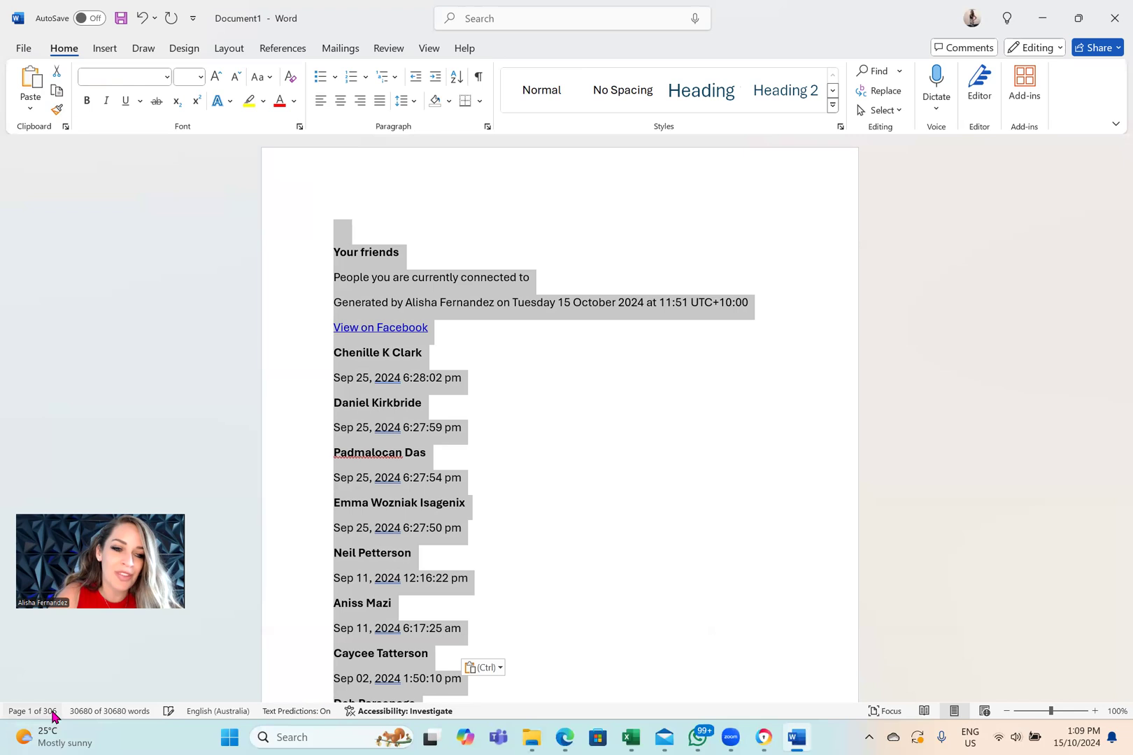
{"action": "mouse_move", "coordinate": [31, 715]}
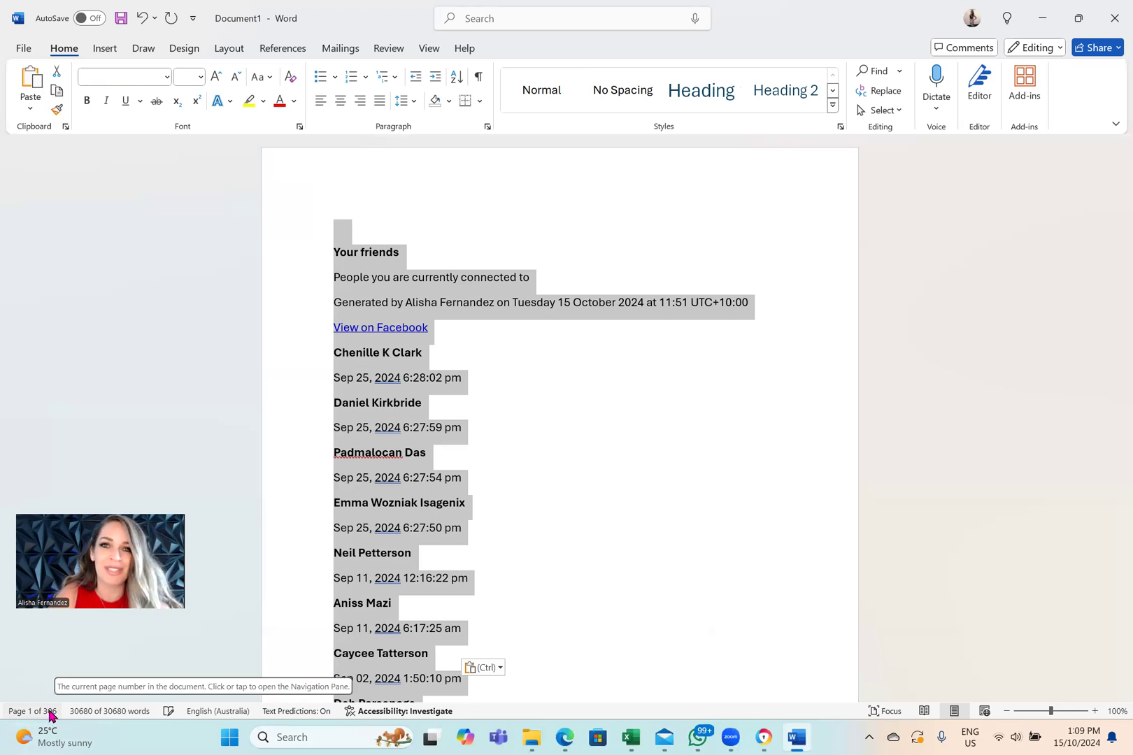
{"action": "mouse_move", "coordinate": [346, 668]}
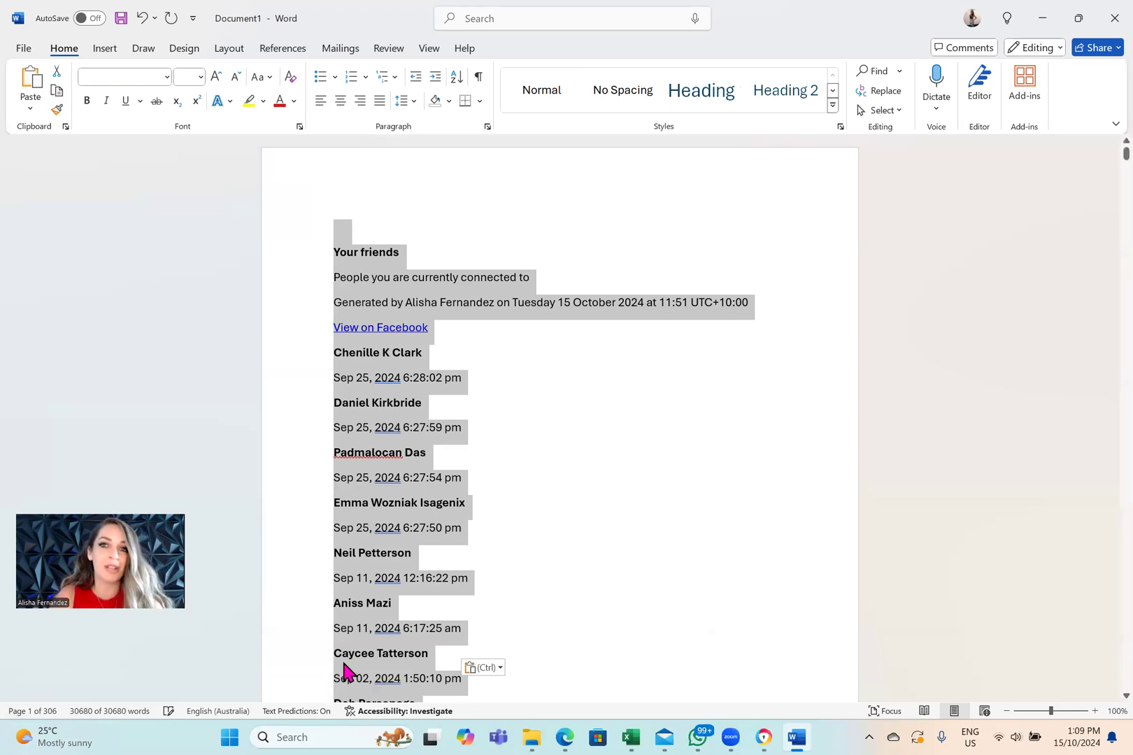
{"action": "mouse_move", "coordinate": [190, 114]}
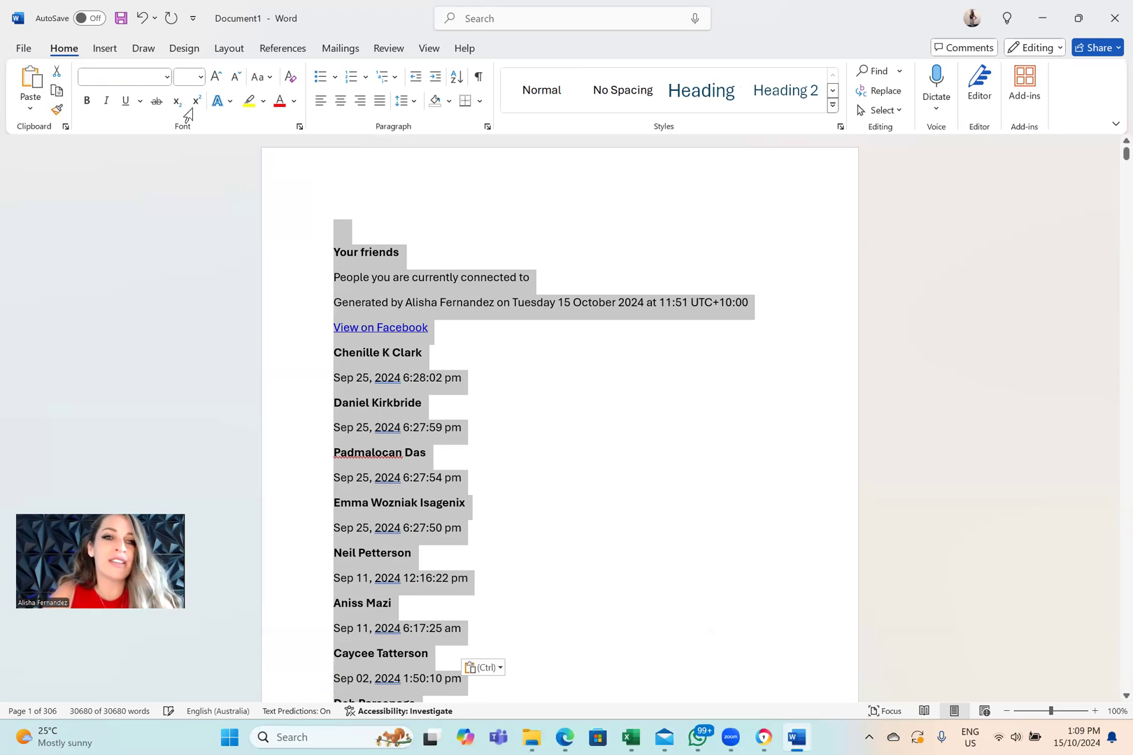
- Set the selected friends list to a small font size such as 8
{"action": "left_click", "coordinate": [200, 77]}
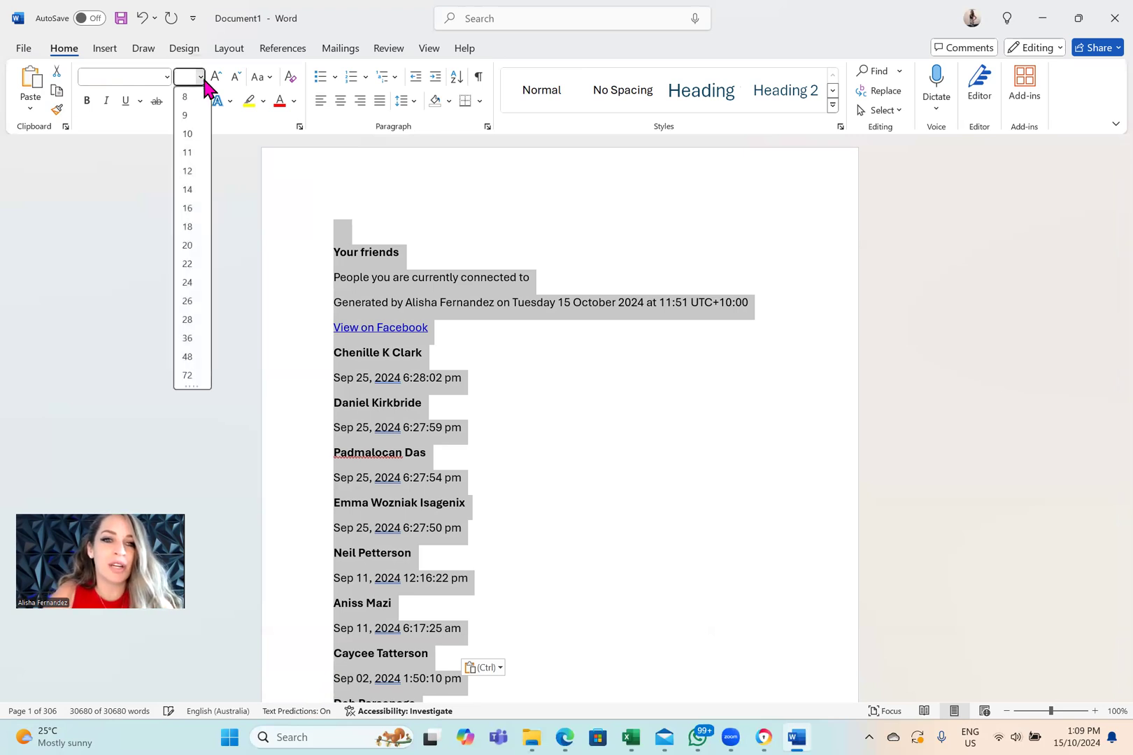
{"action": "mouse_move", "coordinate": [193, 87]}
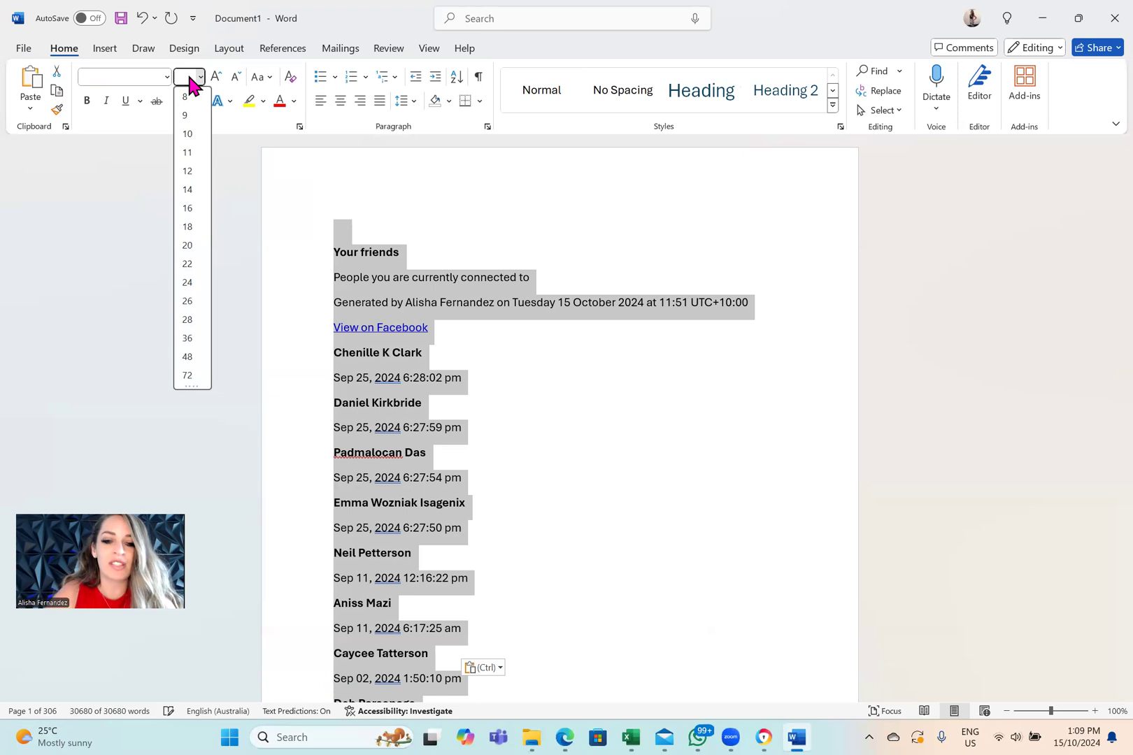
{"action": "left_click", "coordinate": [185, 97]}
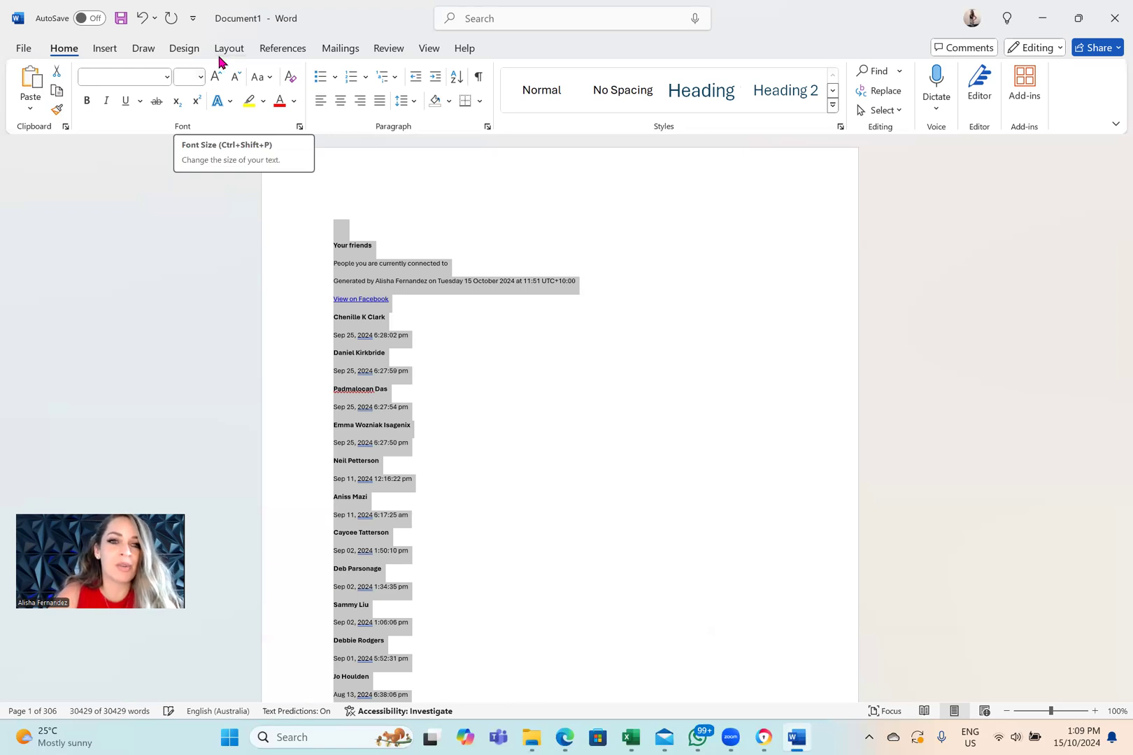
- Apply a seven-column layout to the selected text via Layout > Columns > More Columns
{"action": "left_click", "coordinate": [228, 48]}
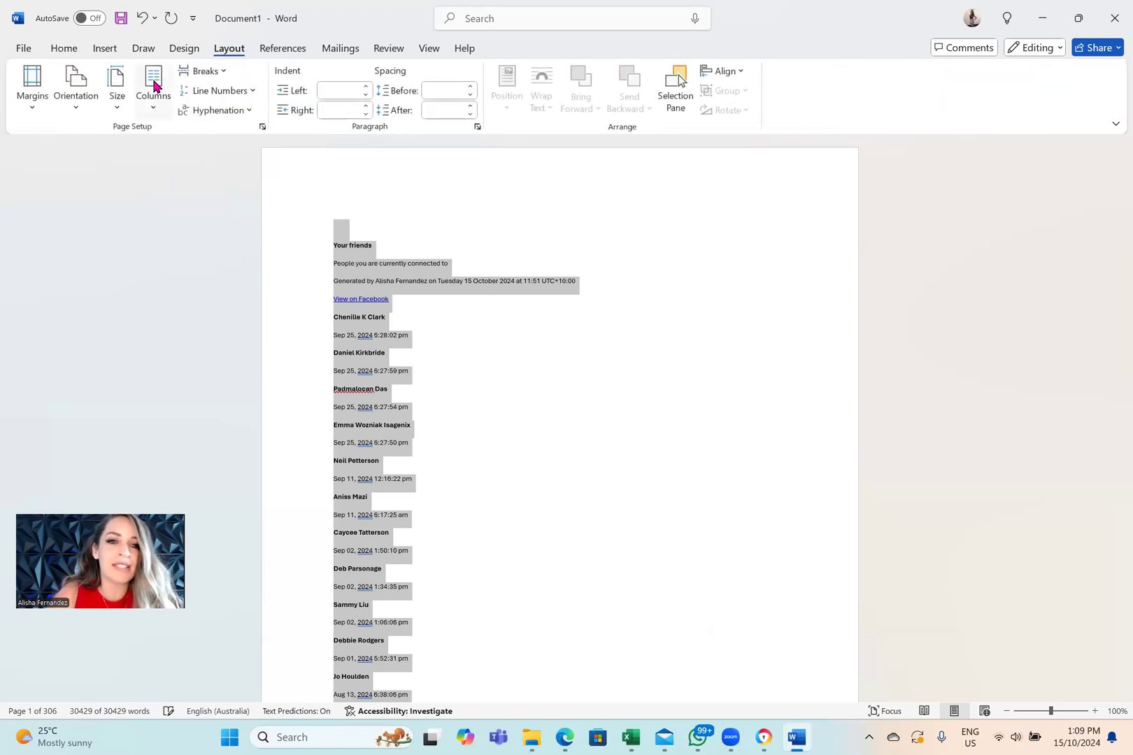
{"action": "left_click", "coordinate": [152, 87]}
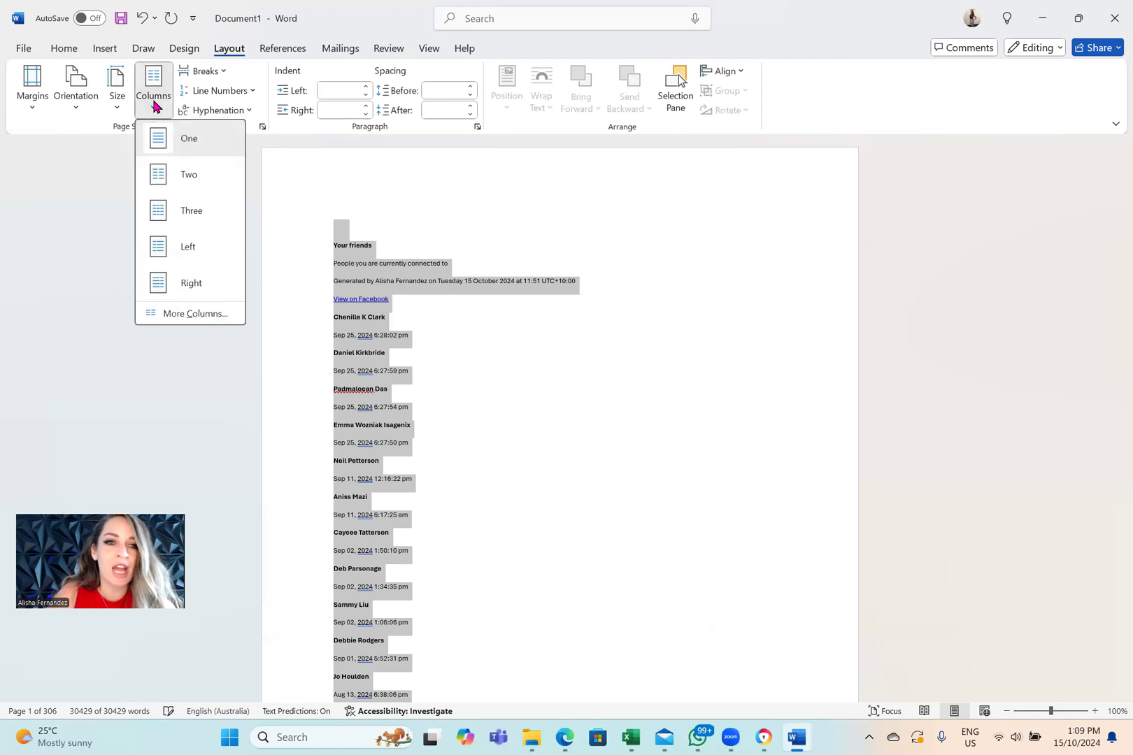
{"action": "mouse_move", "coordinate": [159, 242]}
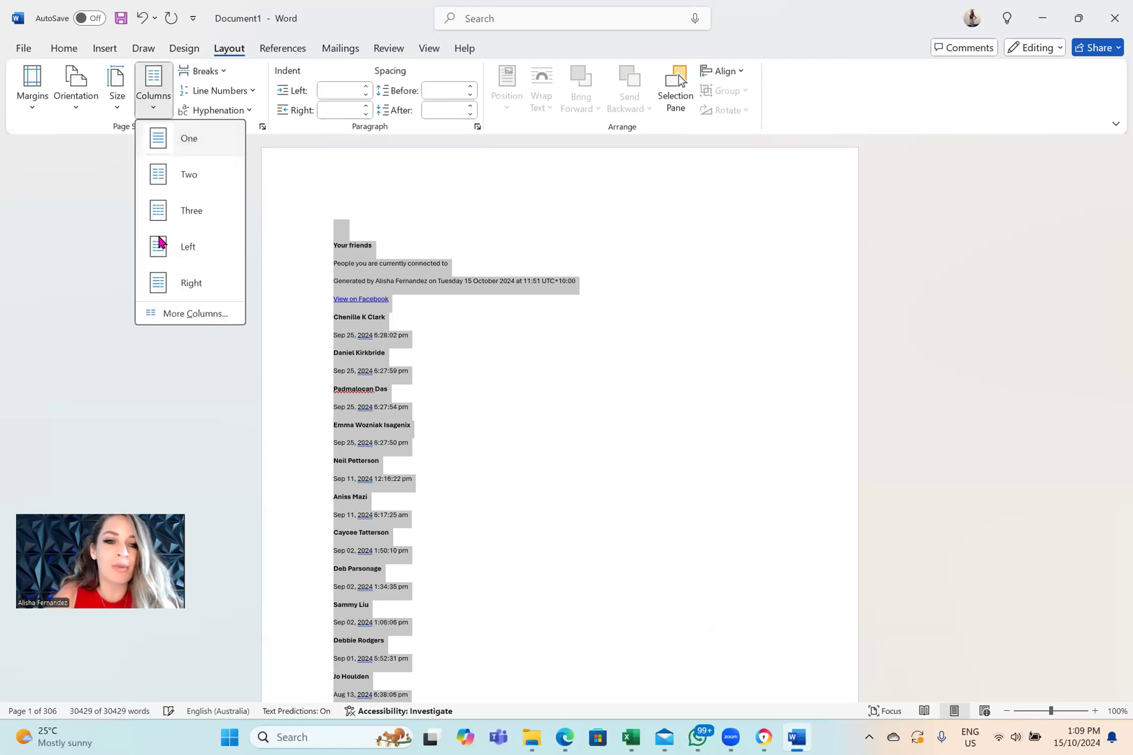
{"action": "left_click", "coordinate": [192, 313]}
{"action": "type", "text": "7"}
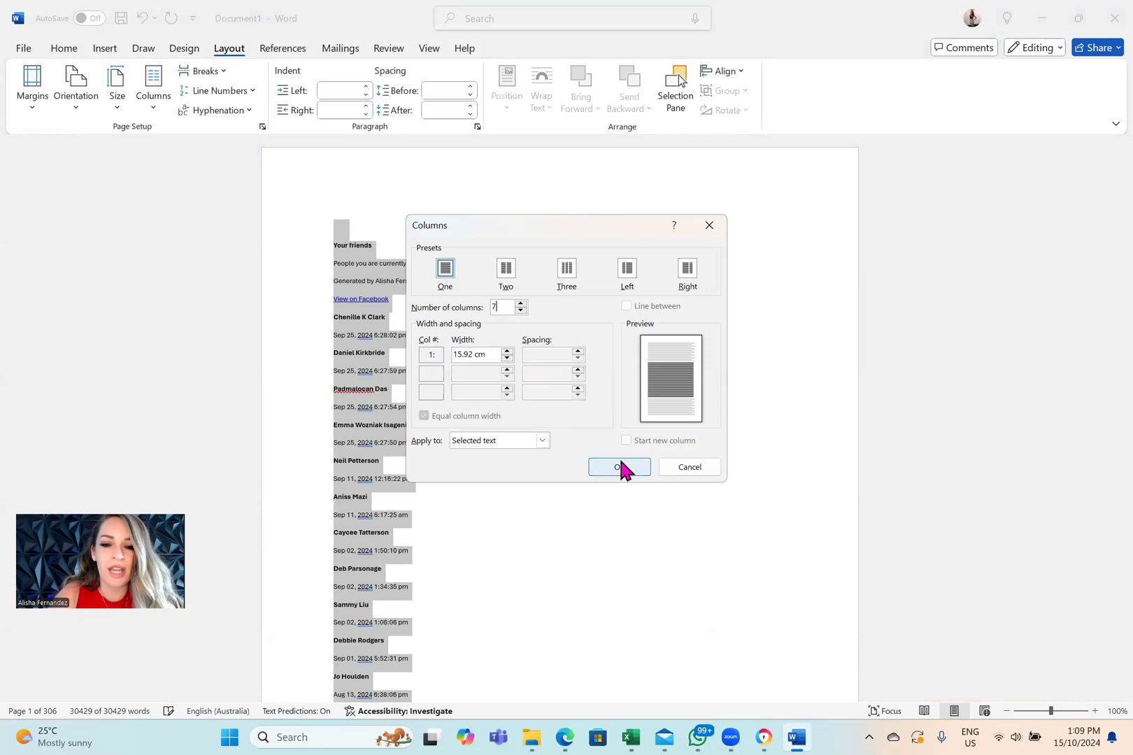
{"action": "left_click", "coordinate": [613, 466]}
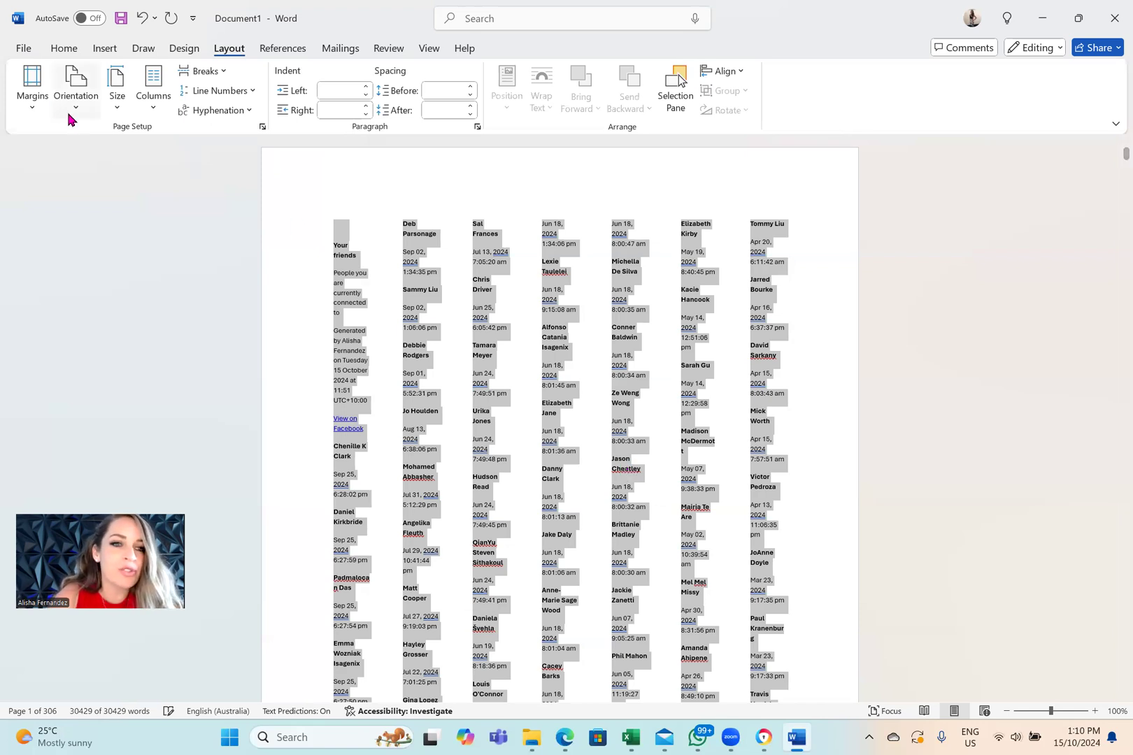
- Set Narrow page margins so the seven-column list reflows to 41 pages
{"action": "left_click", "coordinate": [31, 87]}
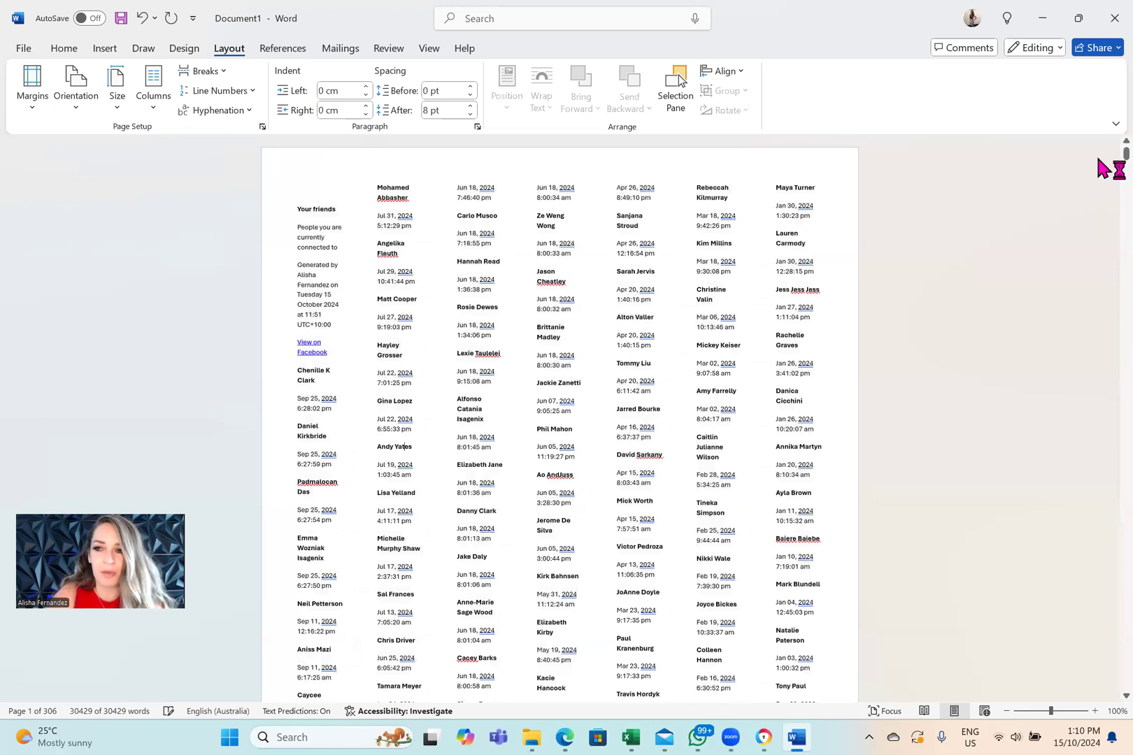
{"action": "scroll", "scroll_direction": "down", "scroll_amount": 3}
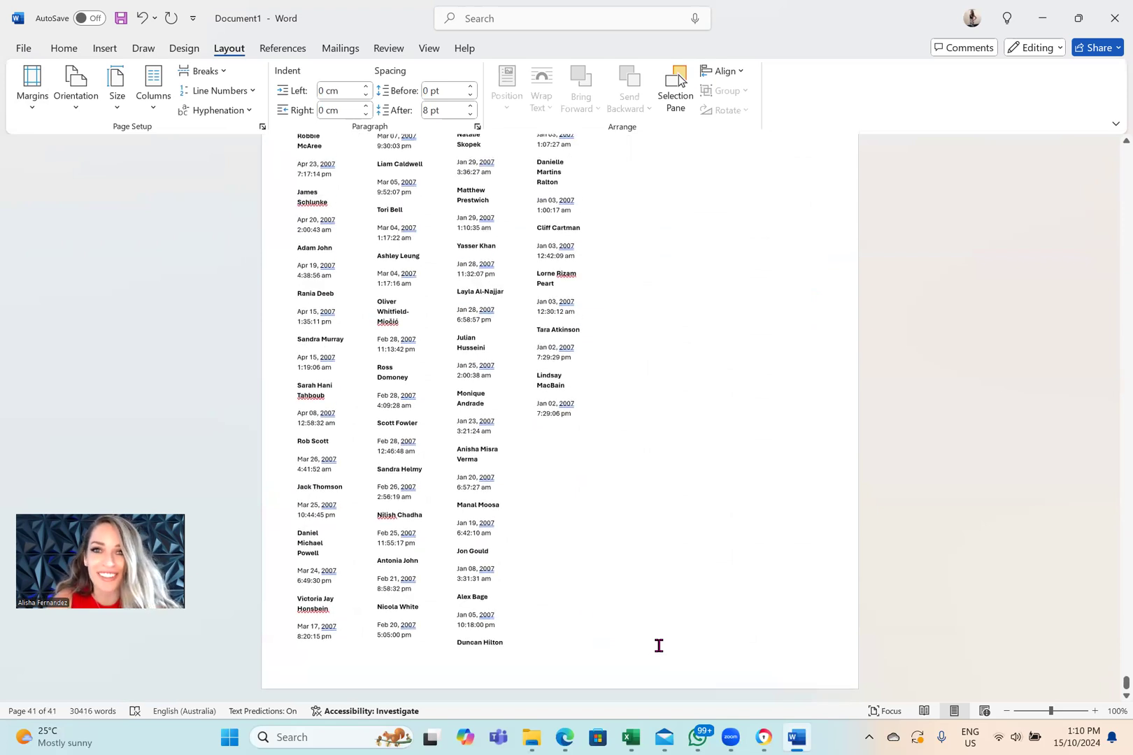
{"action": "scroll", "scroll_direction": "up", "scroll_amount": 3}
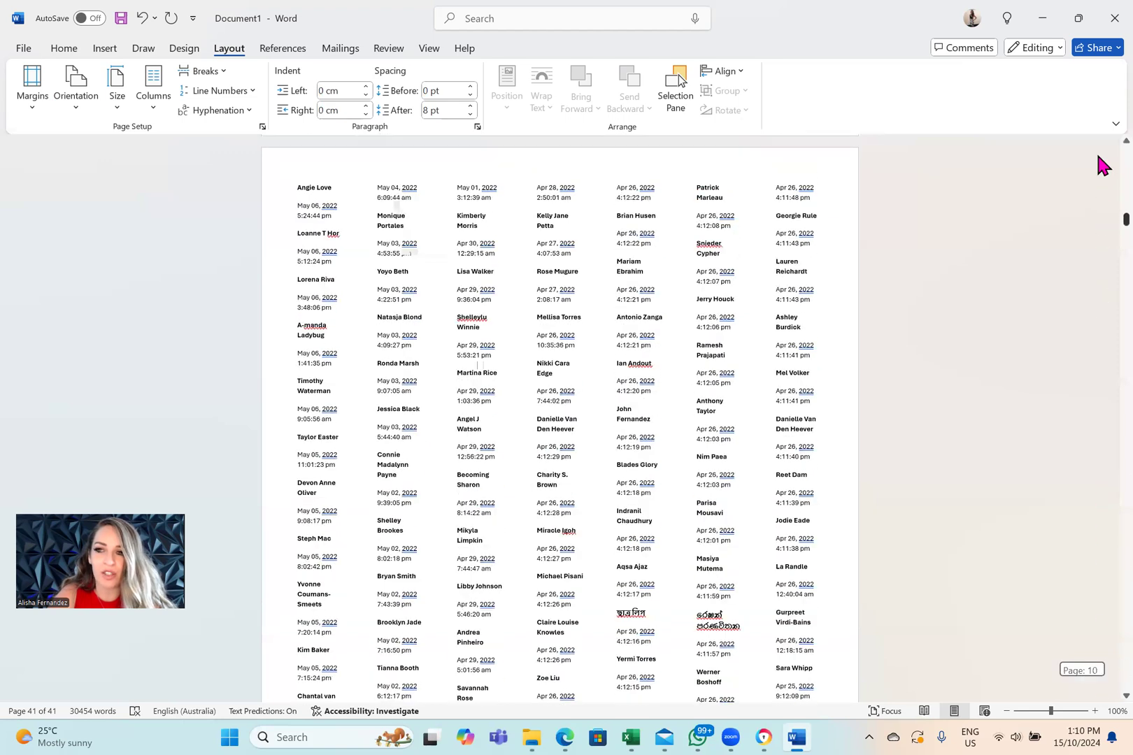
{"action": "left_click", "coordinate": [24, 48]}
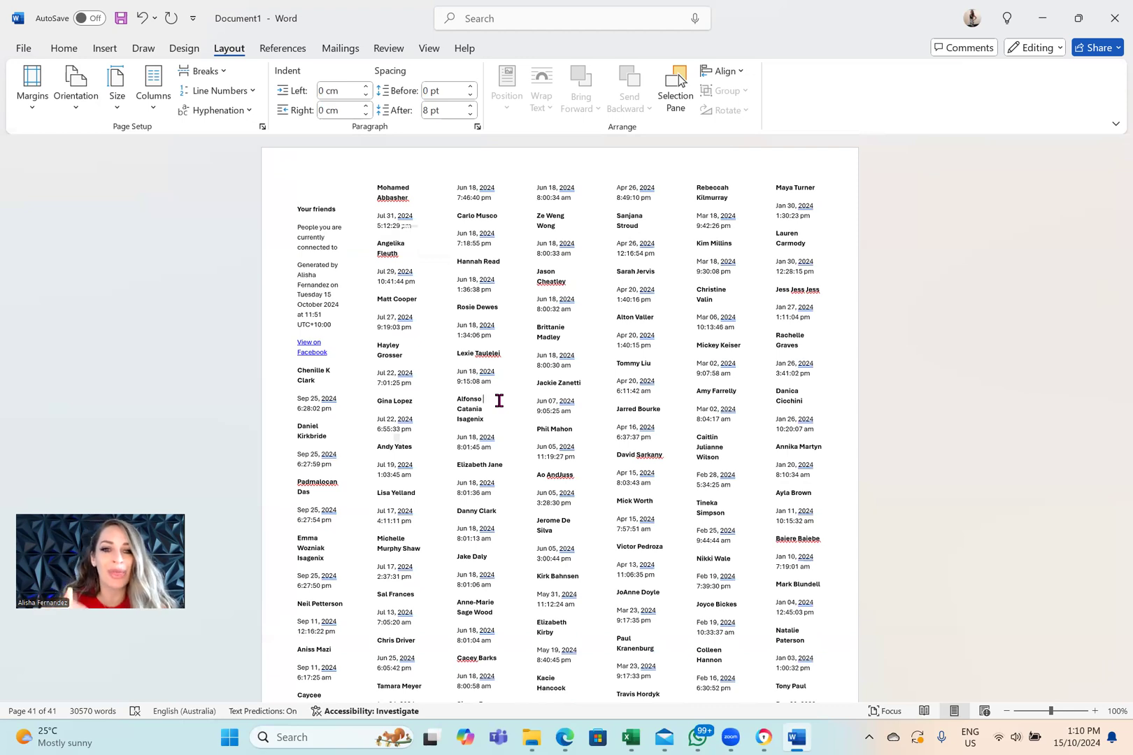
{"action": "mouse_move", "coordinate": [343, 522]}
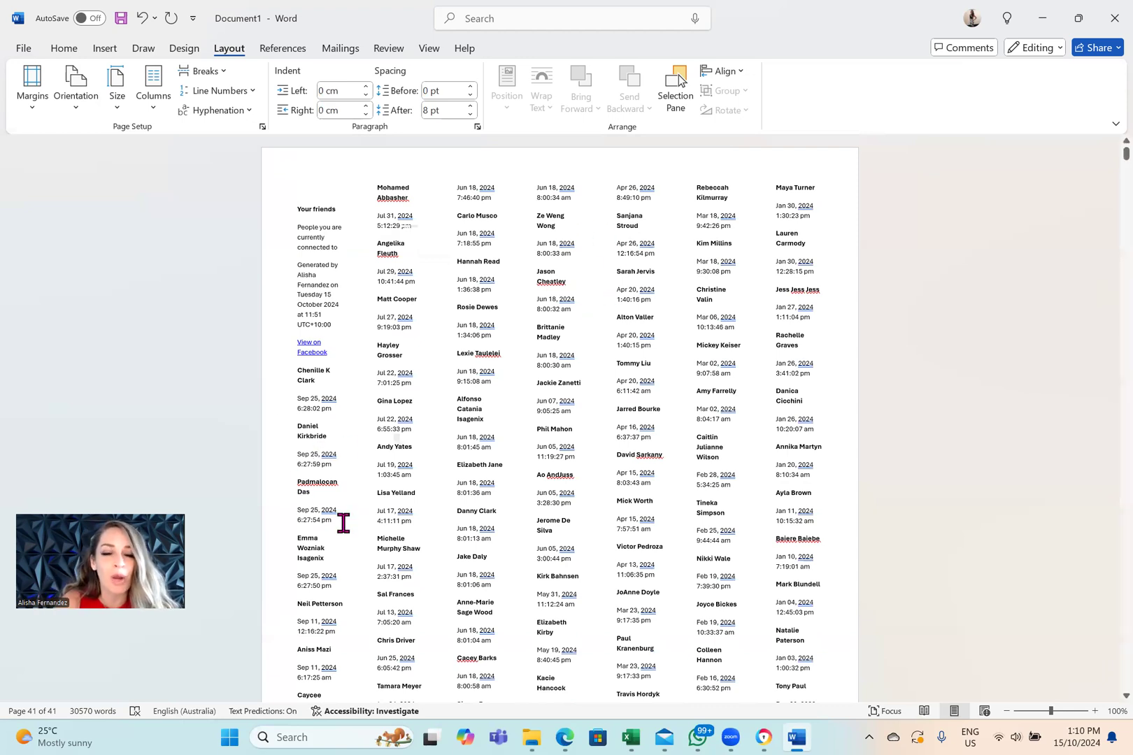
{"action": "scroll", "scroll_direction": "down", "scroll_amount": 3}
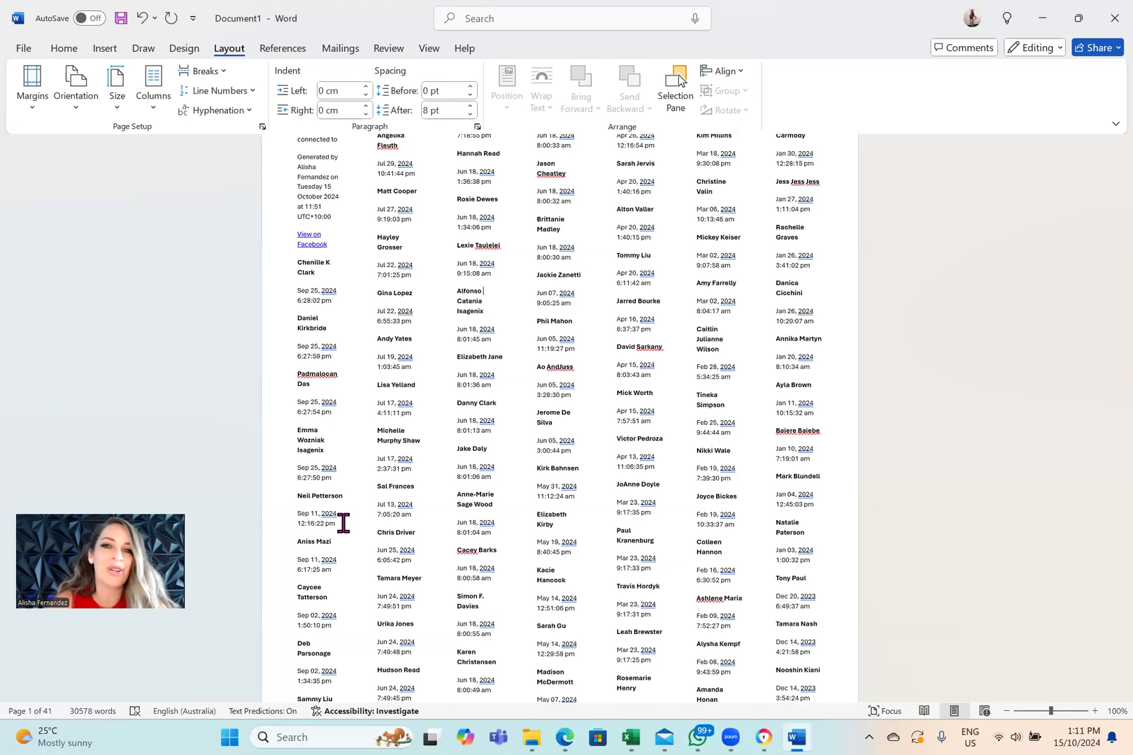
{"action": "mouse_move", "coordinate": [885, 460]}
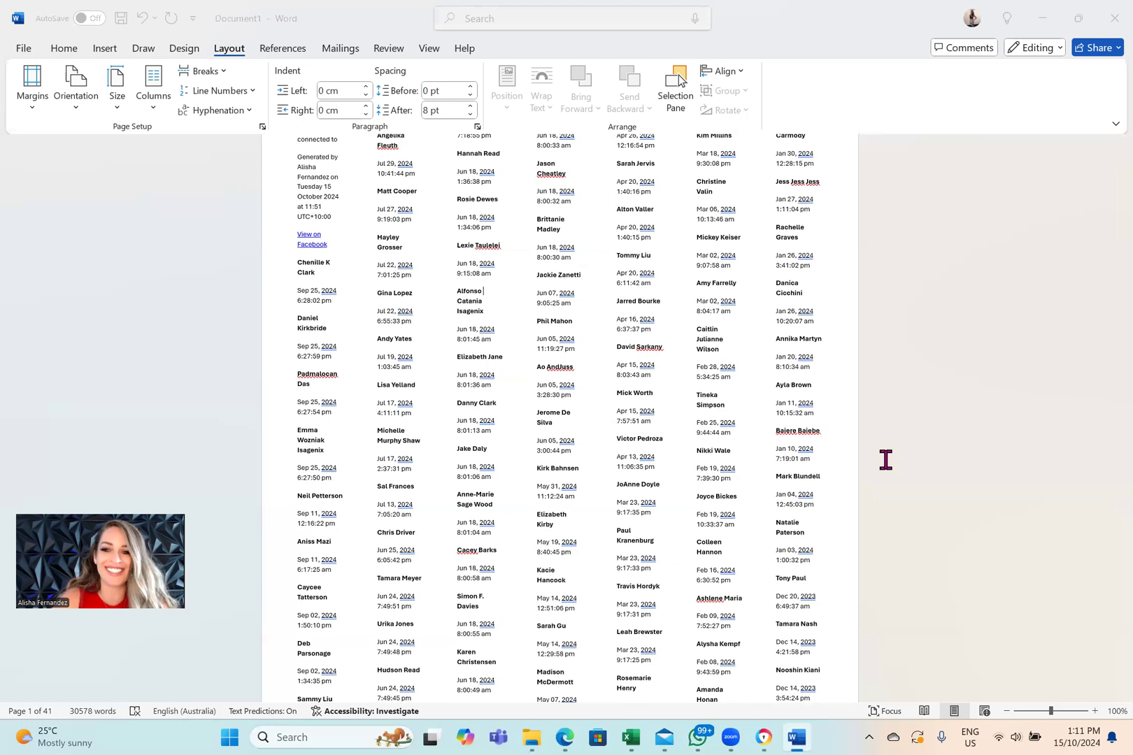
{"action": "mouse_move", "coordinate": [1008, 474]}
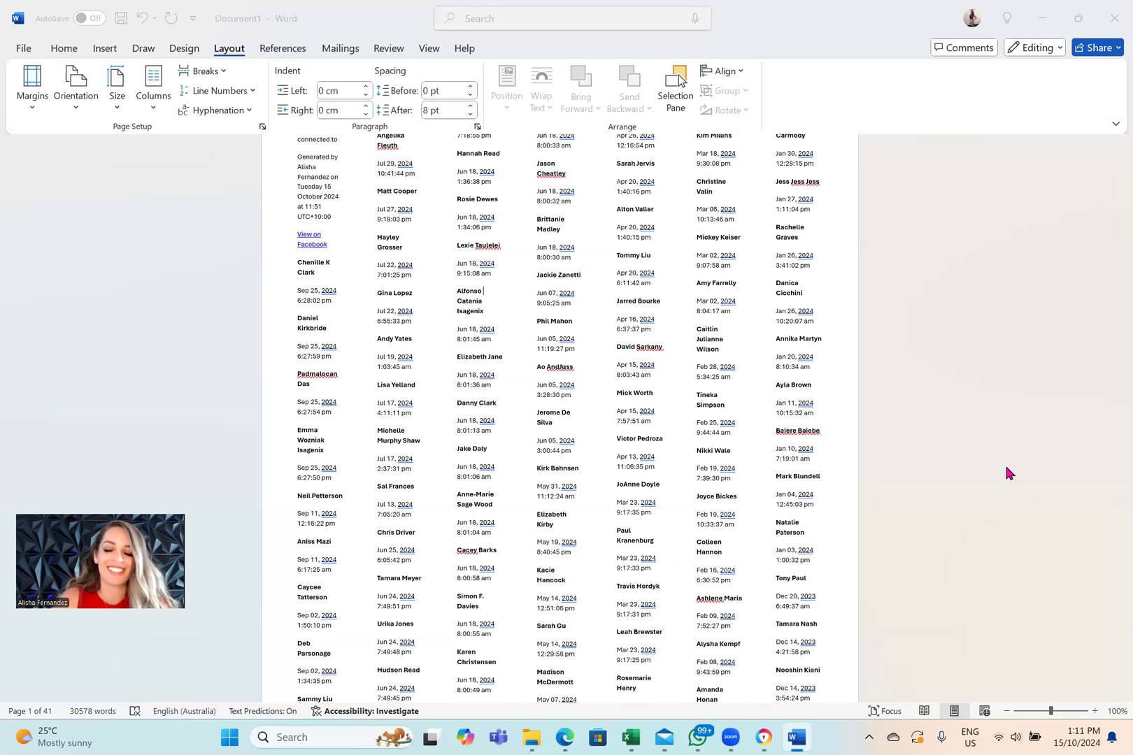